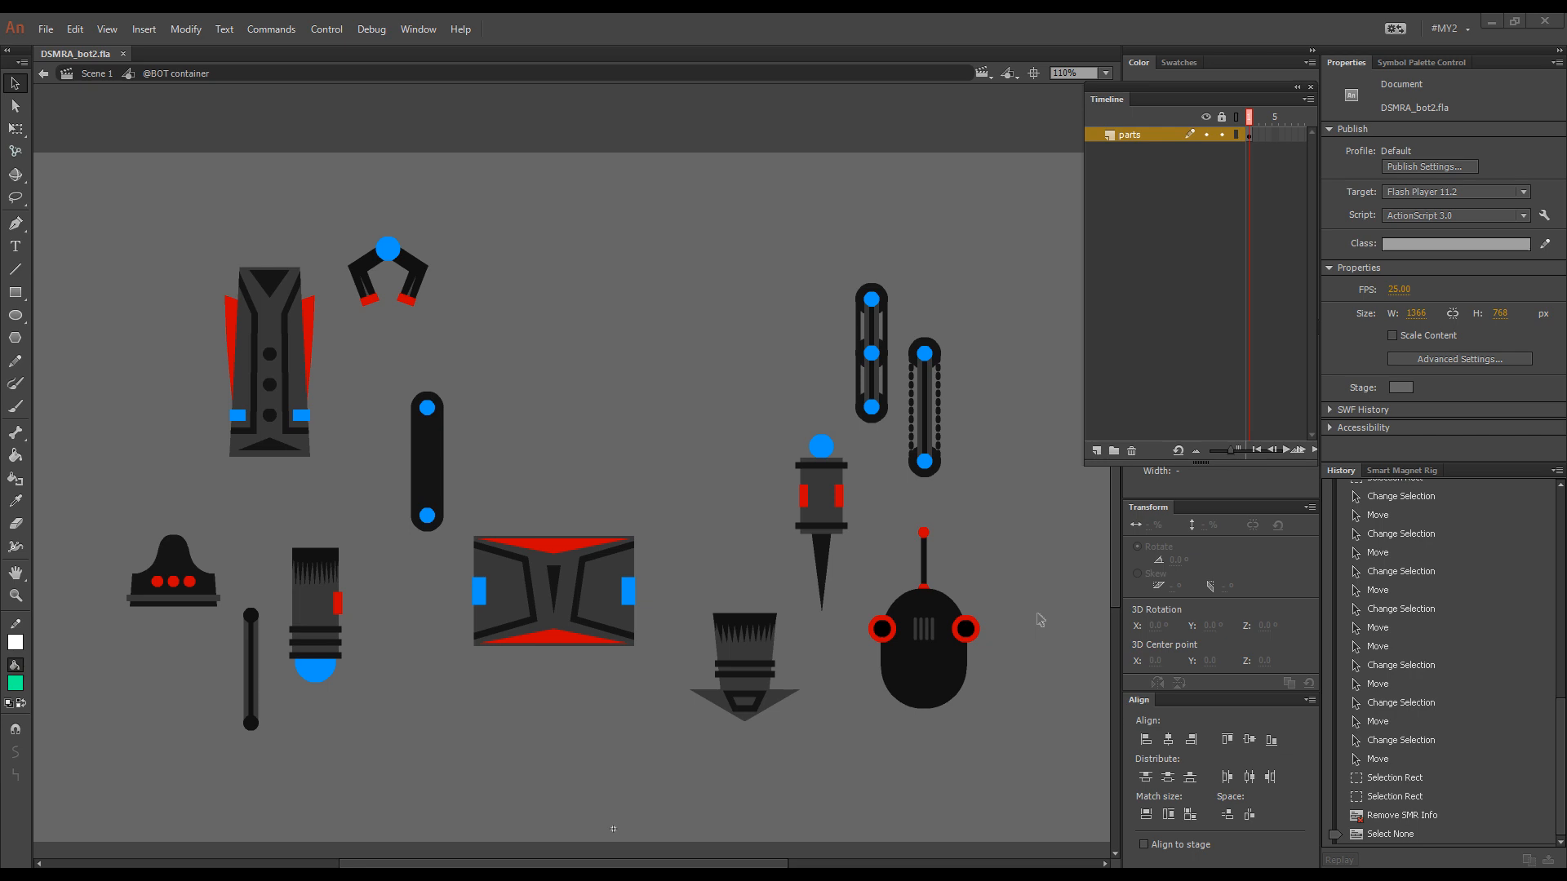
mouse_move(540, 572)
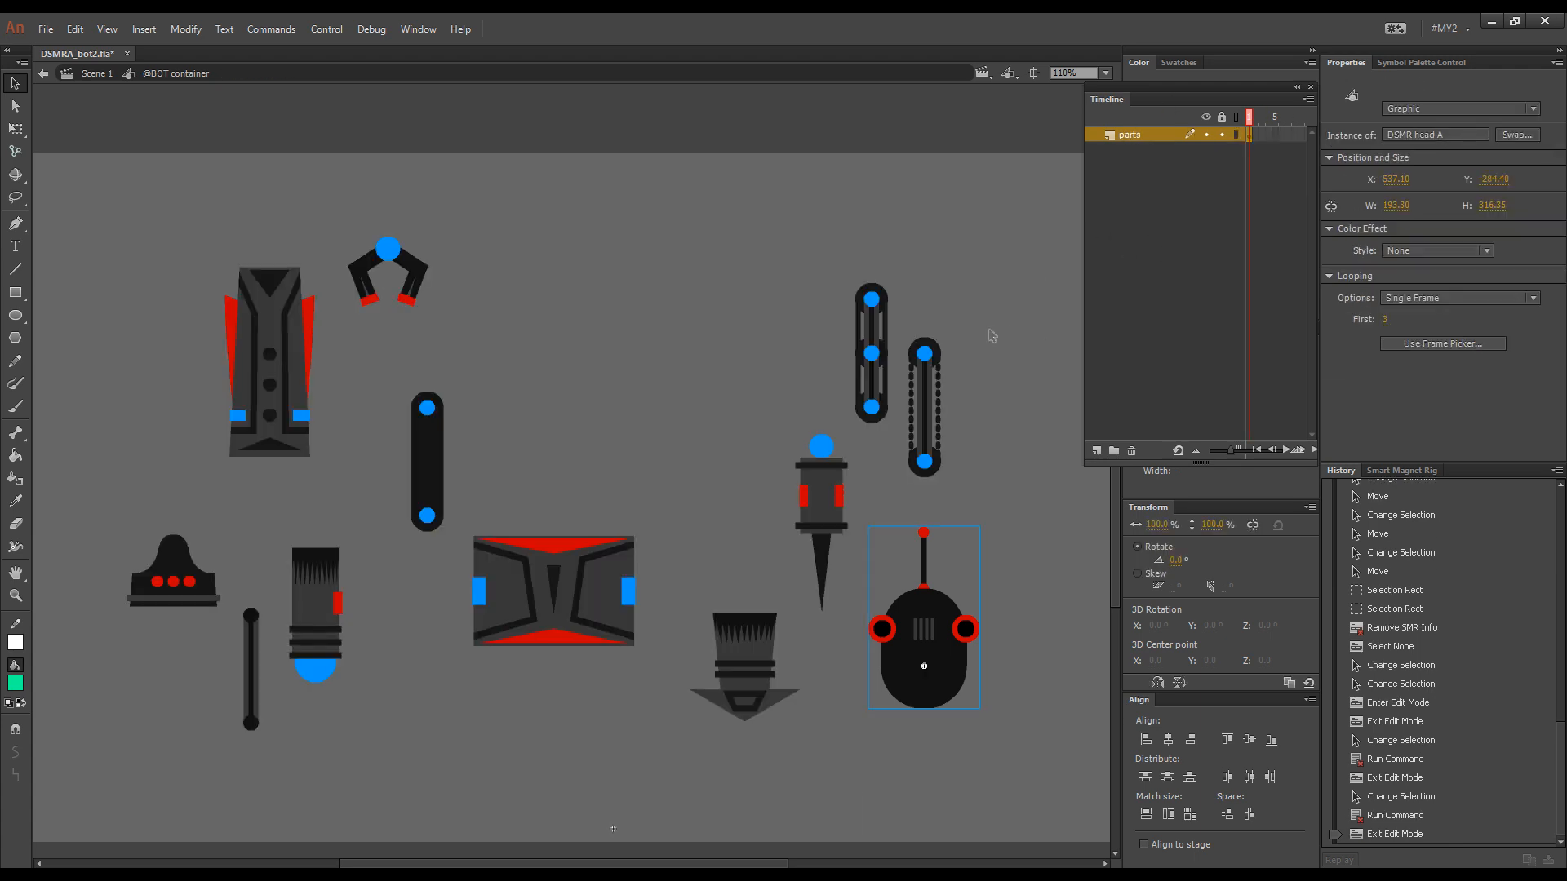
- Check the symbol library, move the torso to stage centre, and align the arm joint in outline view
key("Ctrl+l")
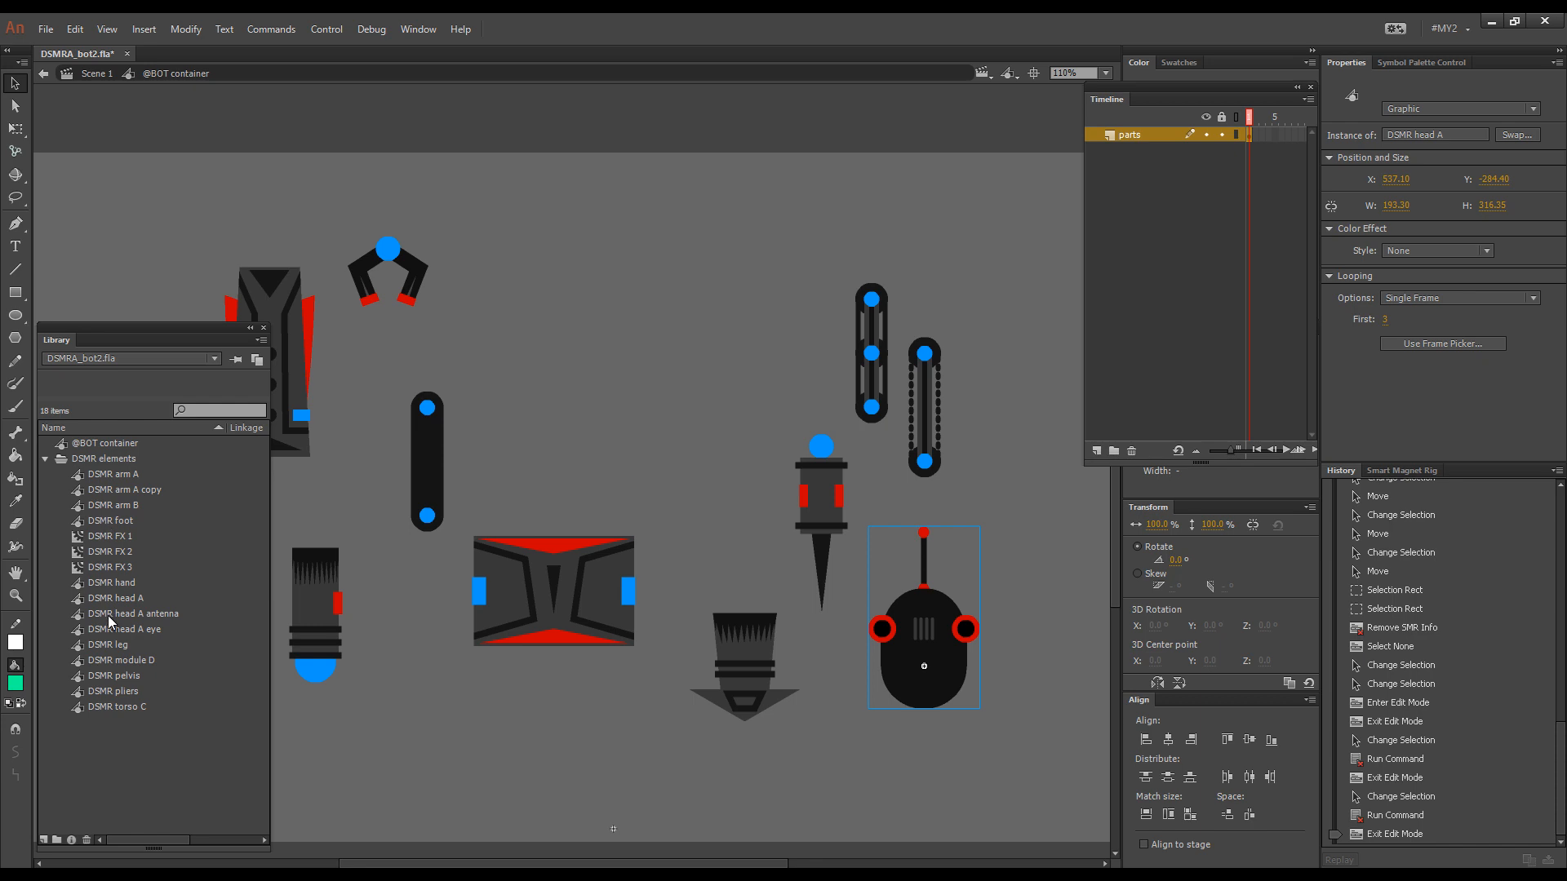
mouse_move(462, 385)
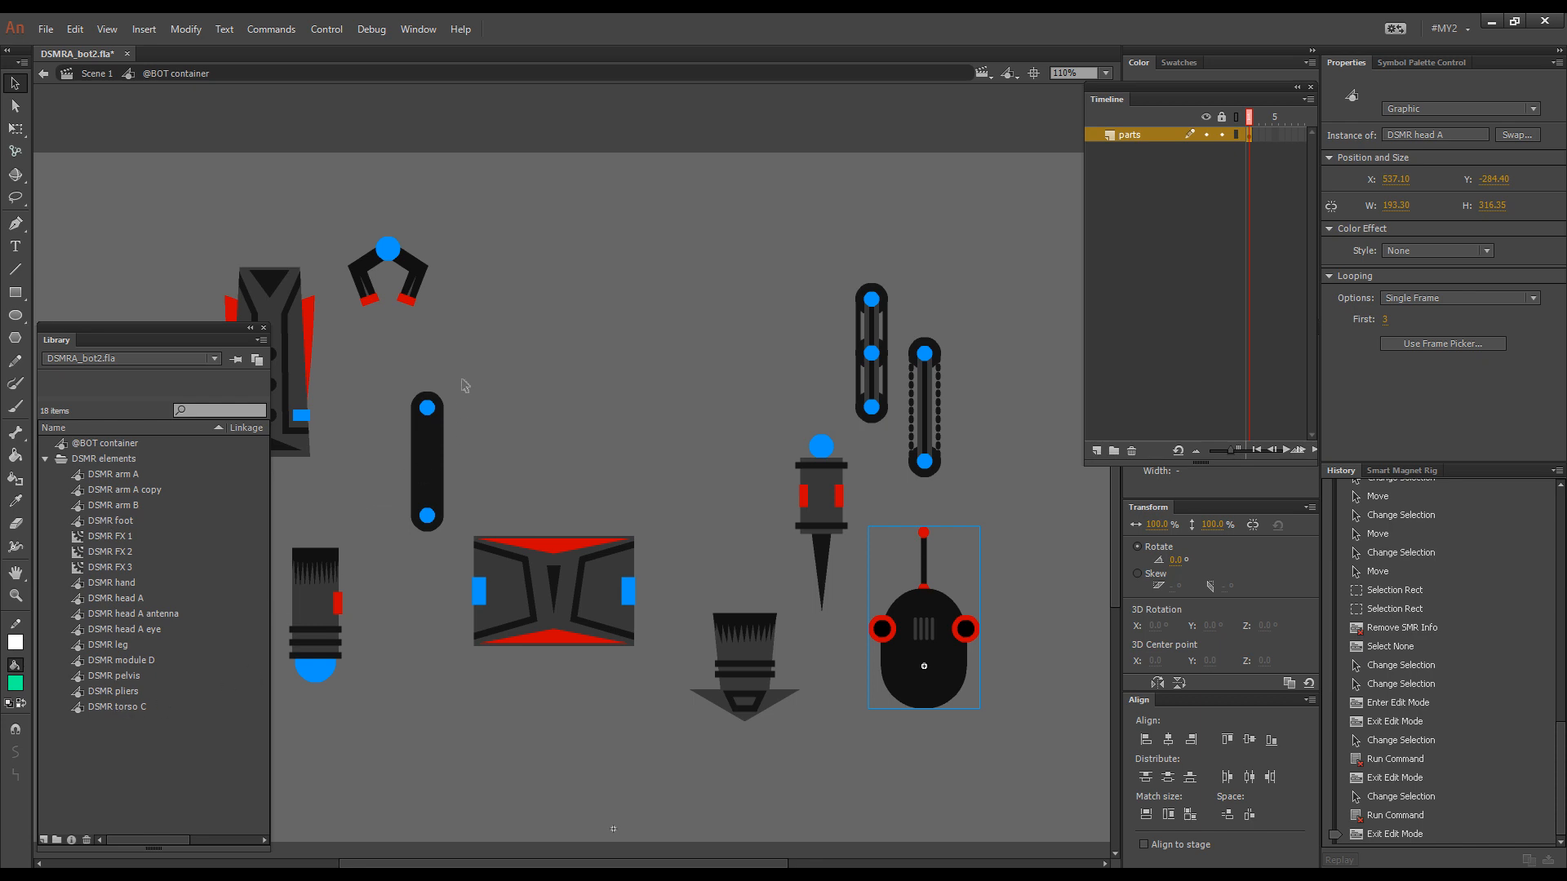
key("ctrl+i")
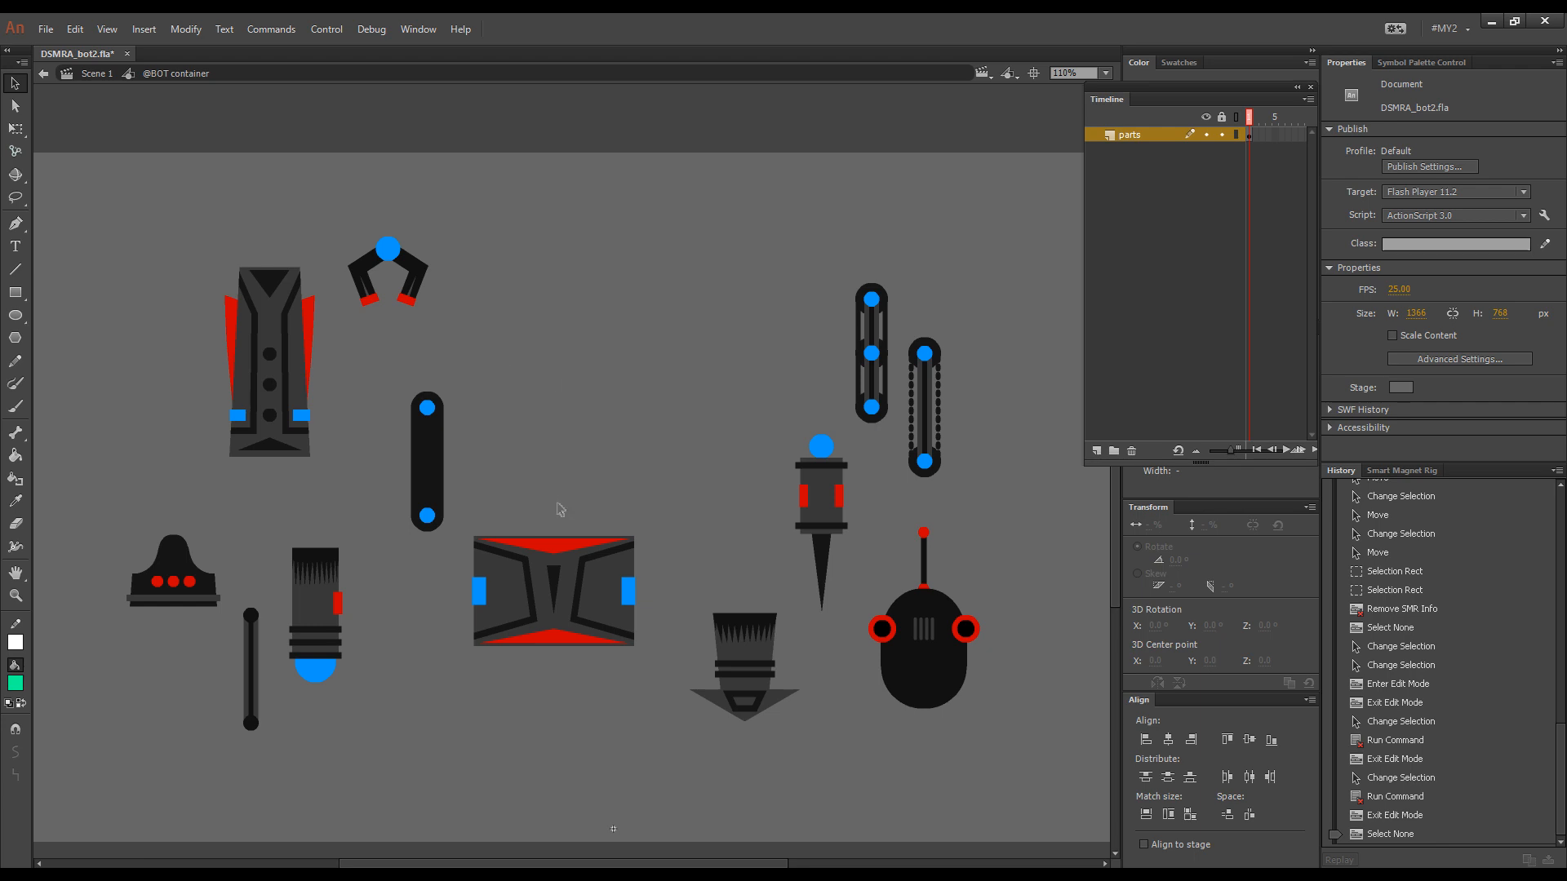
left_click_drag(552, 589, 610, 443)
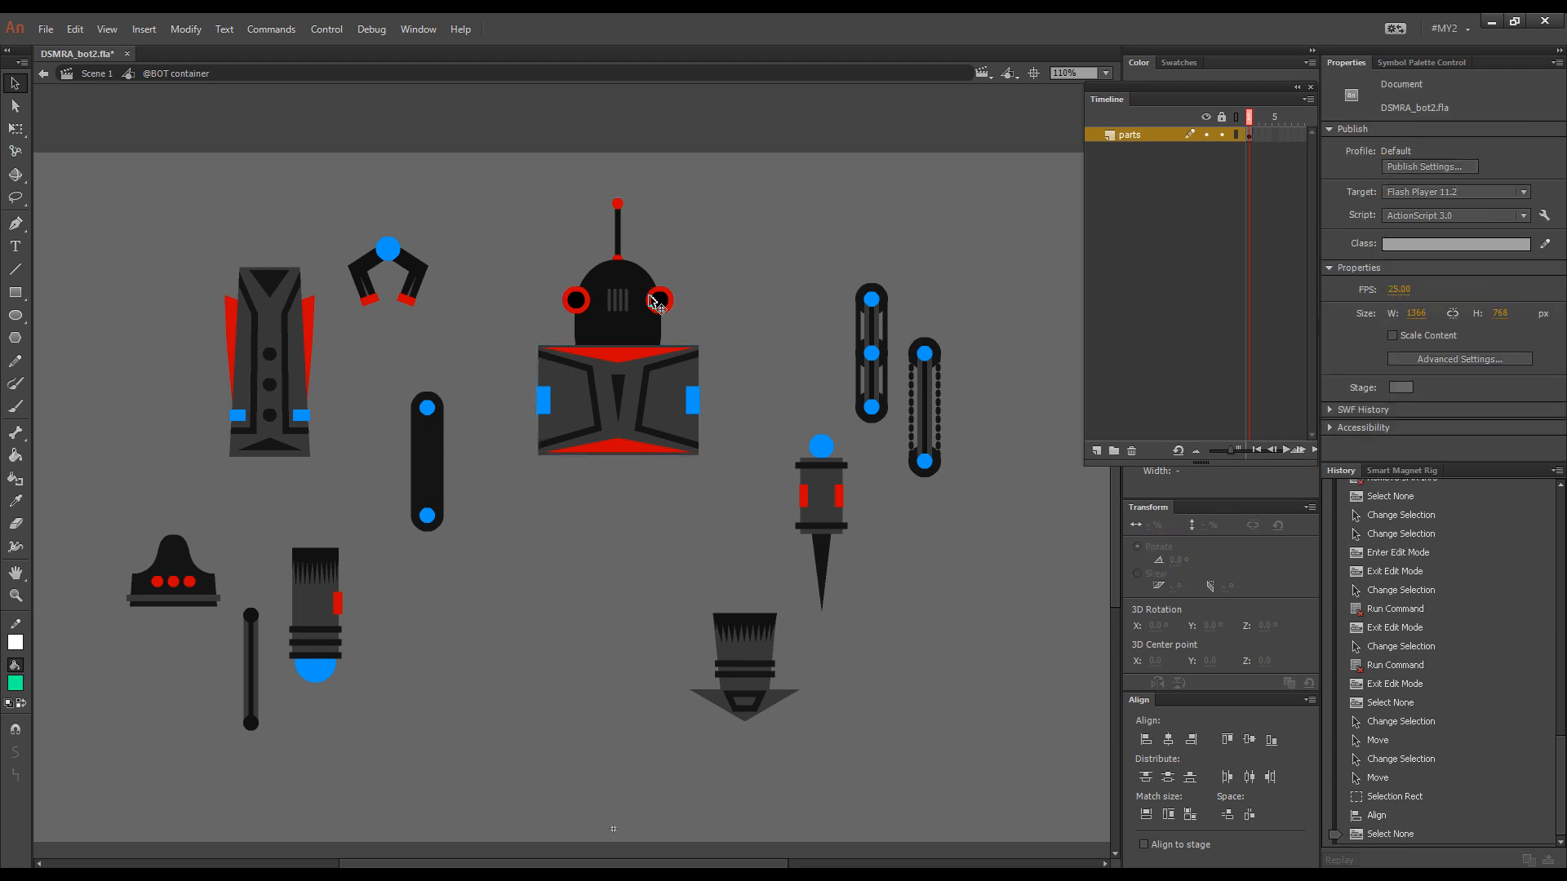
left_click(654, 302)
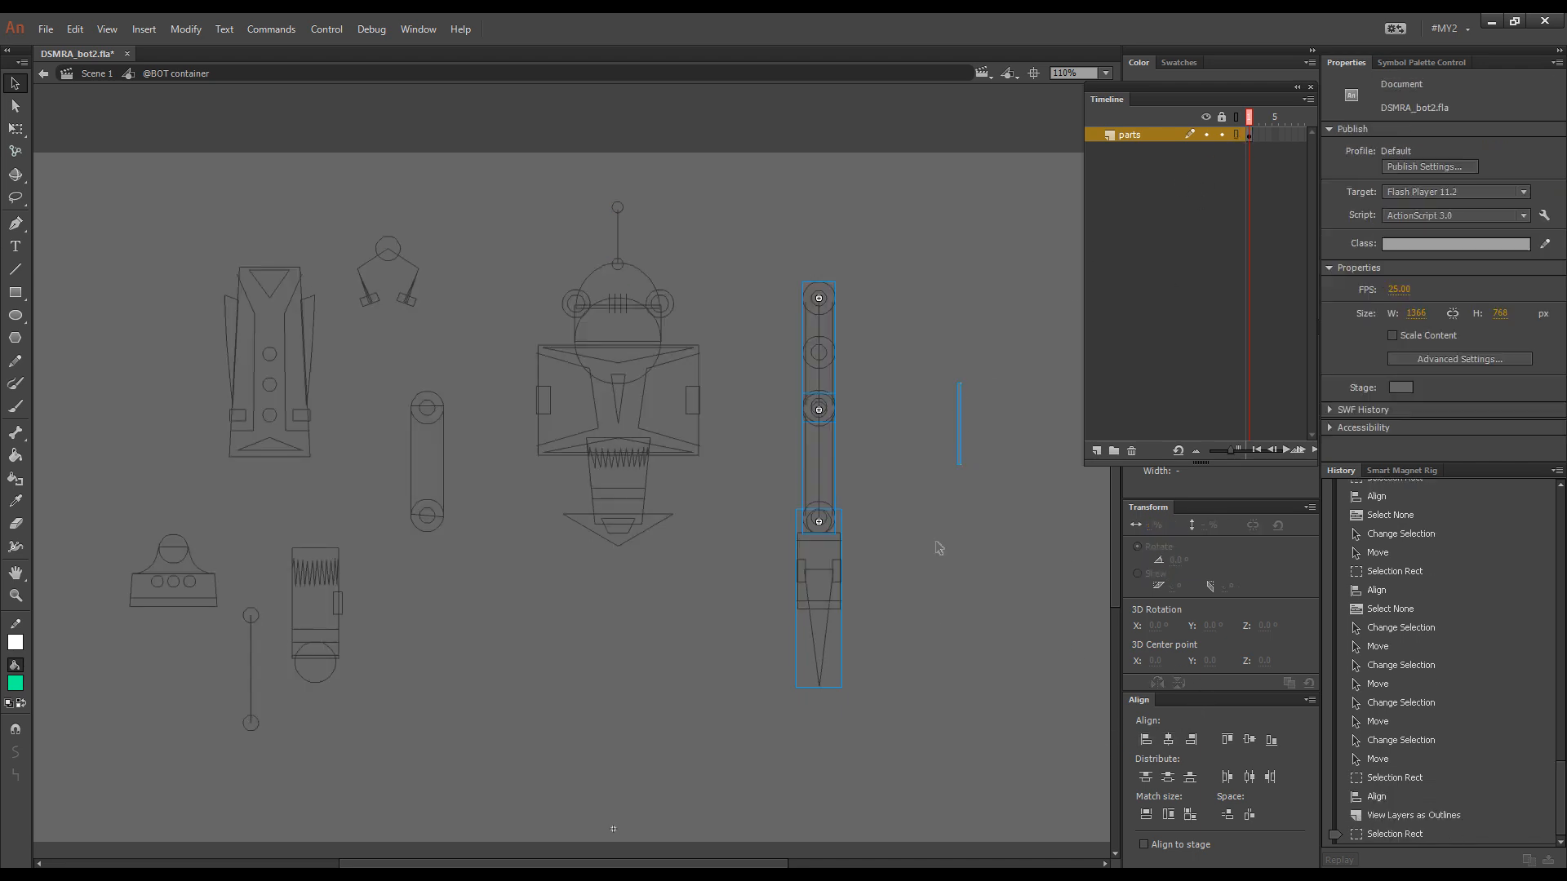
key("Ctrl+Space")
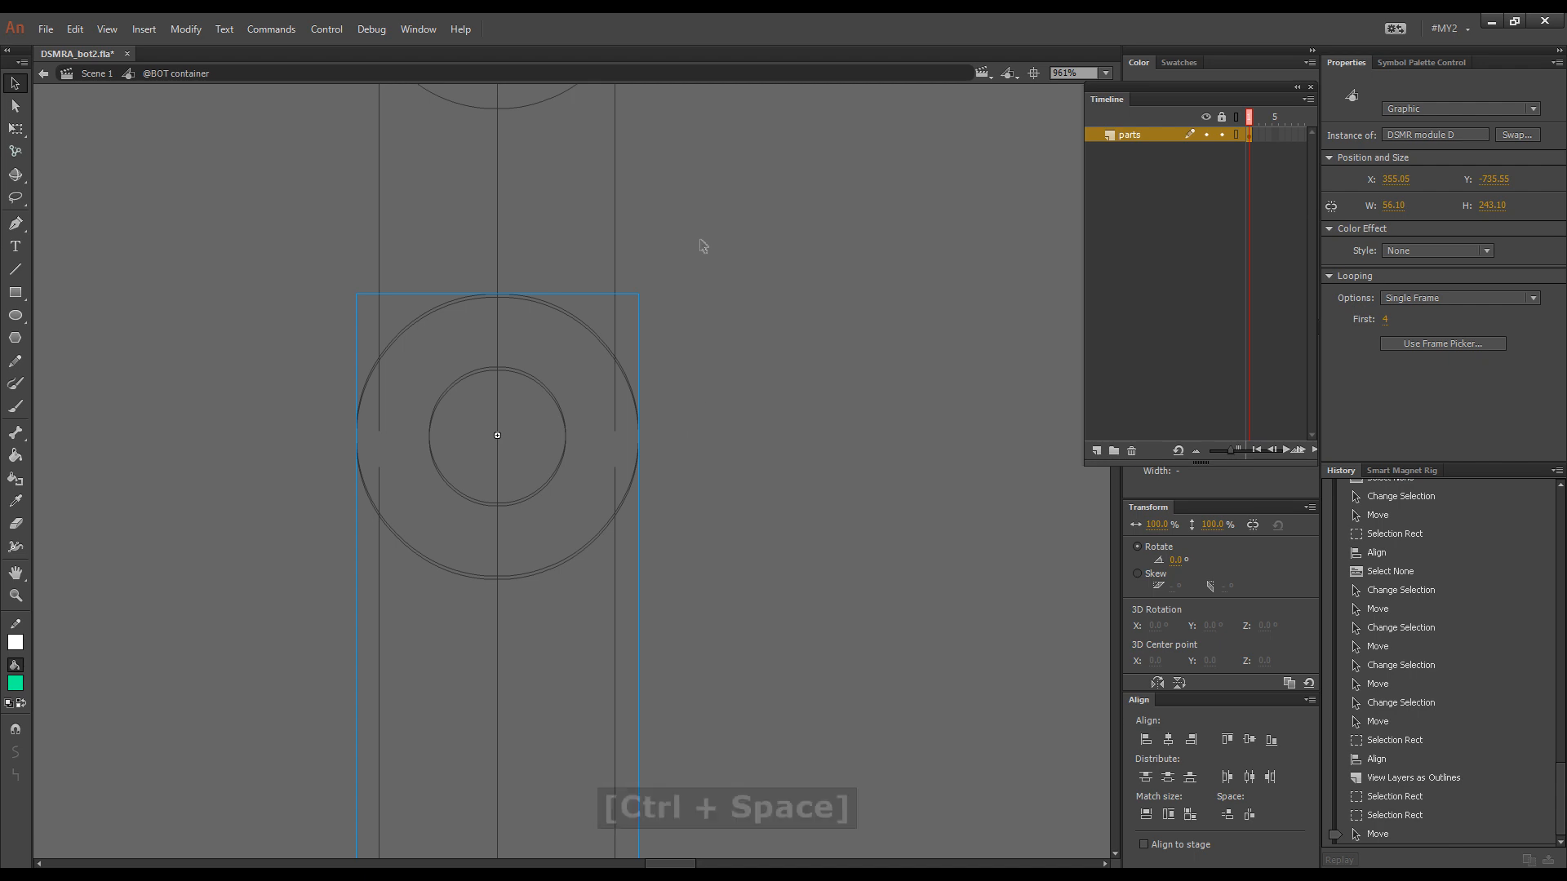
left_click_drag(699, 246, 827, 405)
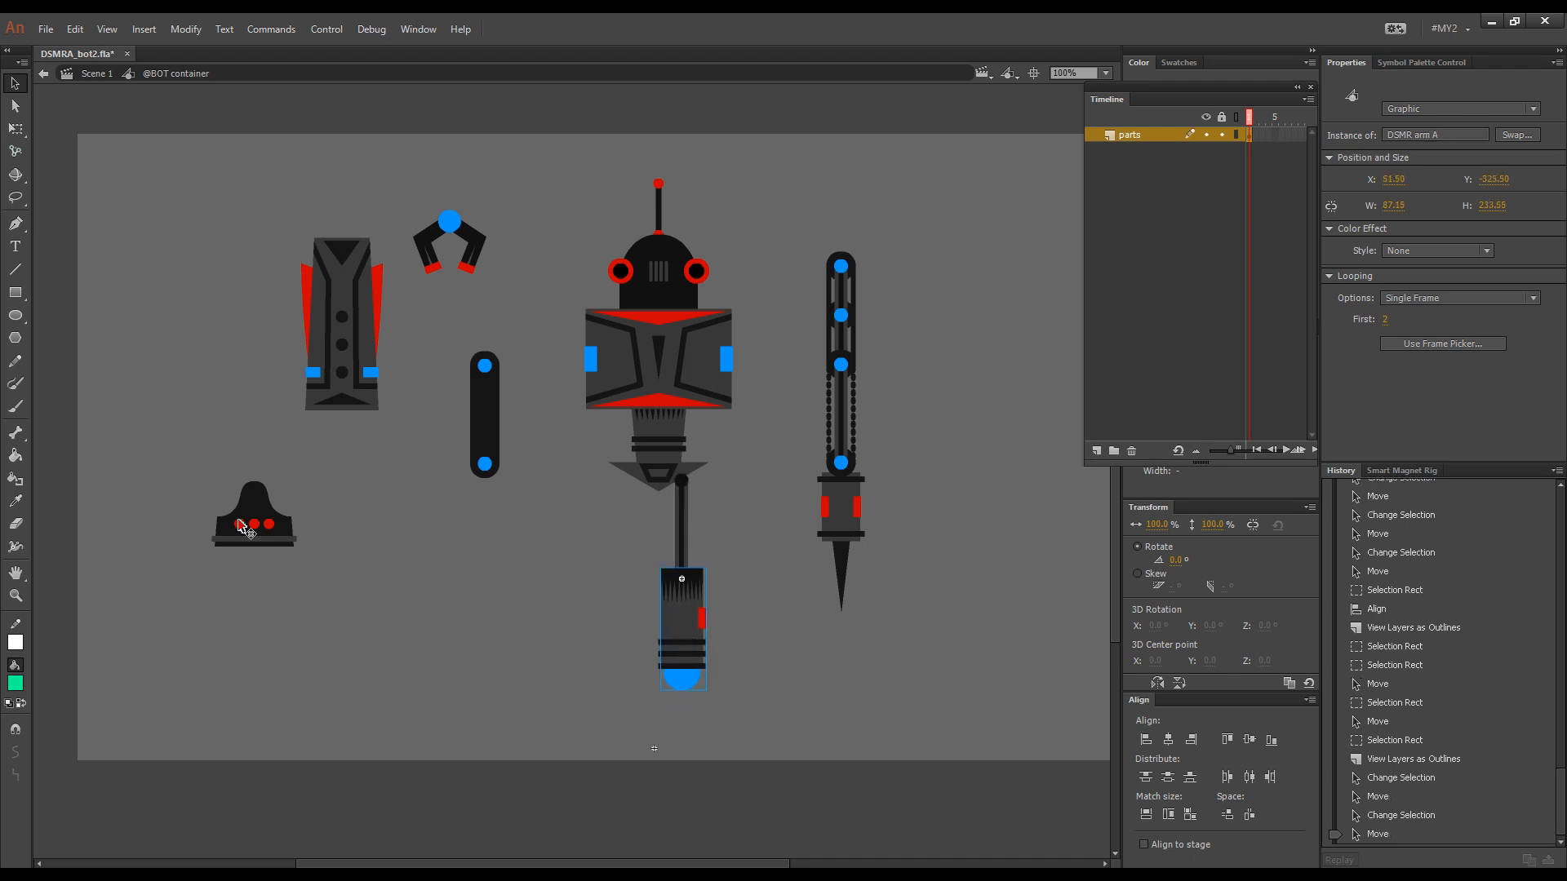
- Attach the foot beneath the lower leg, checking its alignment in outline view
left_click_drag(253, 517, 683, 720)
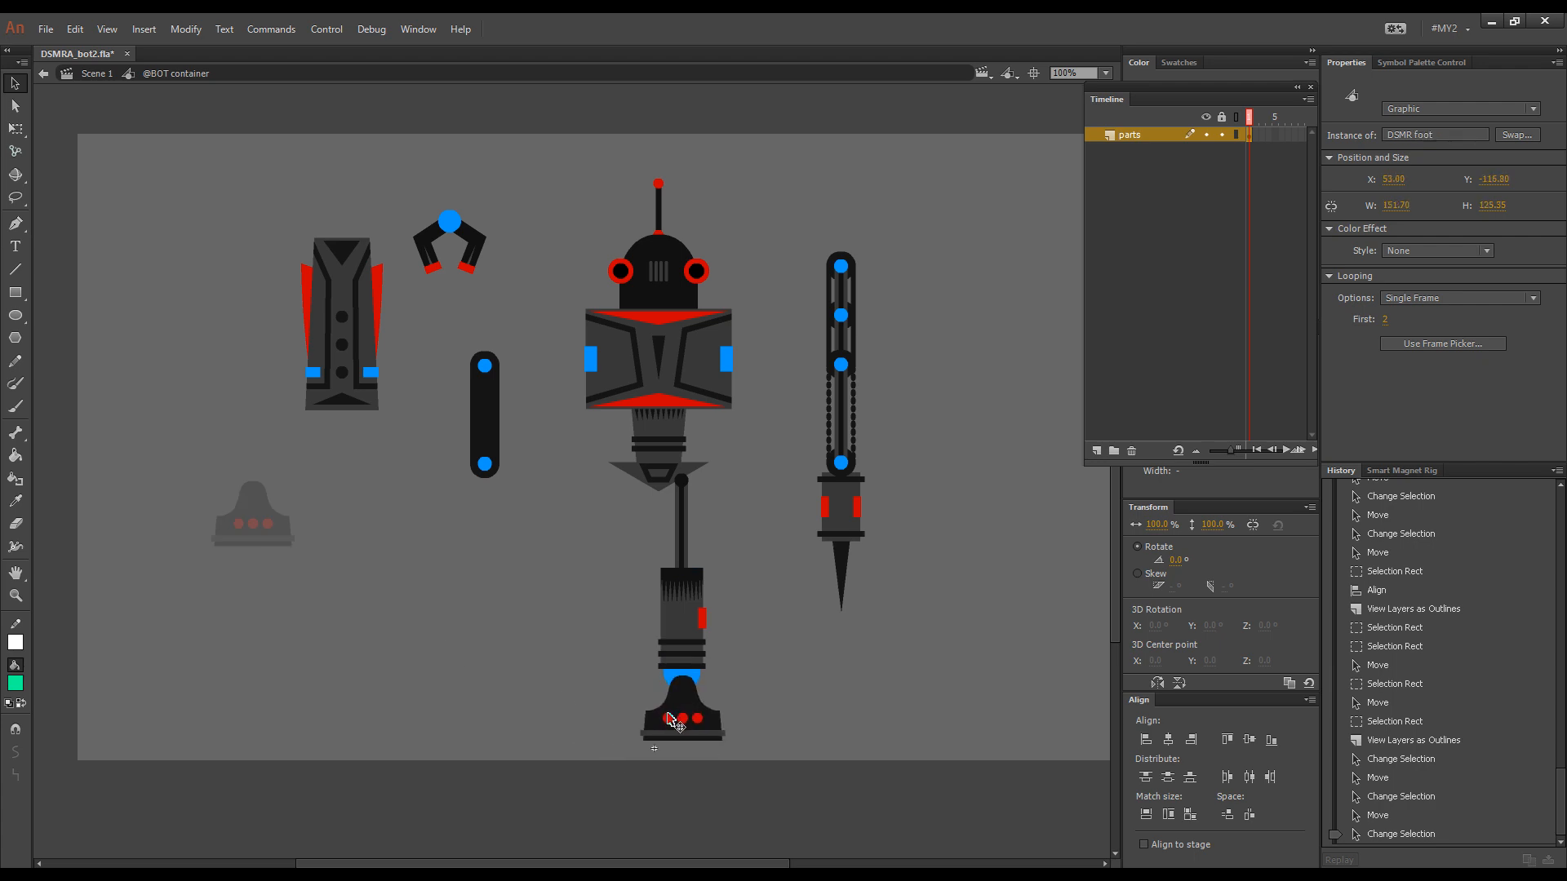
left_click(675, 721)
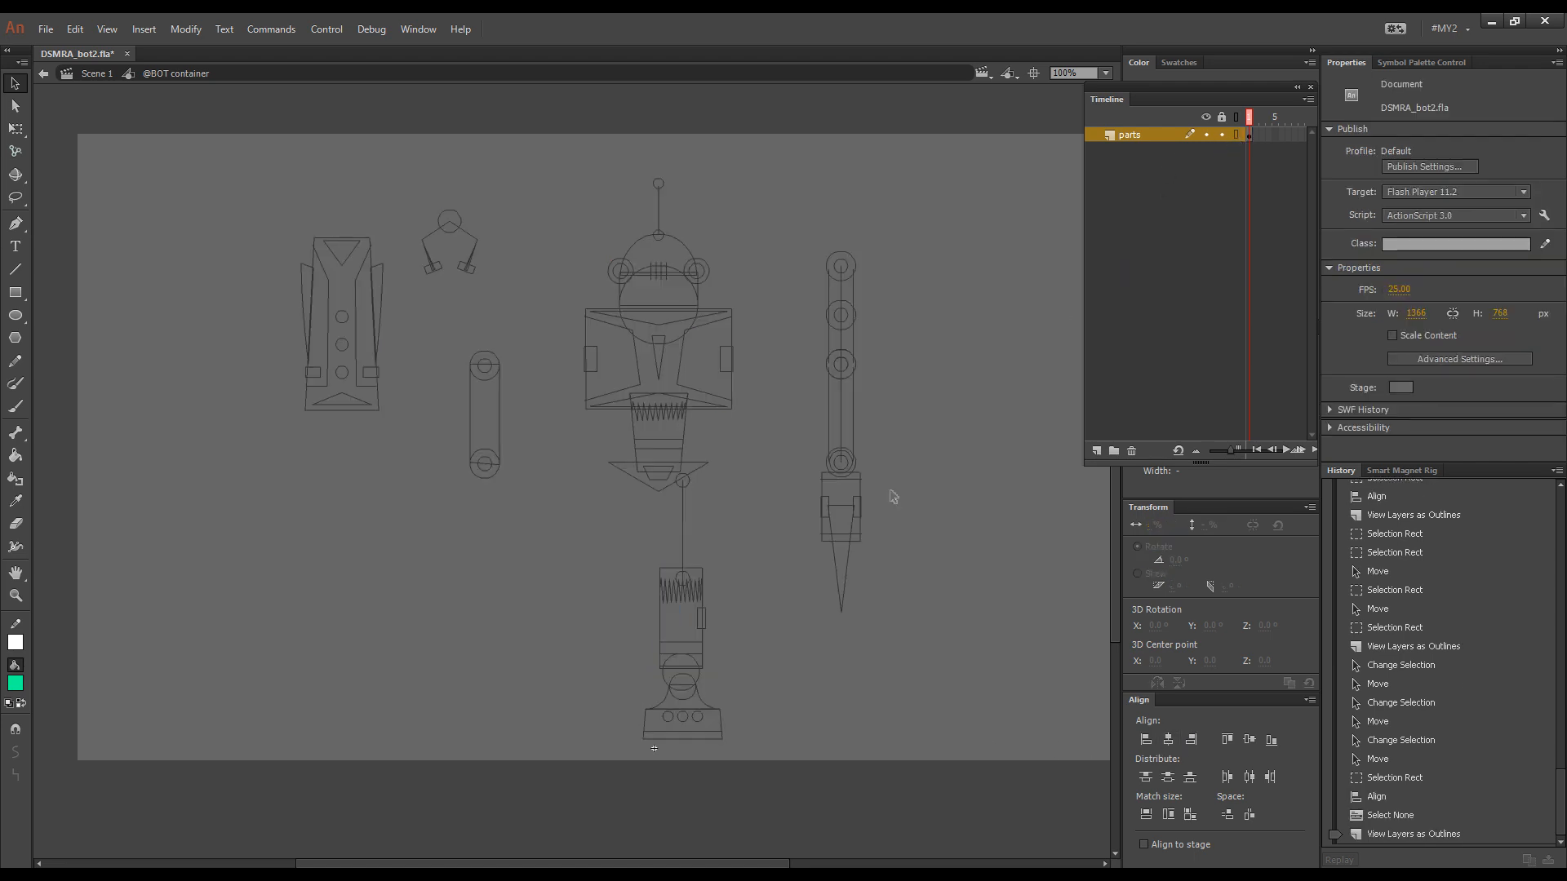
key("Ctrl+Space")
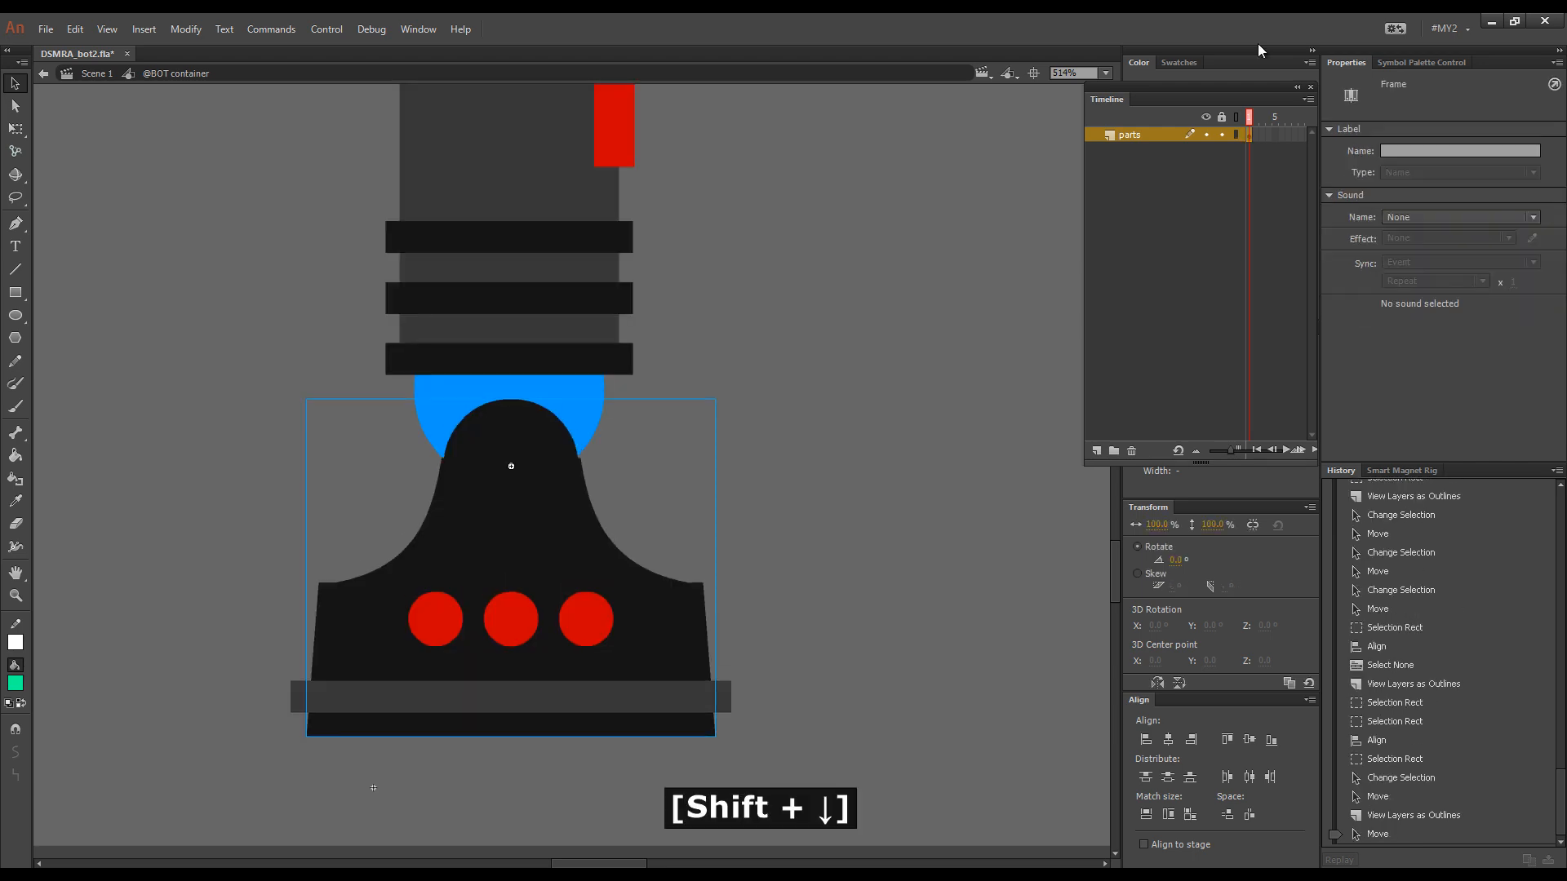
key("Ctrl")
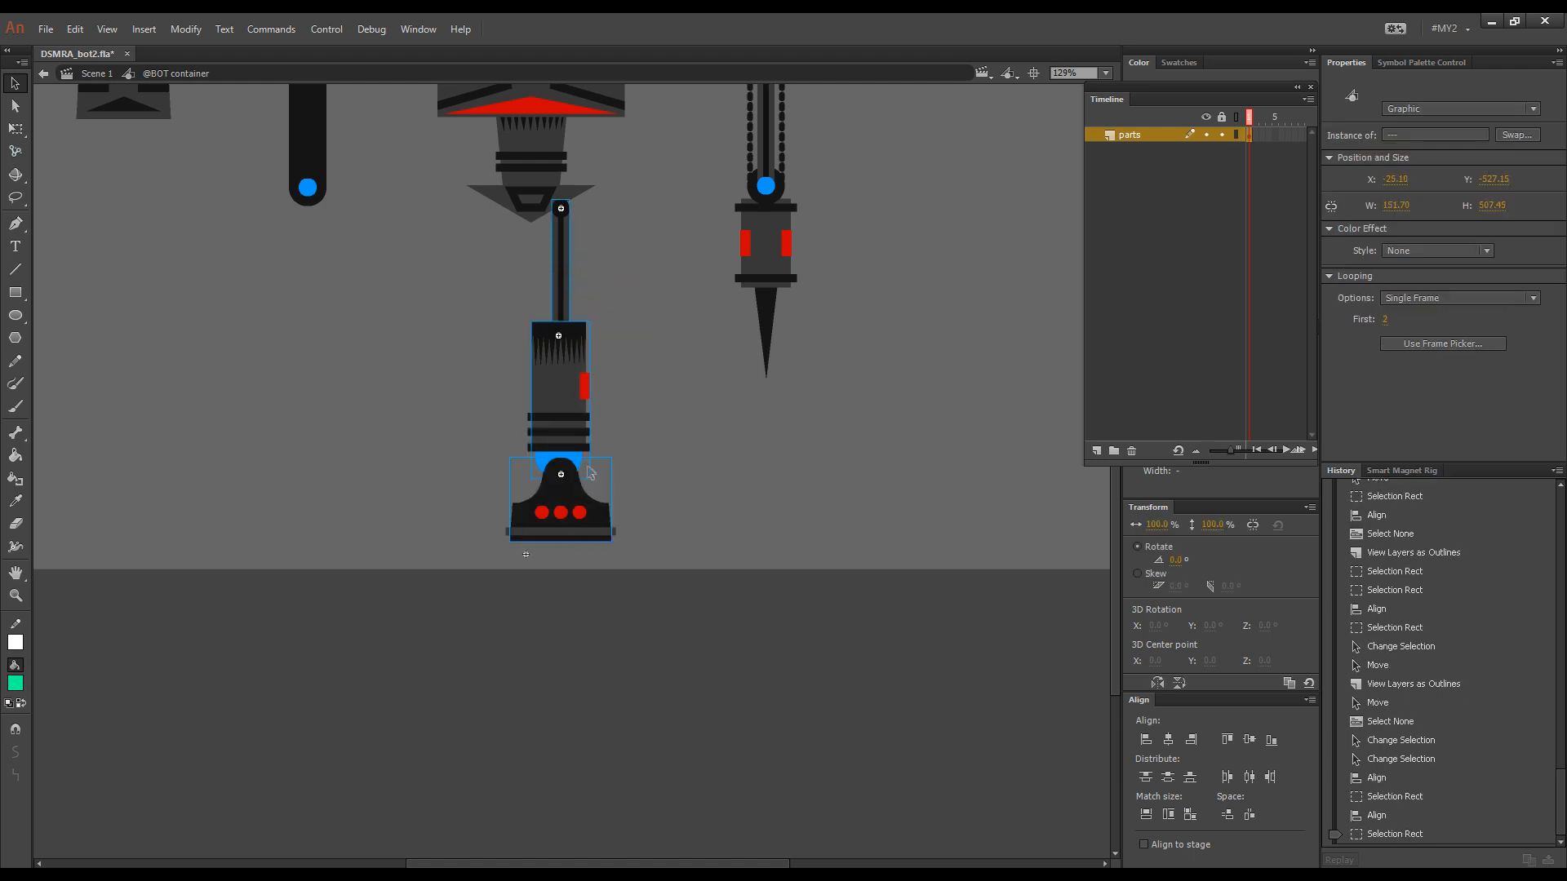
- Shift the assembled leg right and duplicate it into a second leg
left_click_drag(560, 489, 573, 490)
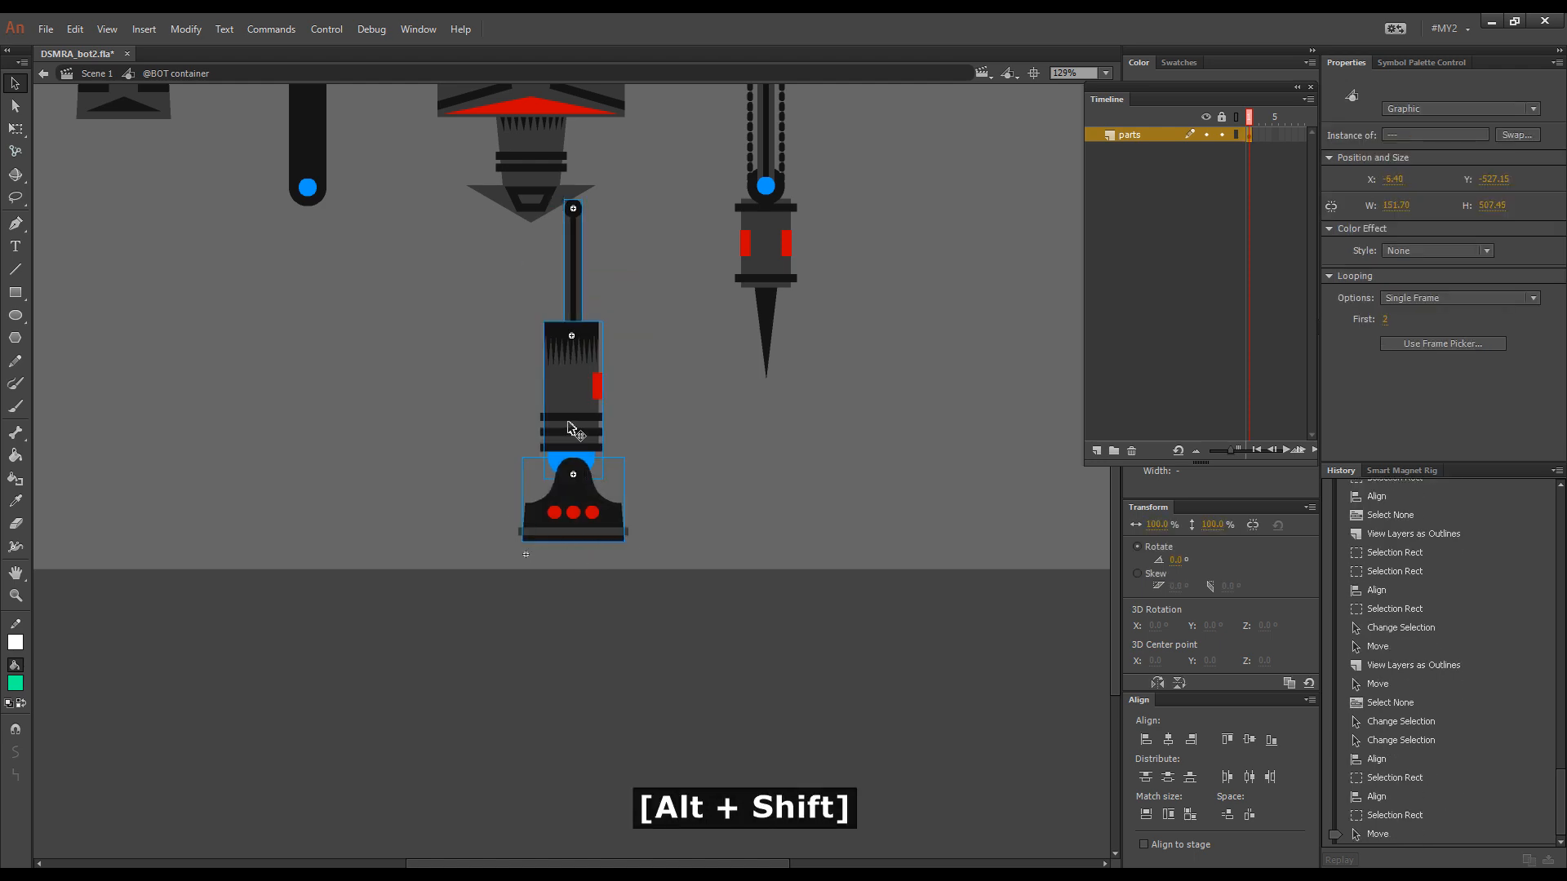
left_click_drag(572, 430, 459, 430)
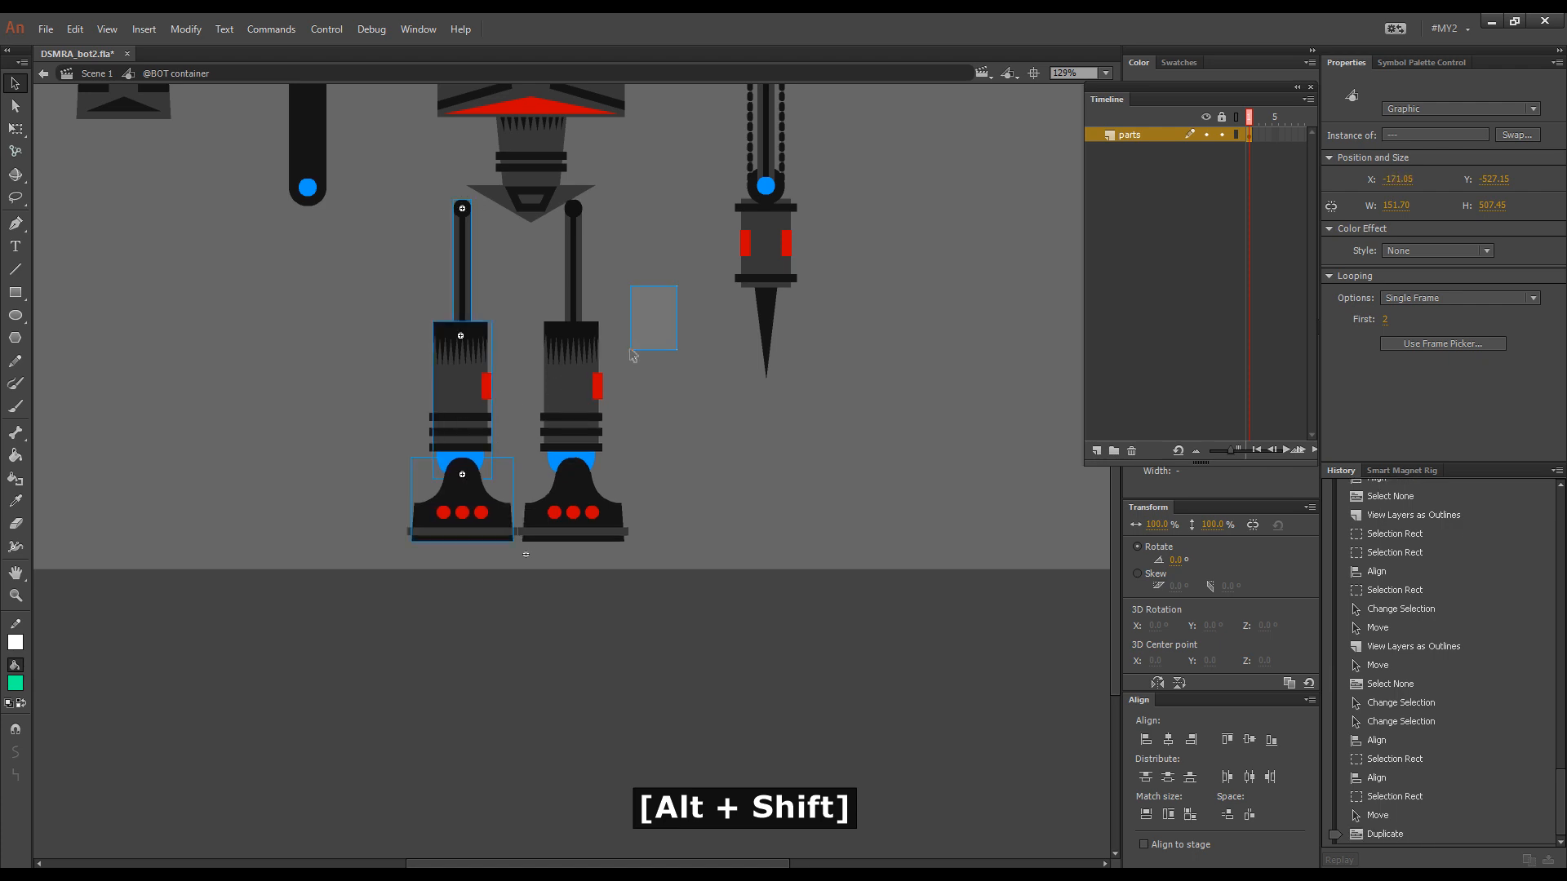
key("Shift+Right")
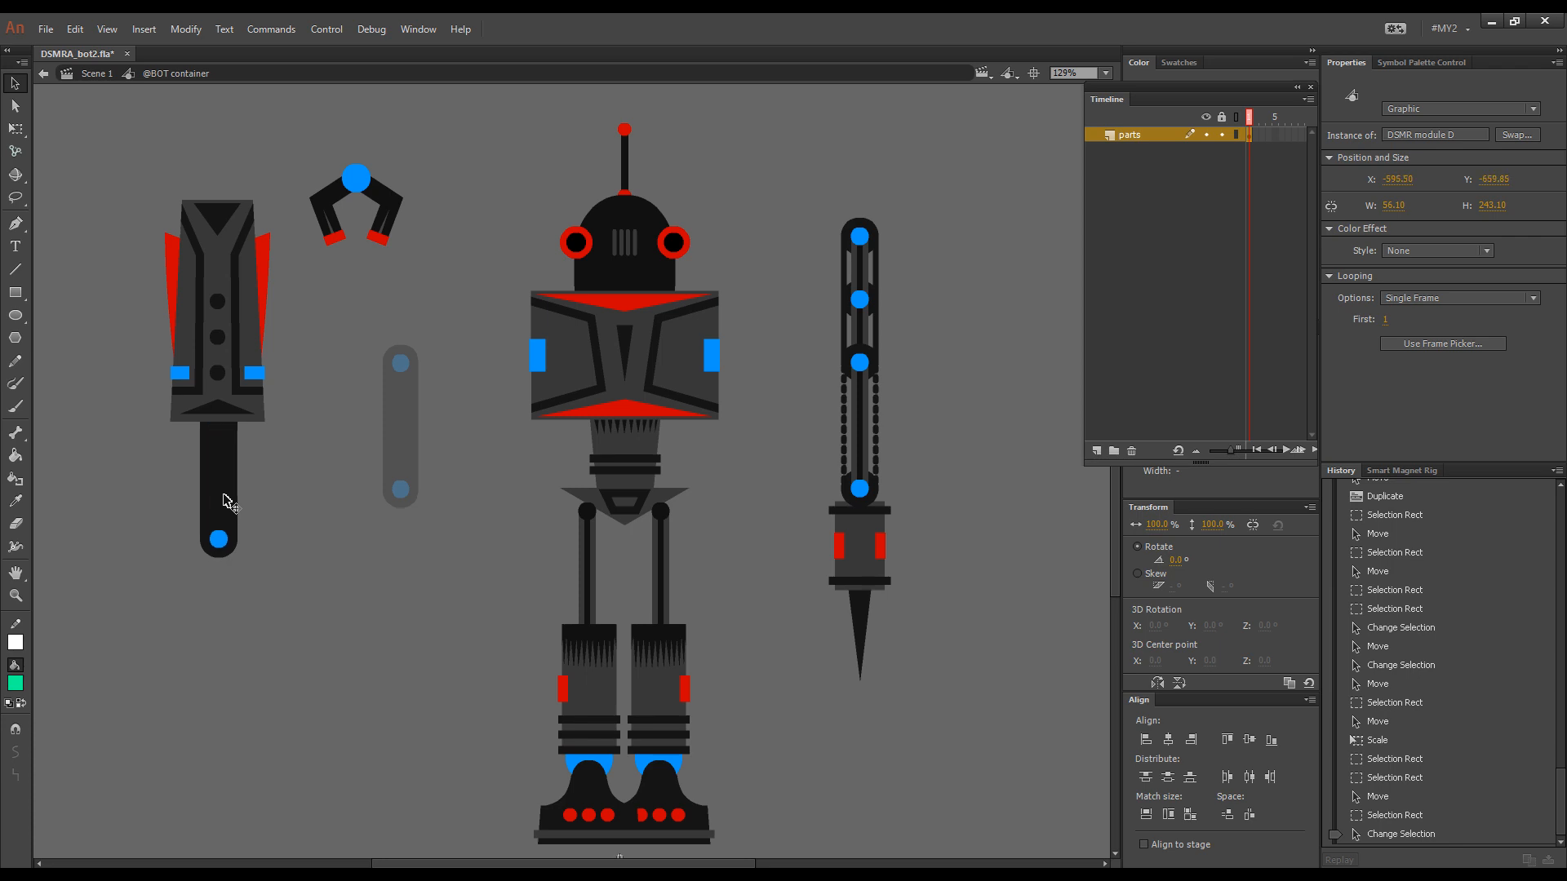
- Place the claw hand on the forearm and check the joints in outline view
left_click(217, 310)
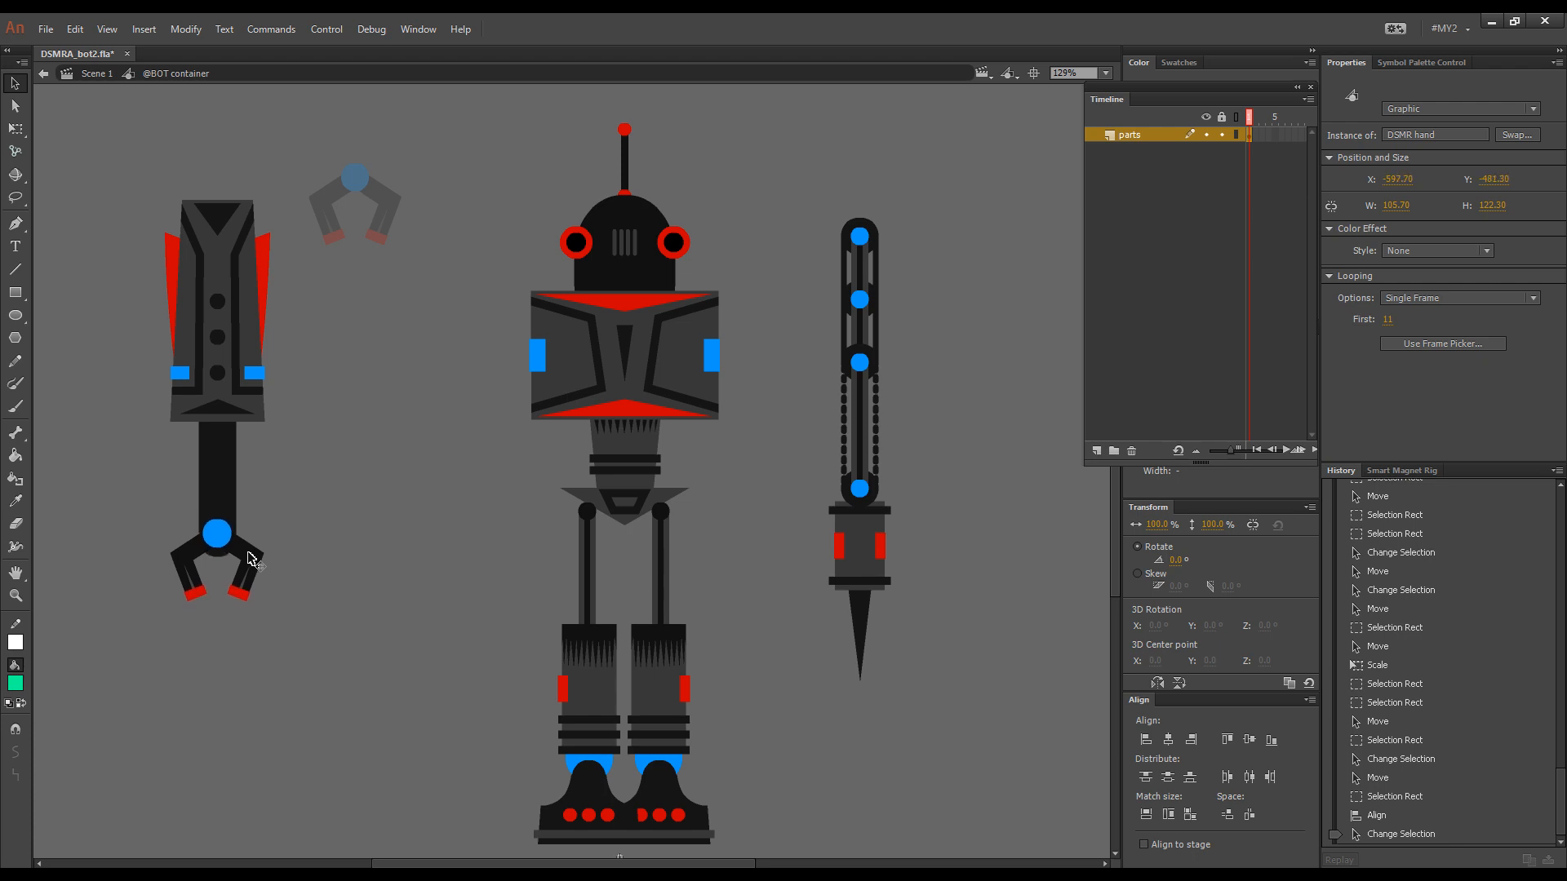
left_click(1236, 134)
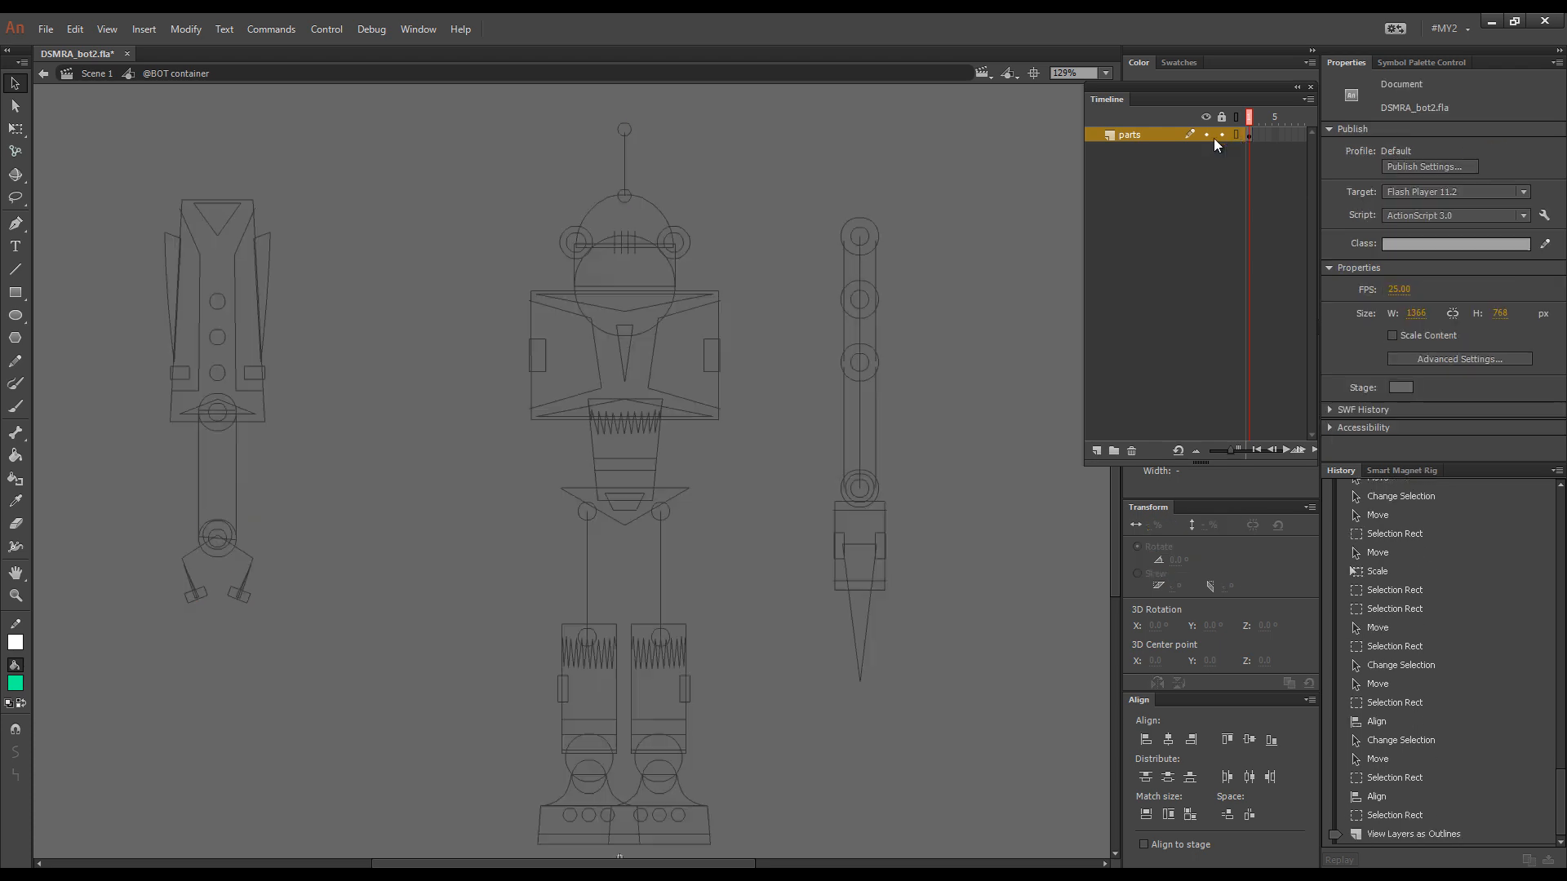
key("Ctrl+Space")
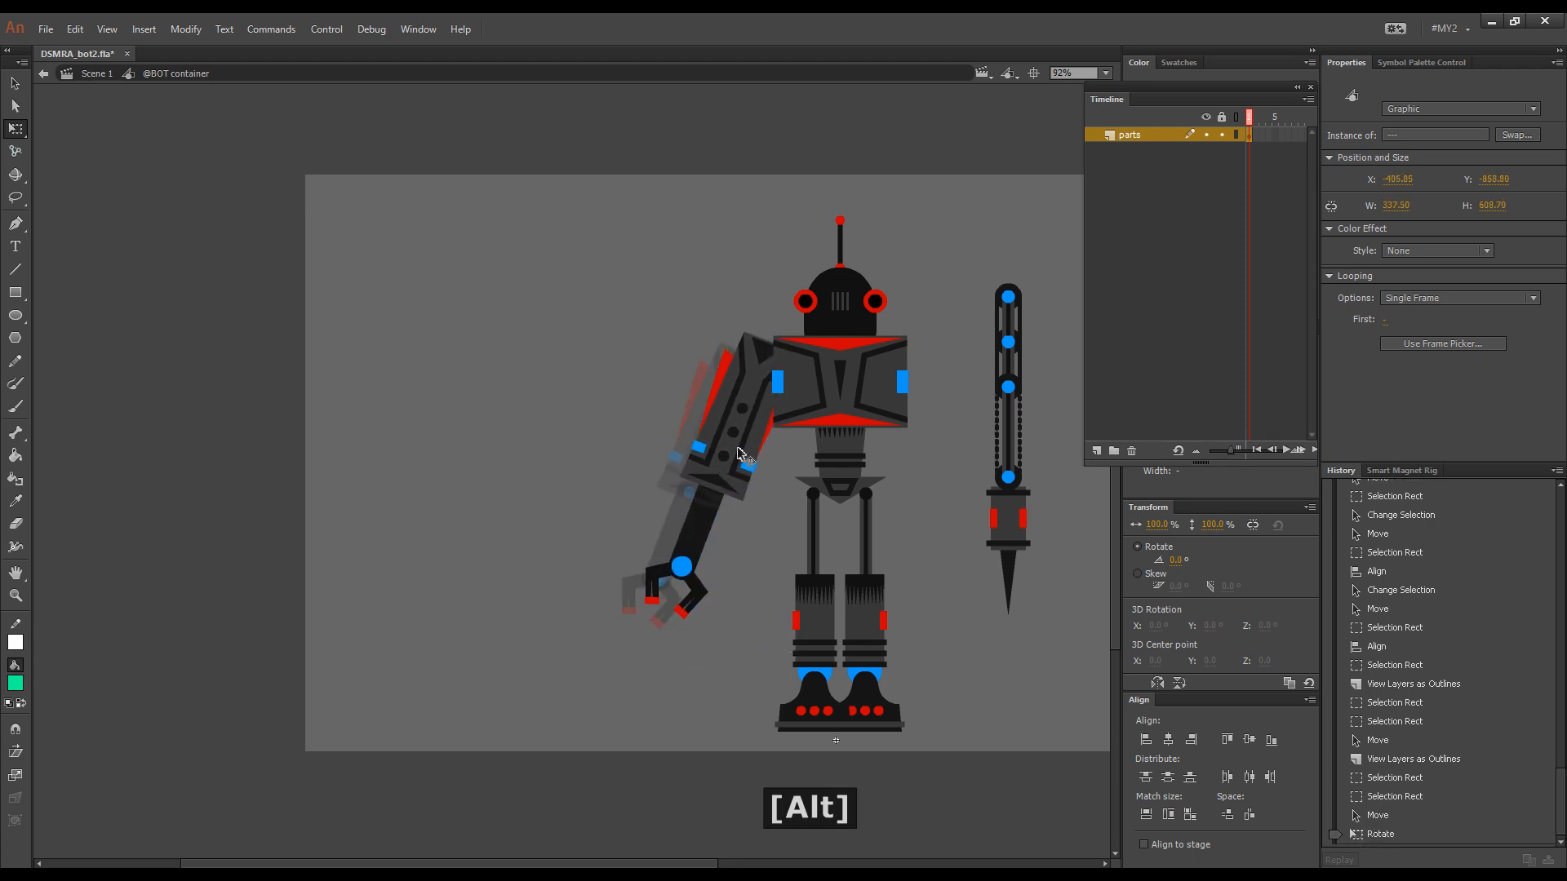
- Swing the left arm down, fit the chained arm to the right shoulder, and move the torso pivot to its bottom
left_click_drag(739, 455, 814, 420)
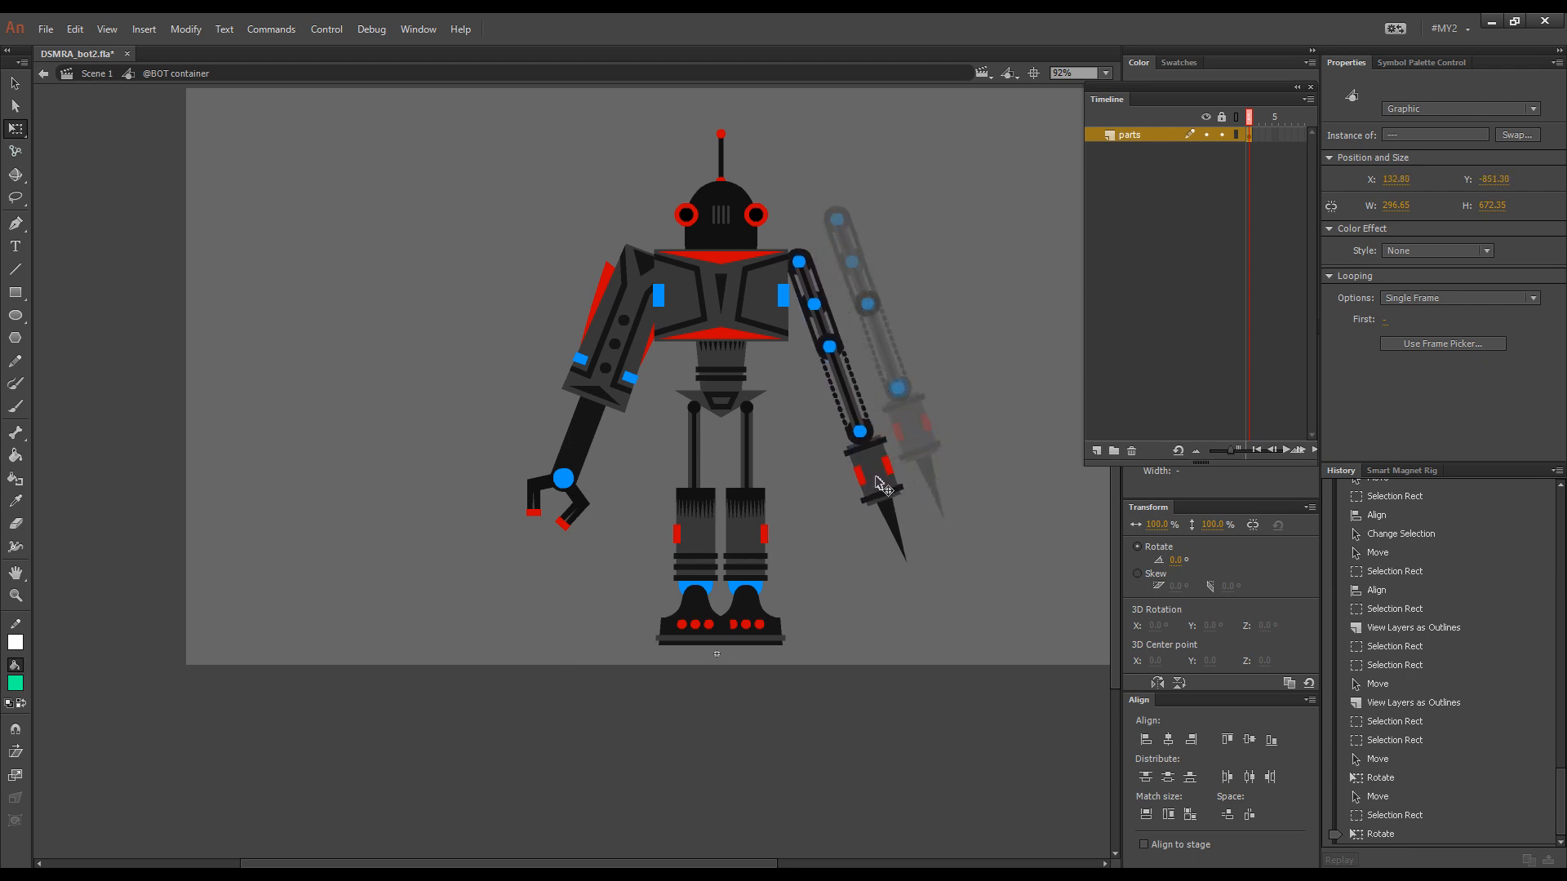
left_click_drag(887, 485, 873, 477)
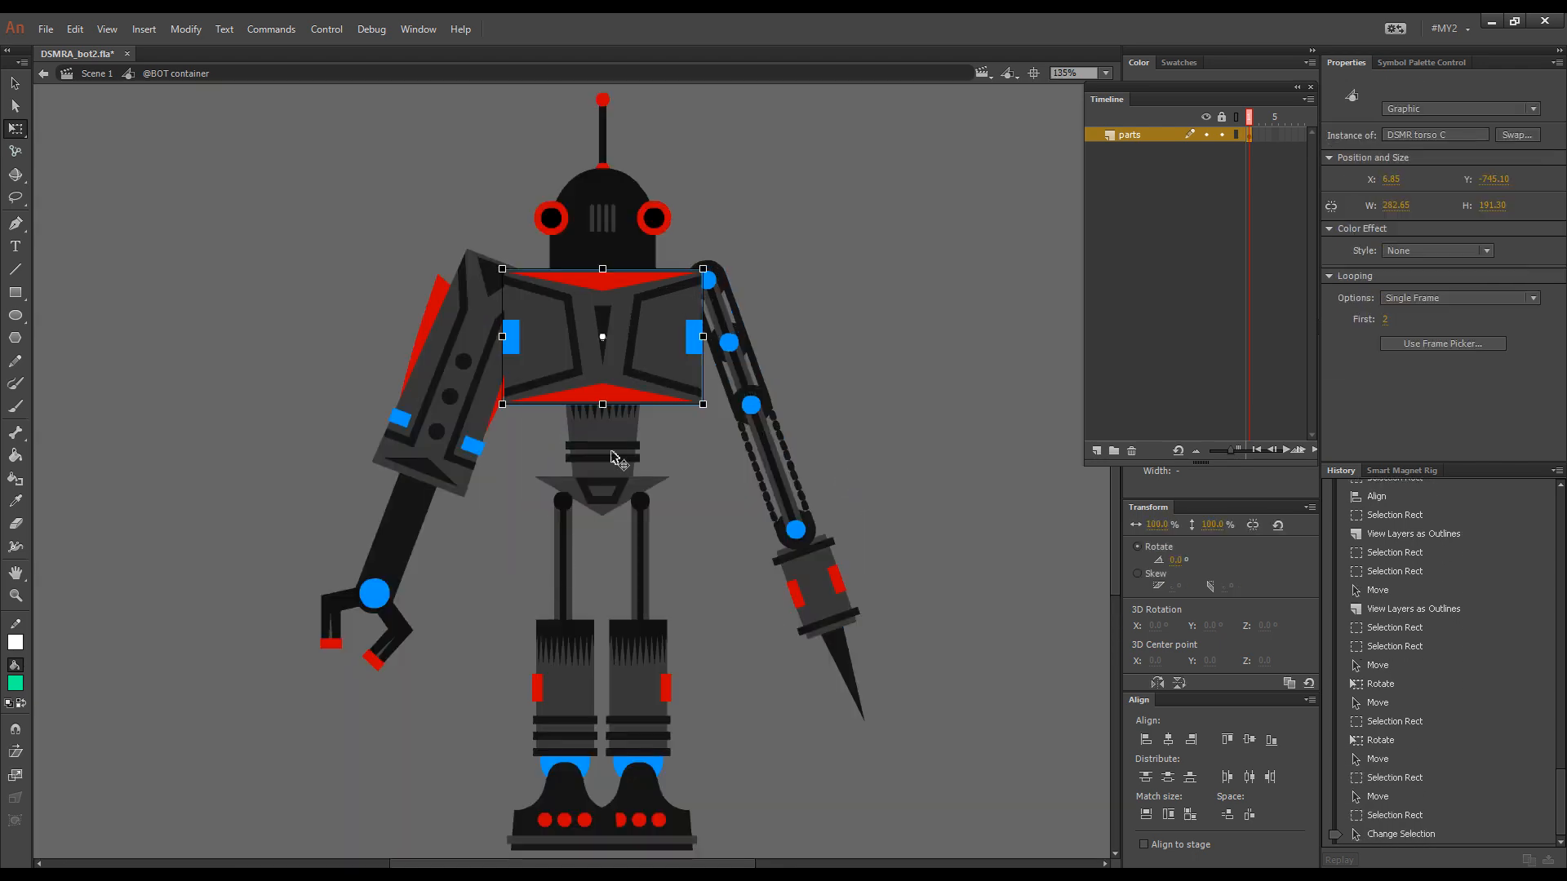
mouse_move(602, 346)
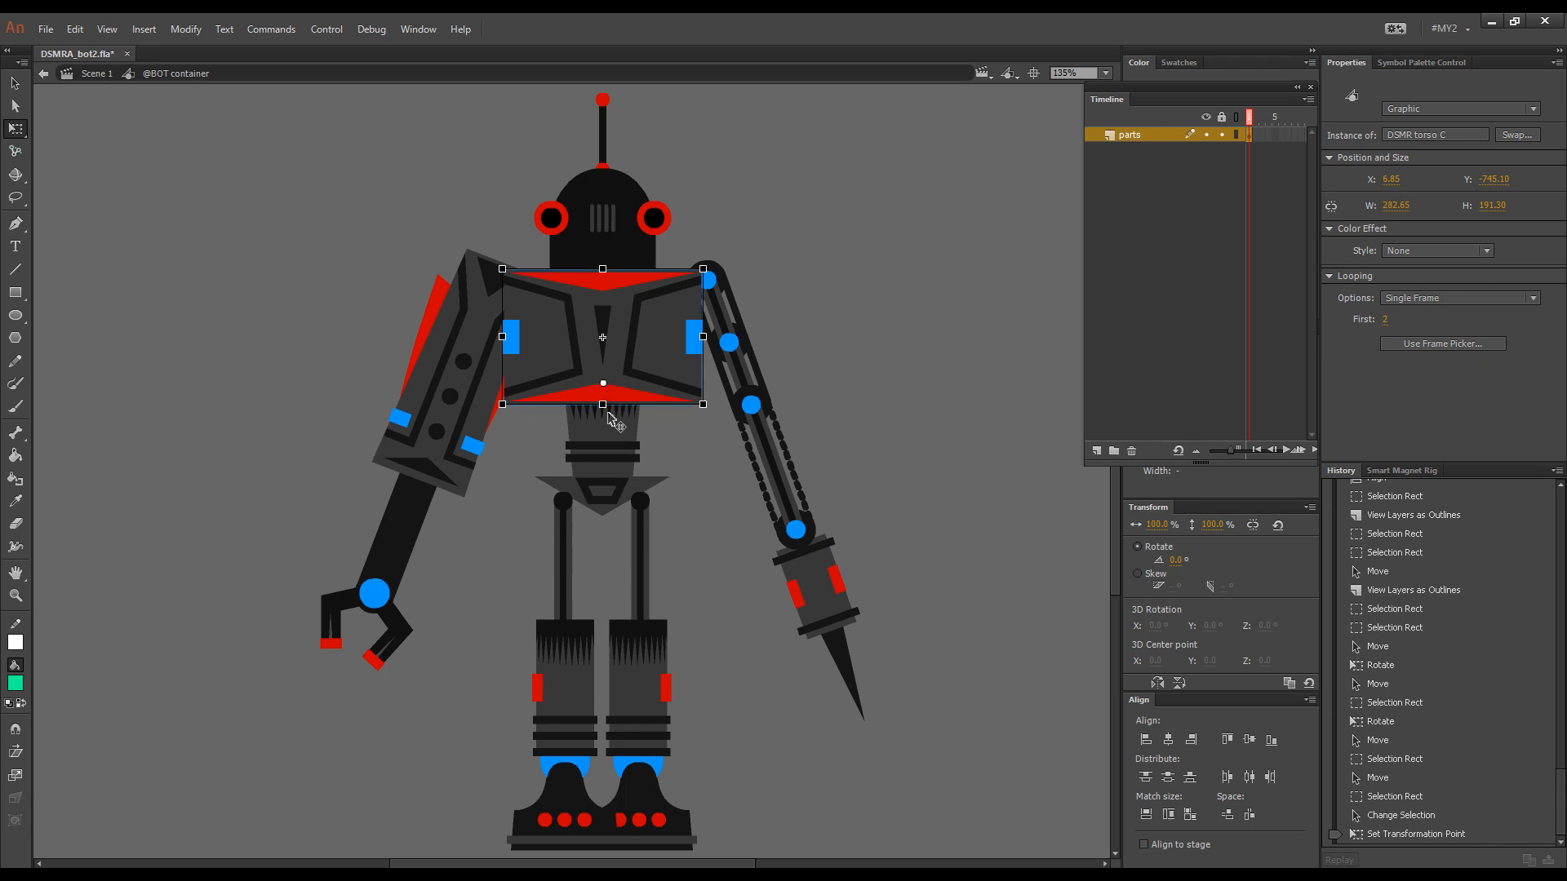
left_click(602, 382)
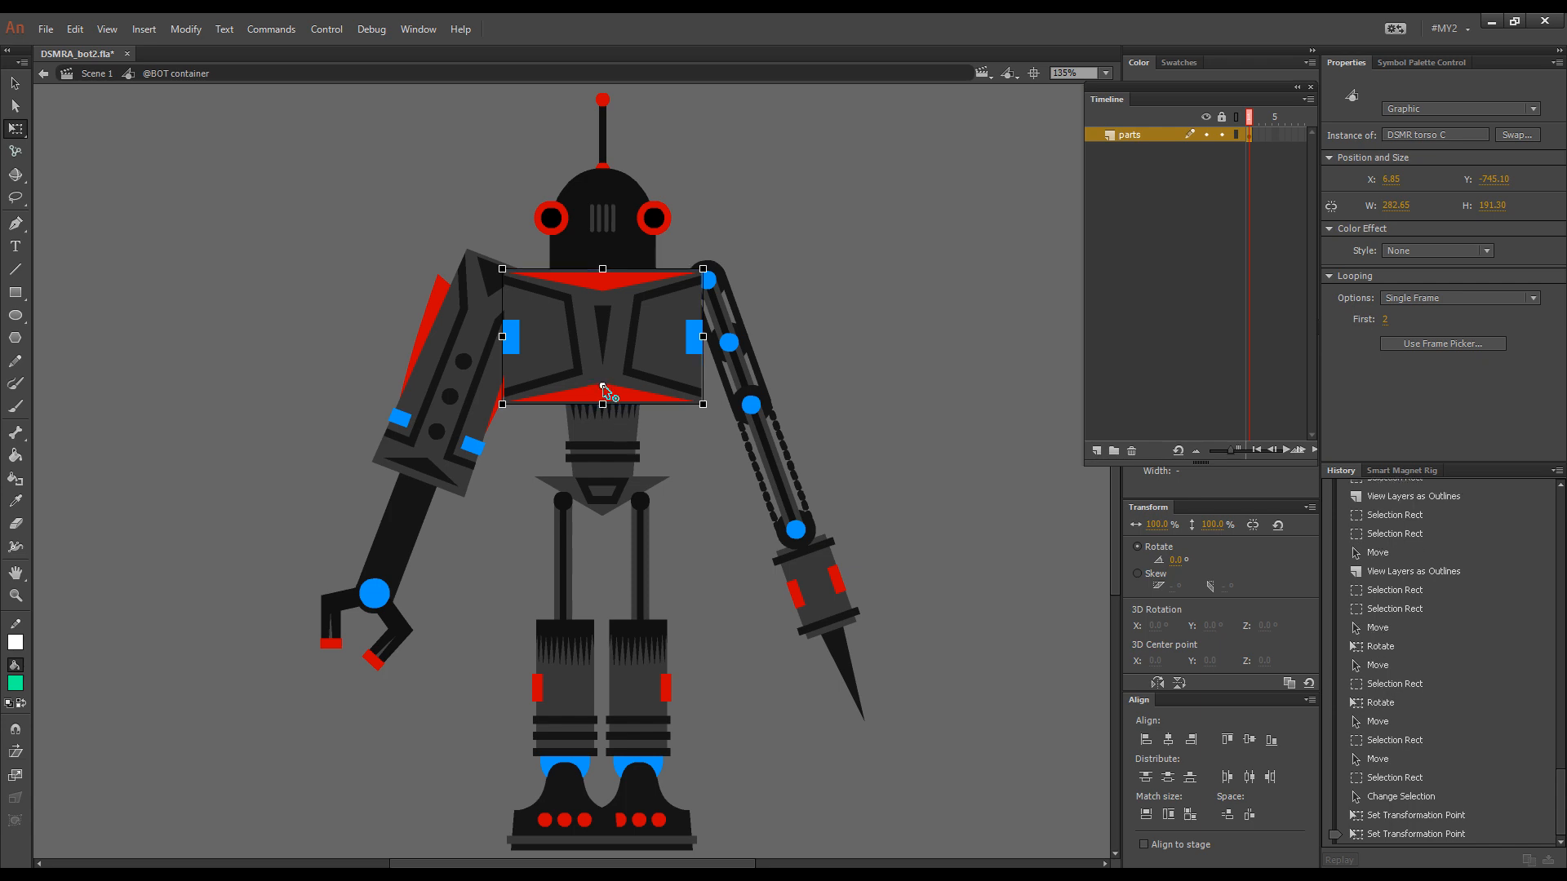
key("Ctrl")
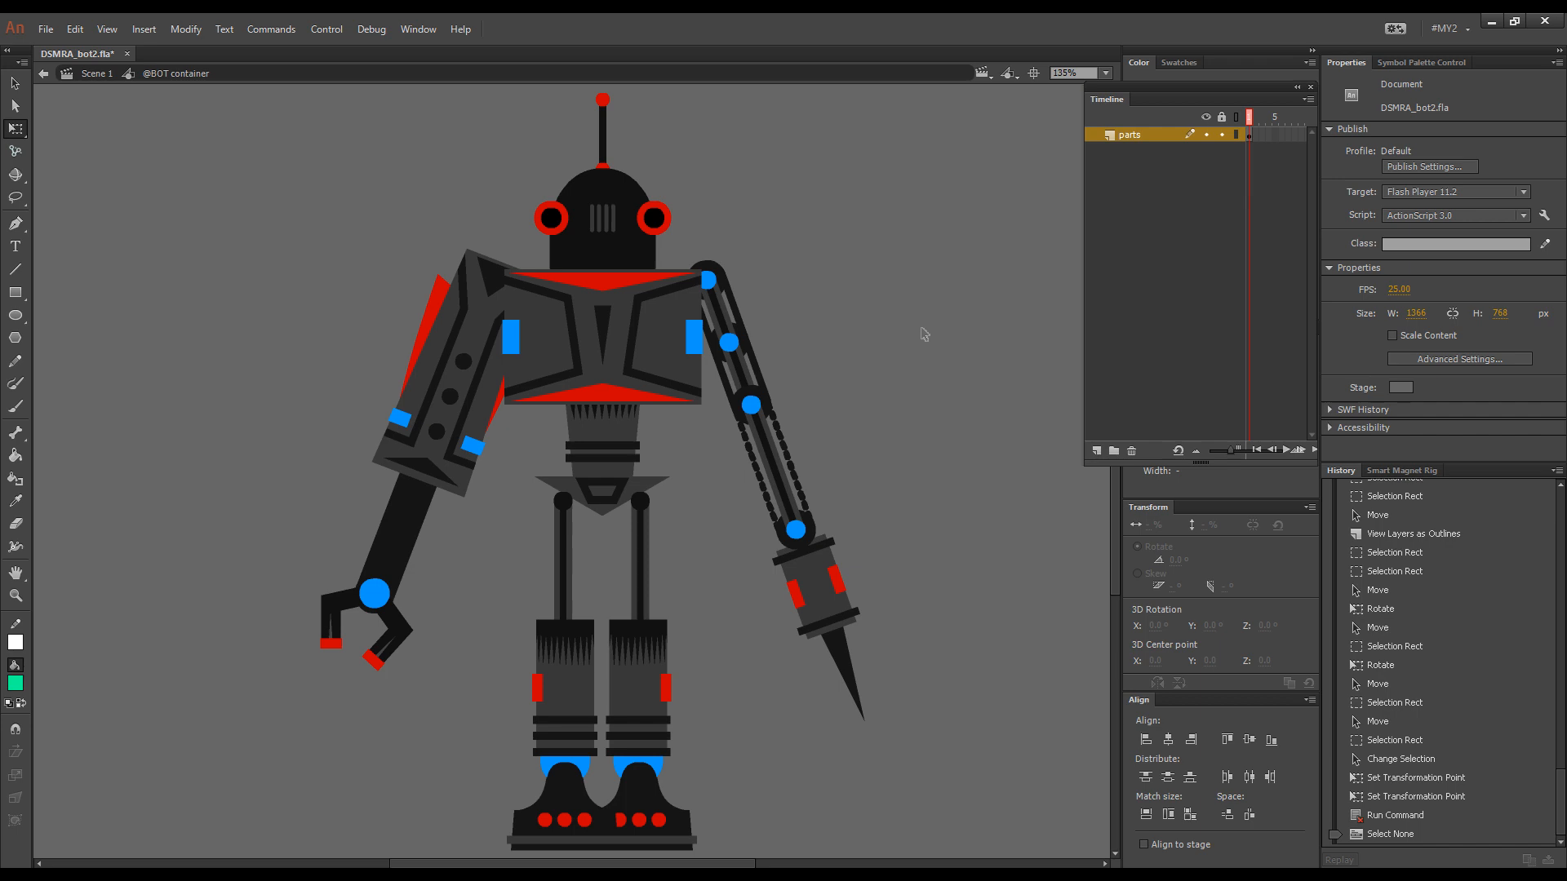
mouse_move(978, 164)
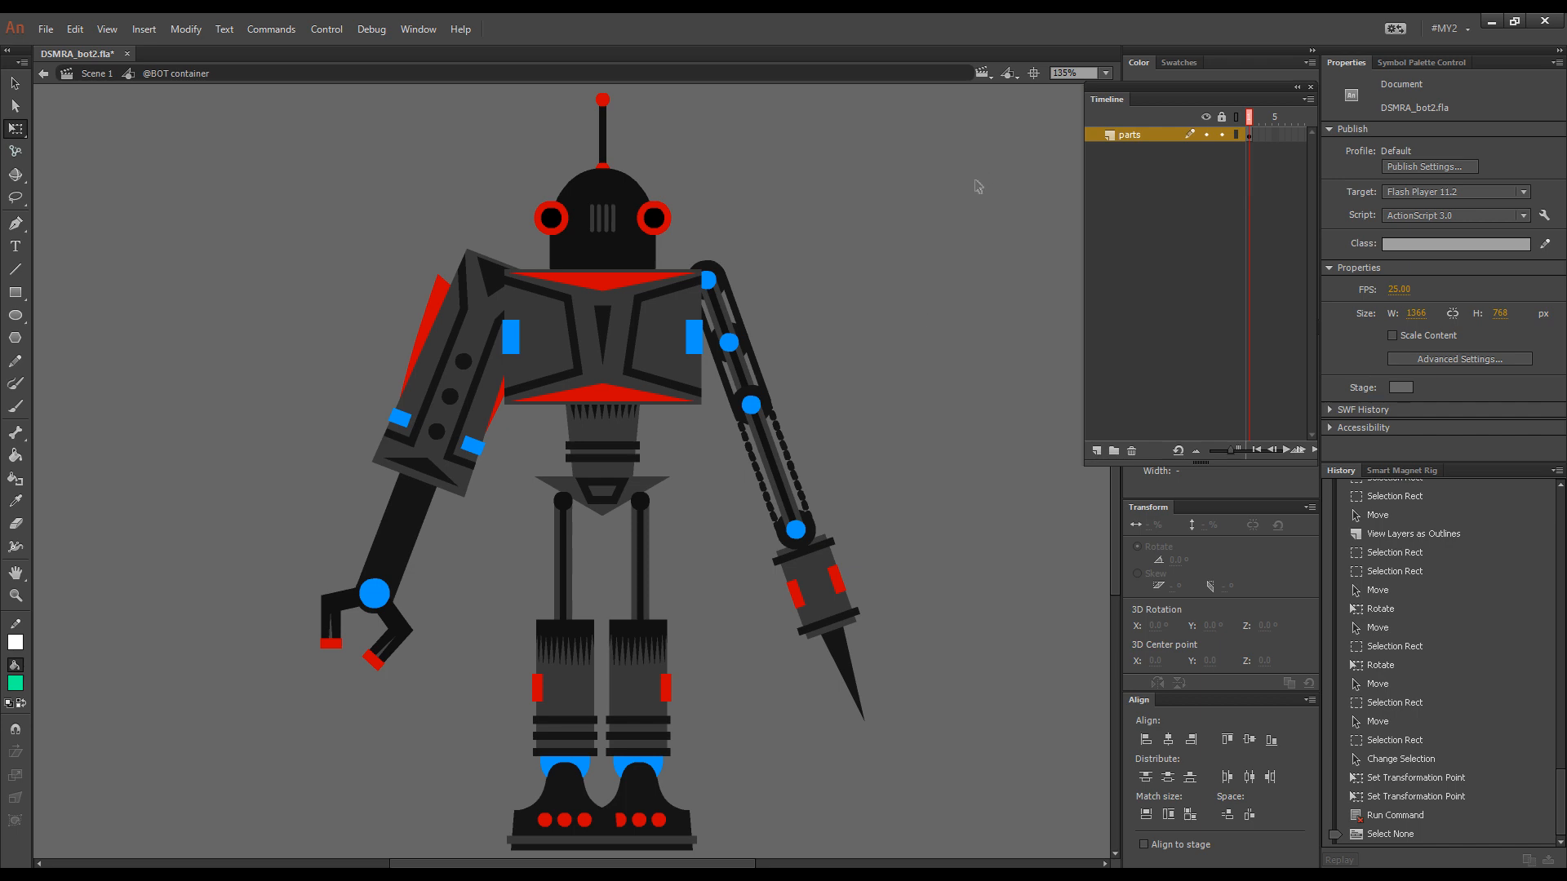
mouse_move(917, 237)
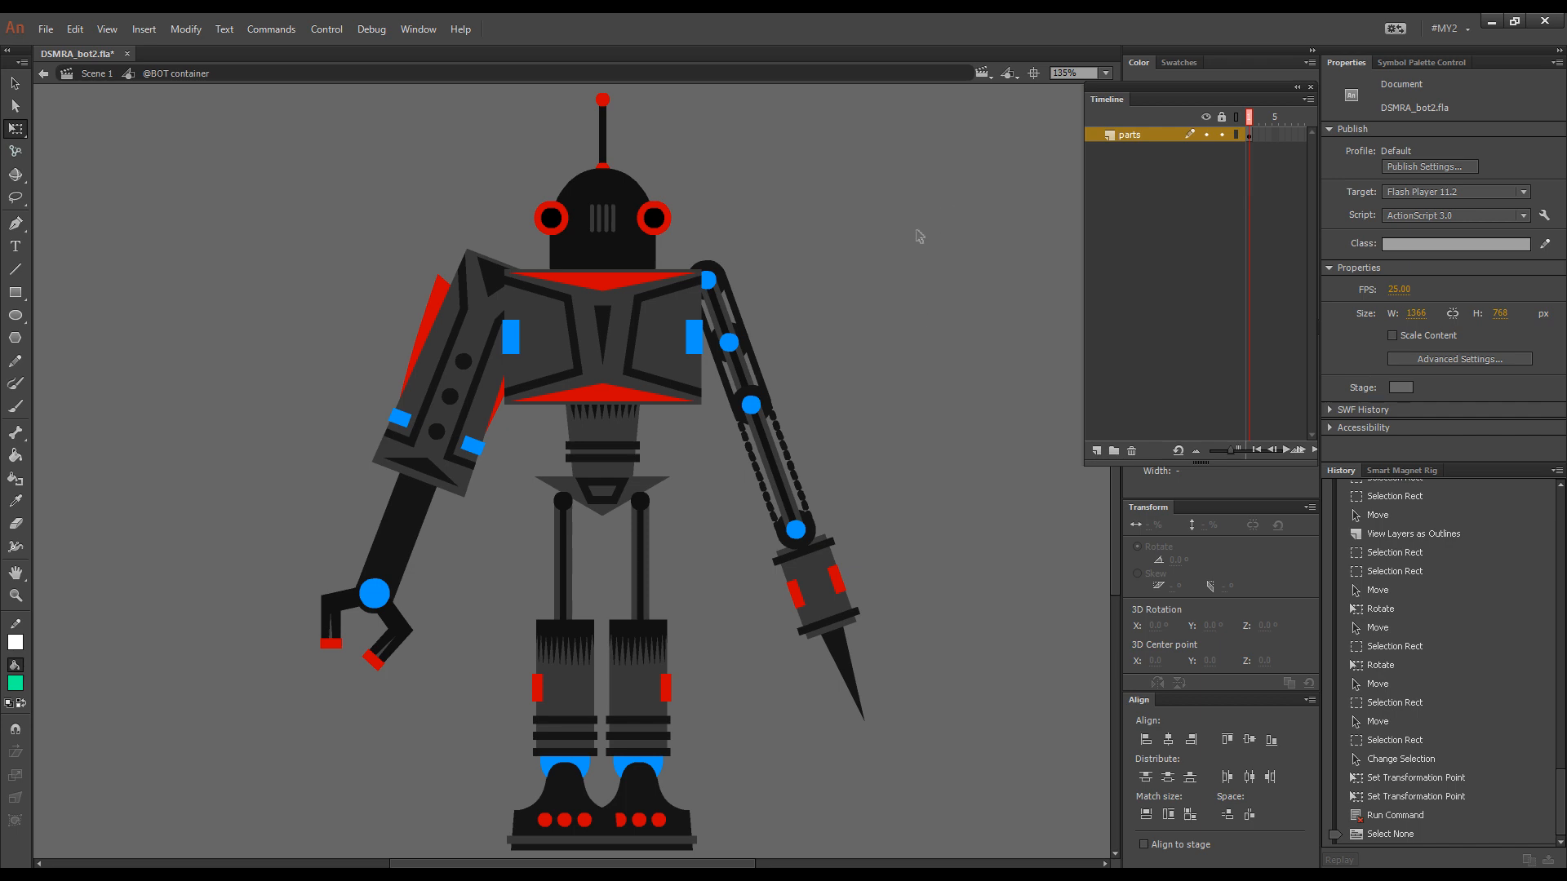
mouse_move(966, 249)
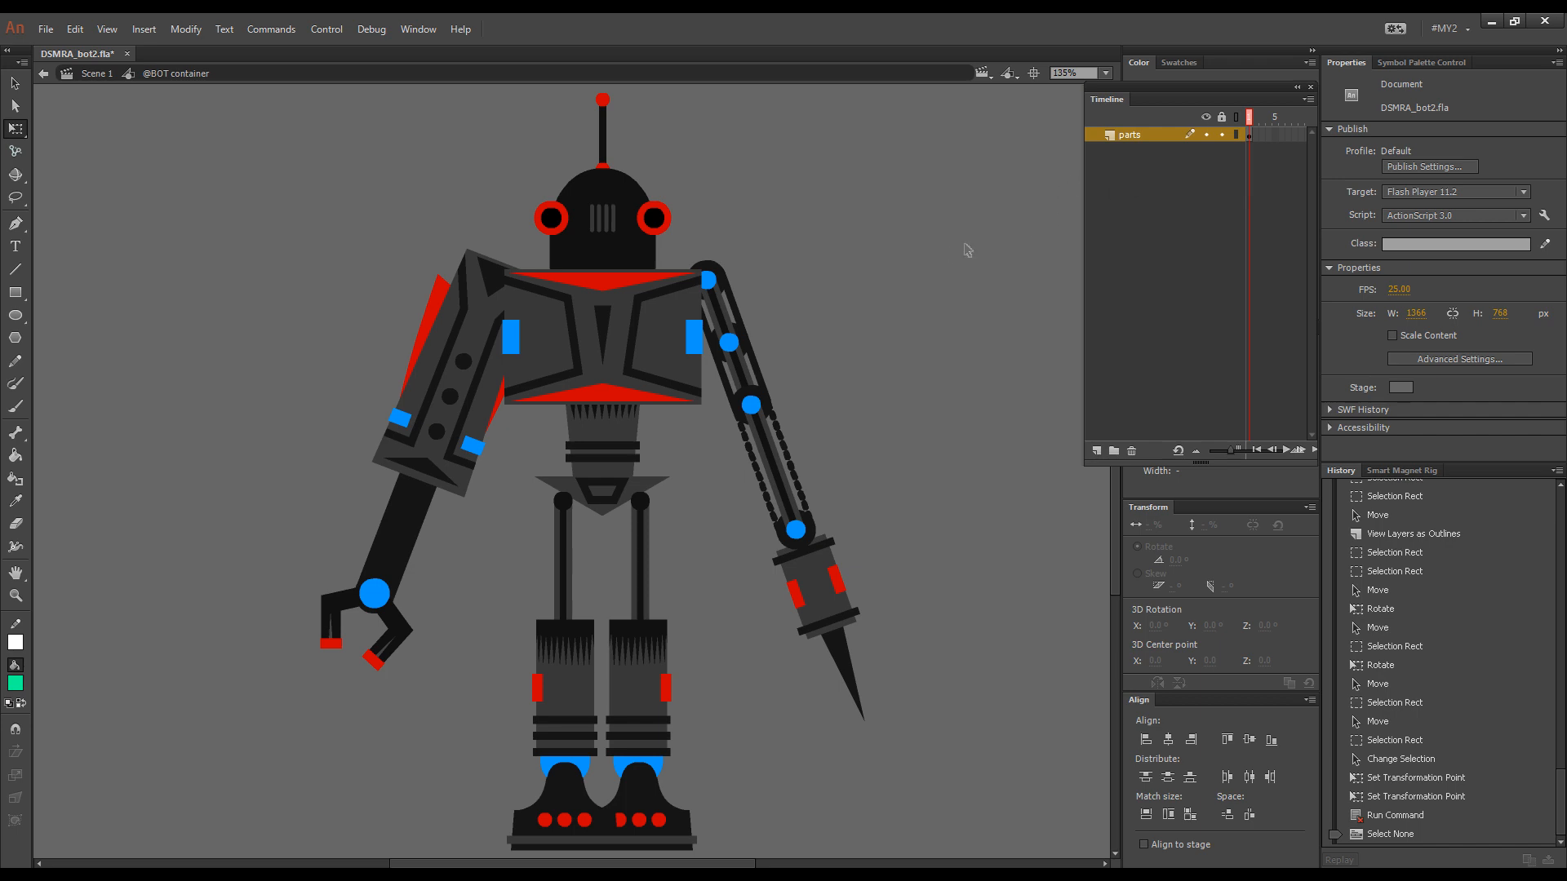
mouse_move(945, 251)
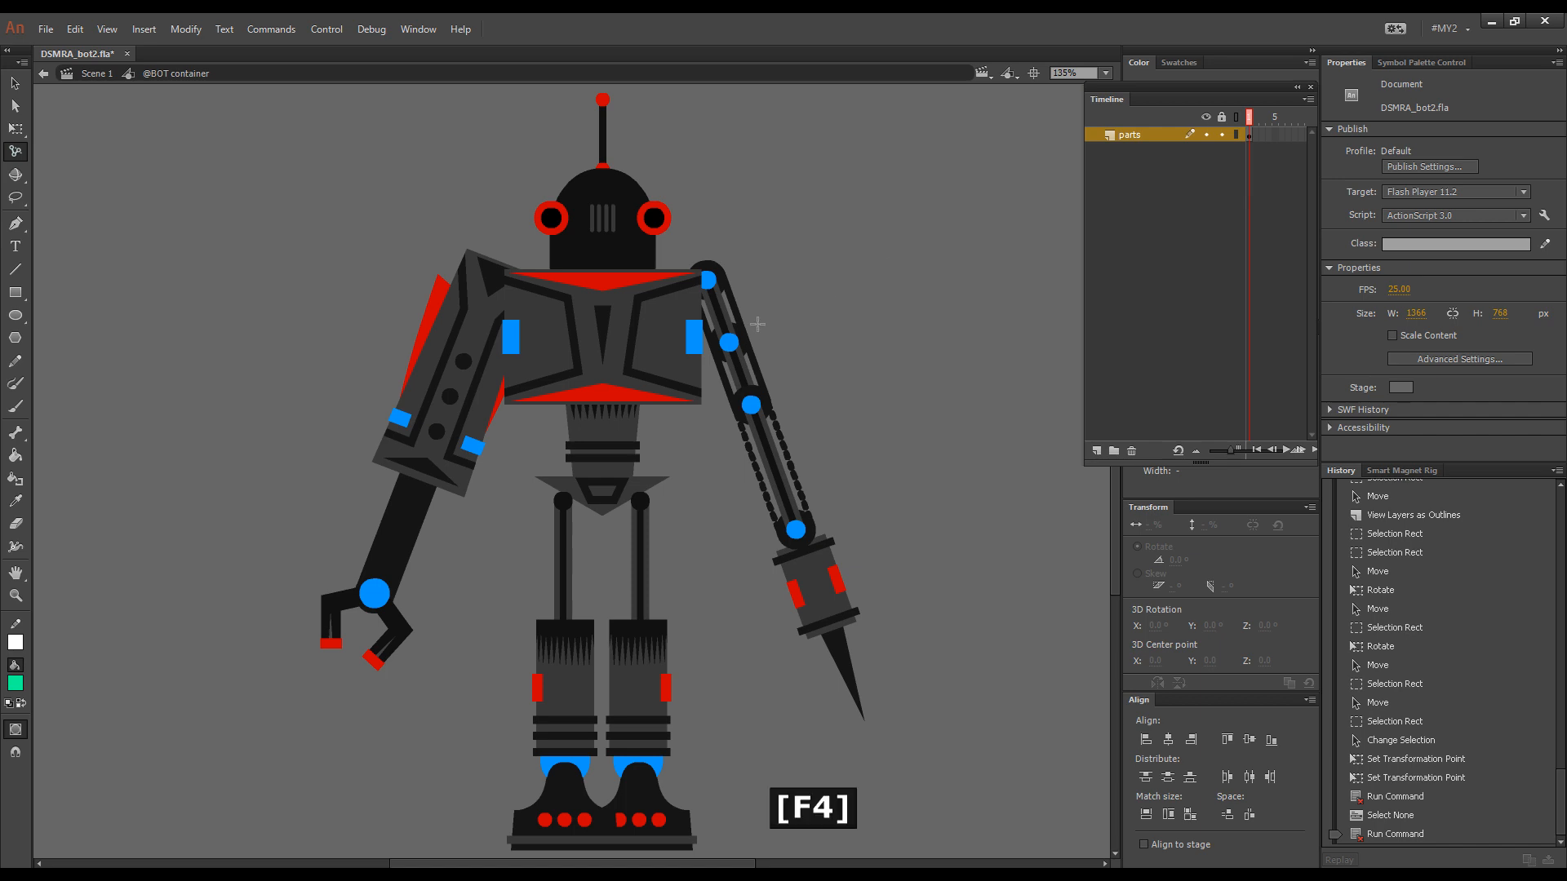
mouse_move(602, 476)
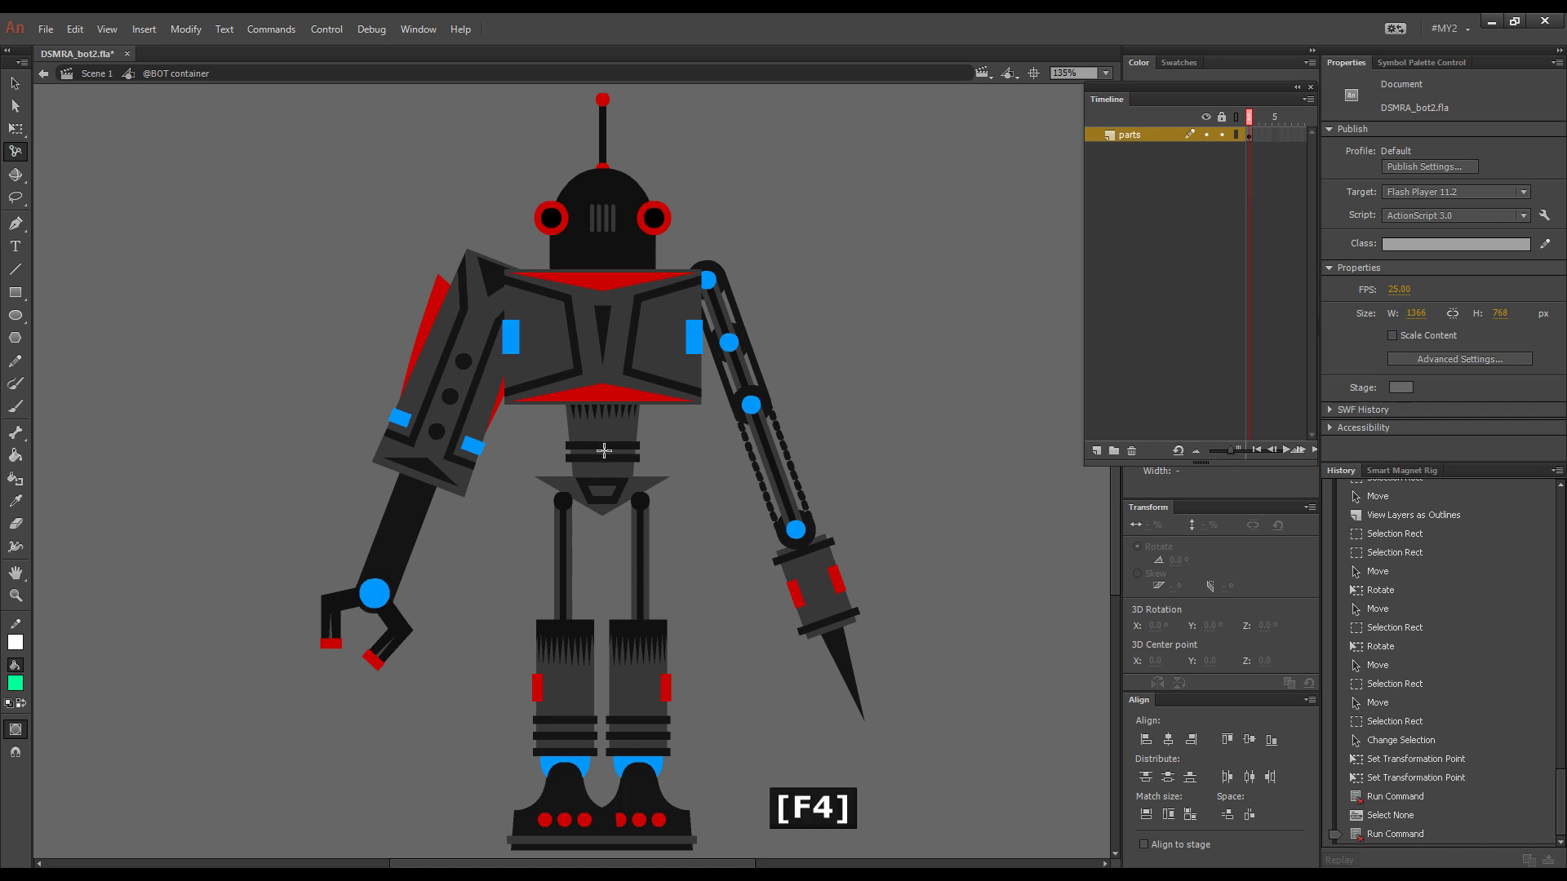
mouse_move(604, 467)
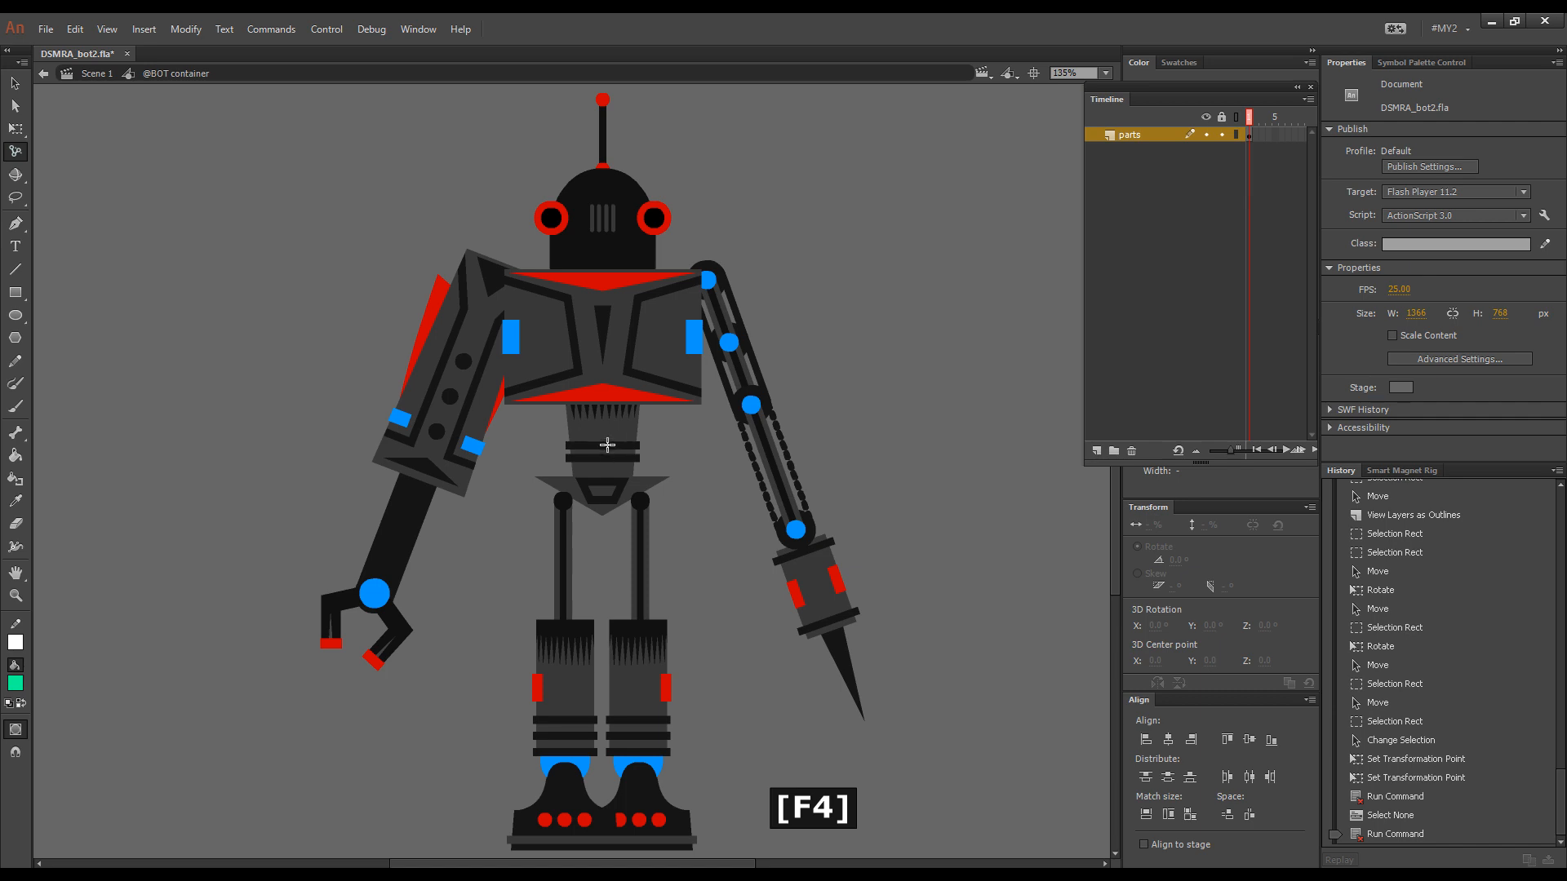
mouse_move(635, 477)
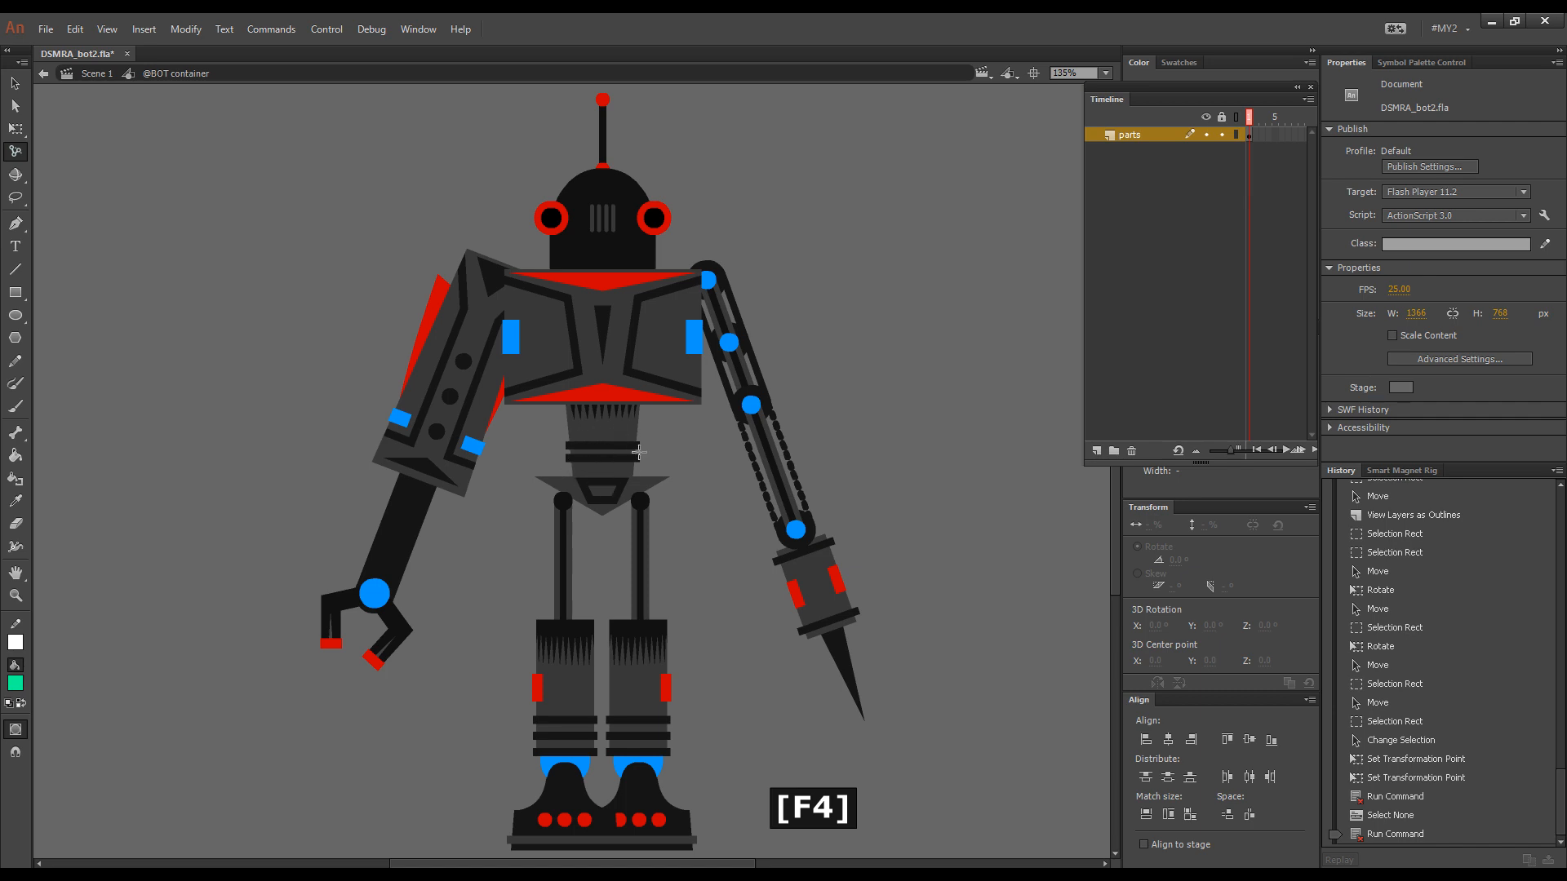
mouse_move(604, 480)
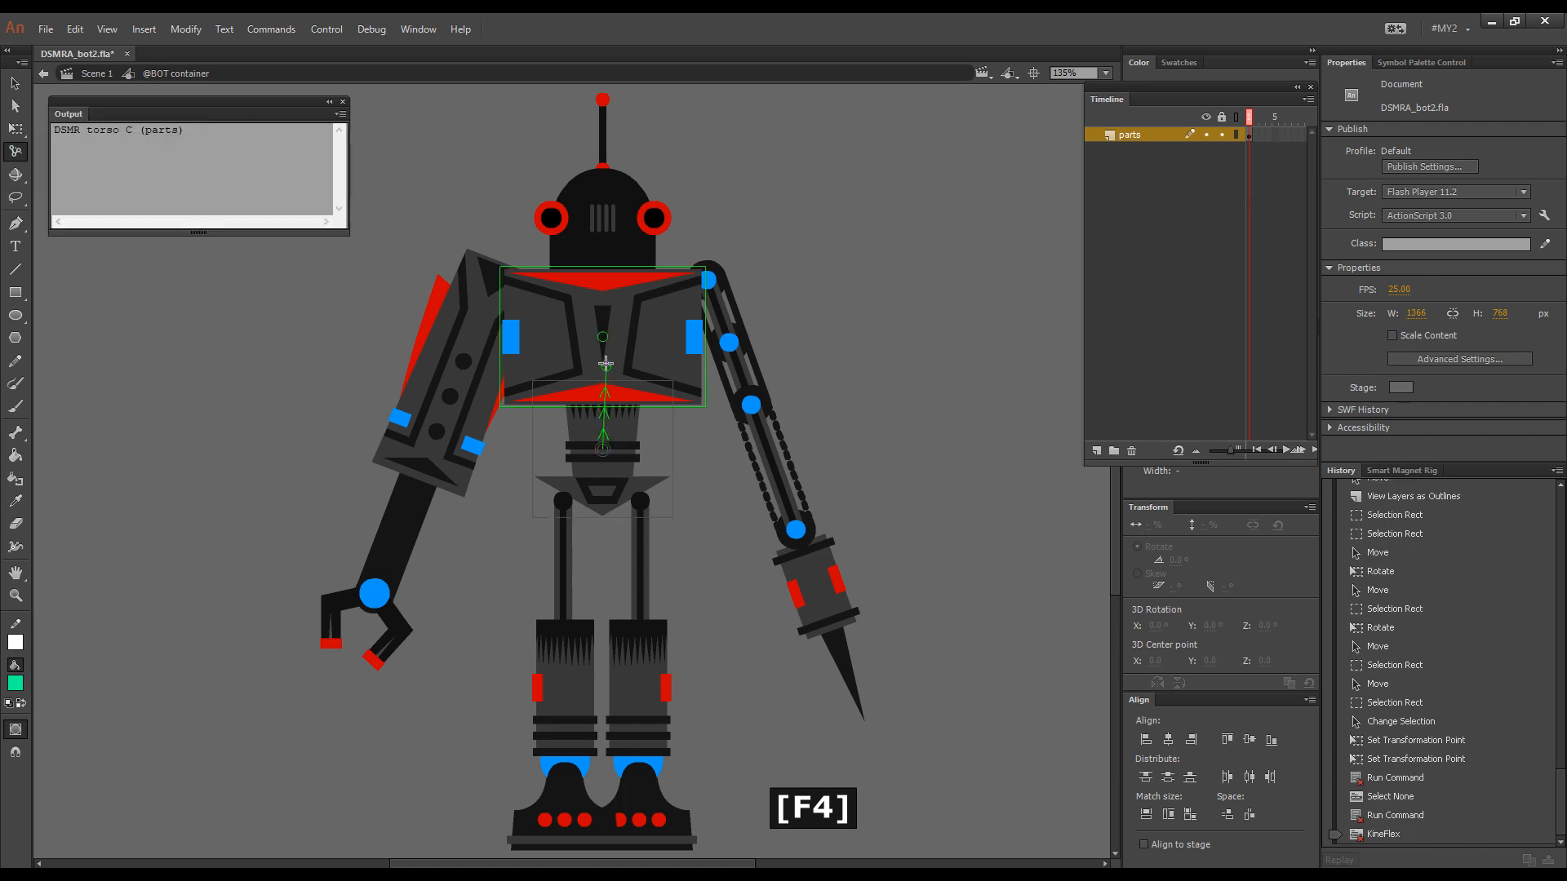
- Connect the torso as chain base to the left upper arm and the middle module
left_click(459, 366)
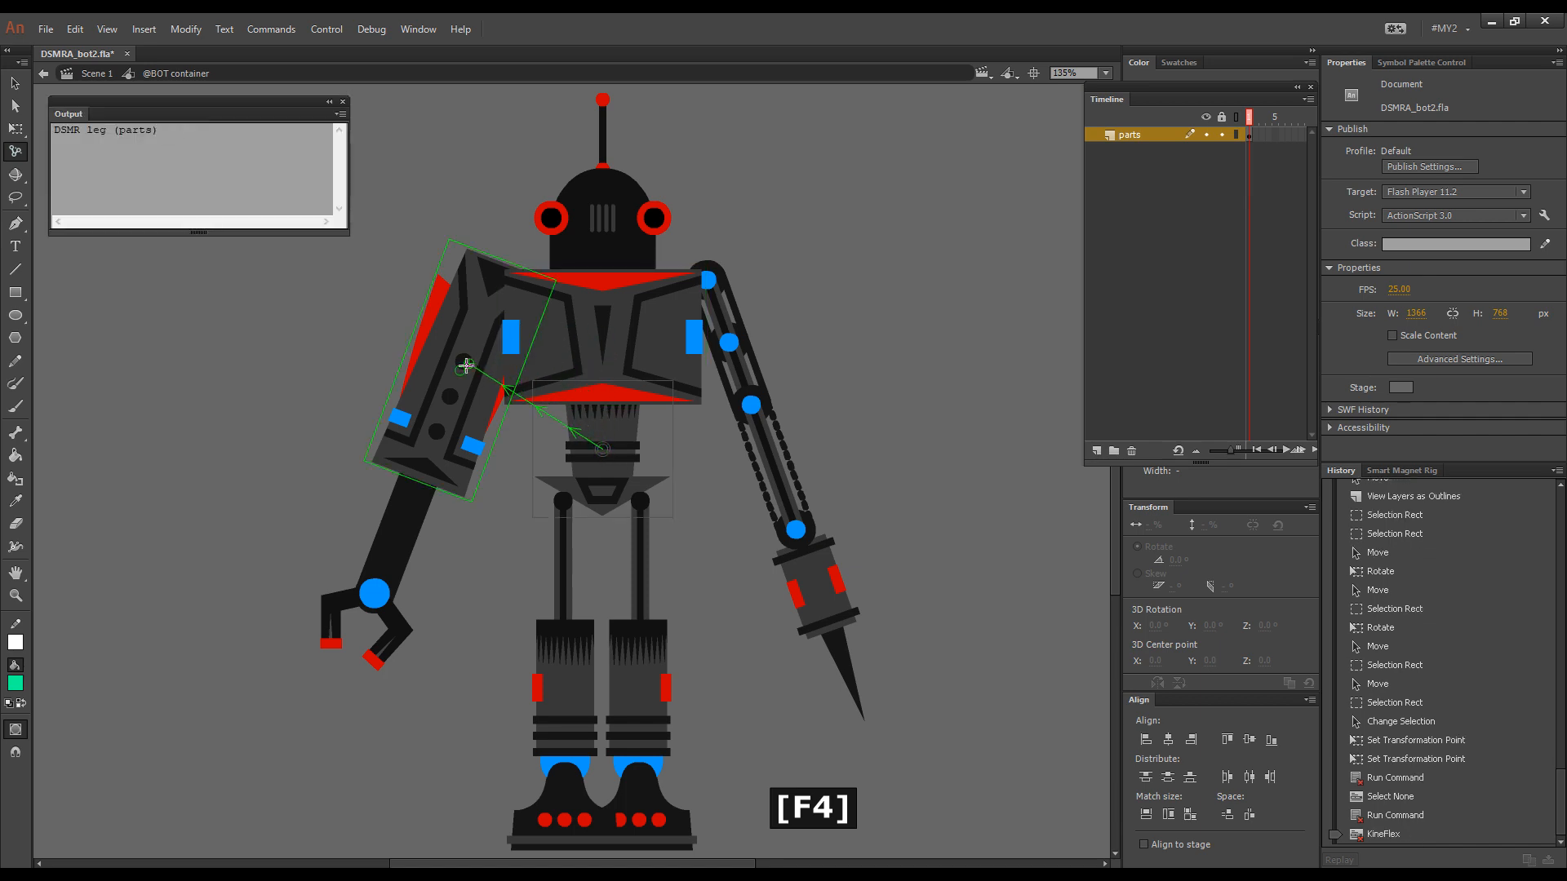
left_click(716, 331)
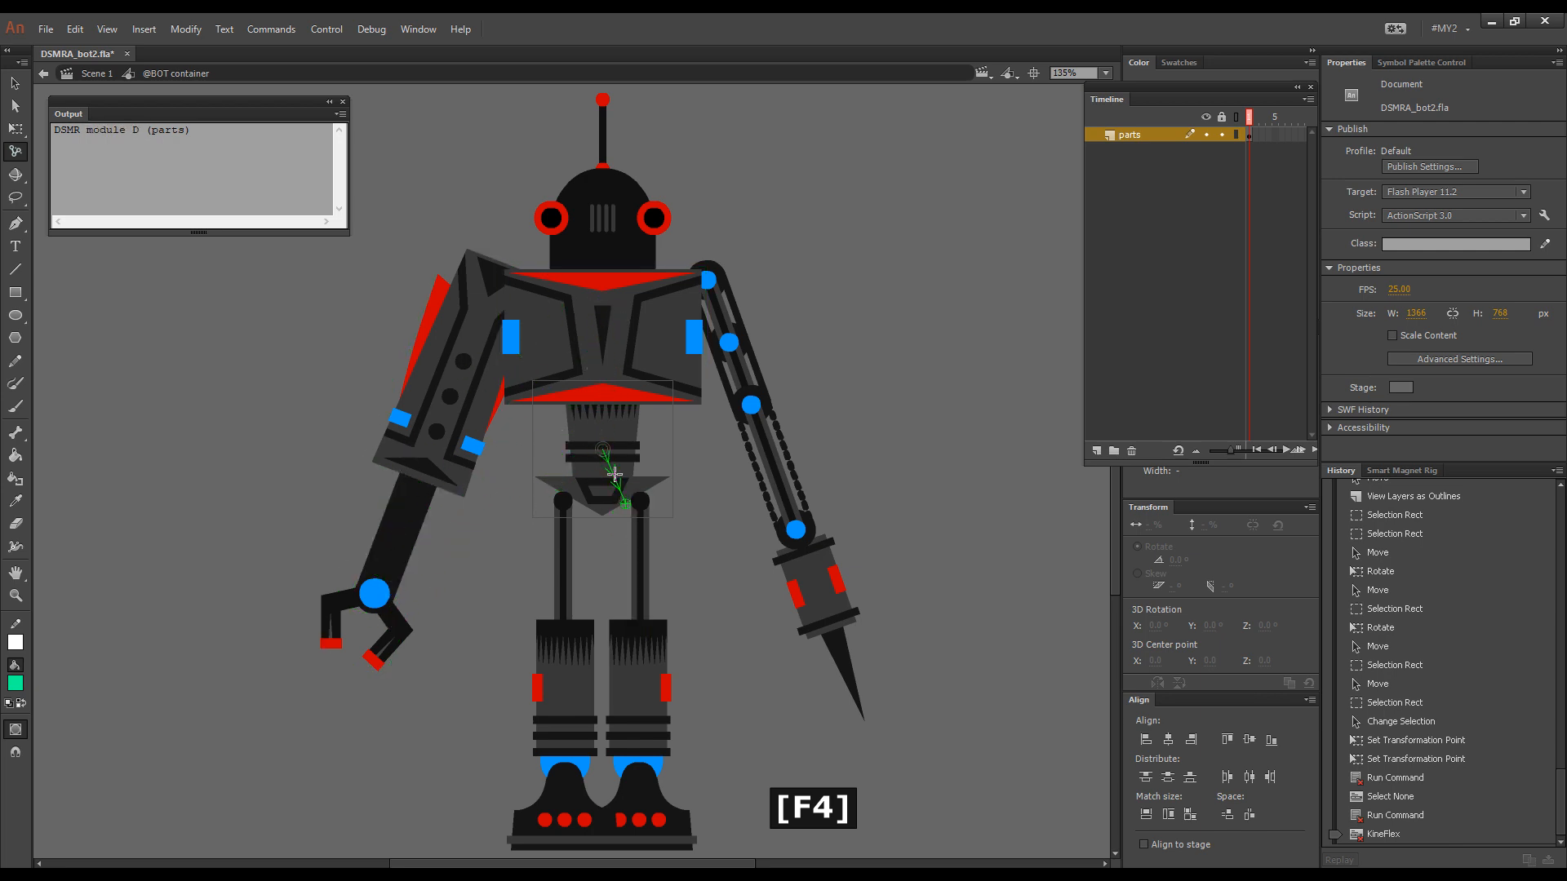
left_click(604, 336)
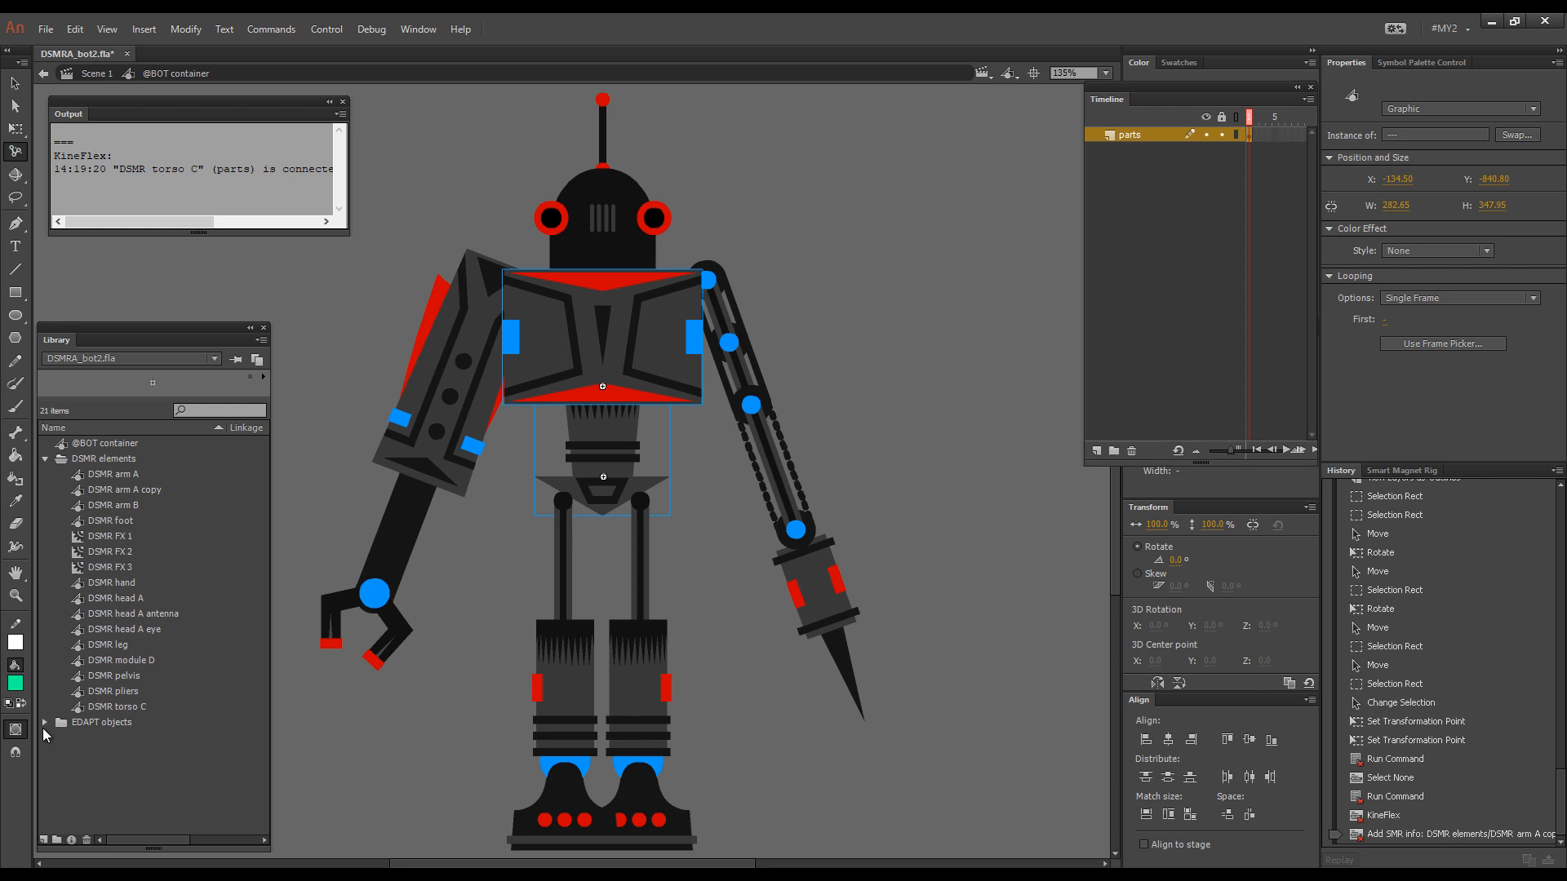
- Expand the EDAPT objects library folder and enter the torso symbol to inspect its center-marker layer
left_click(48, 722)
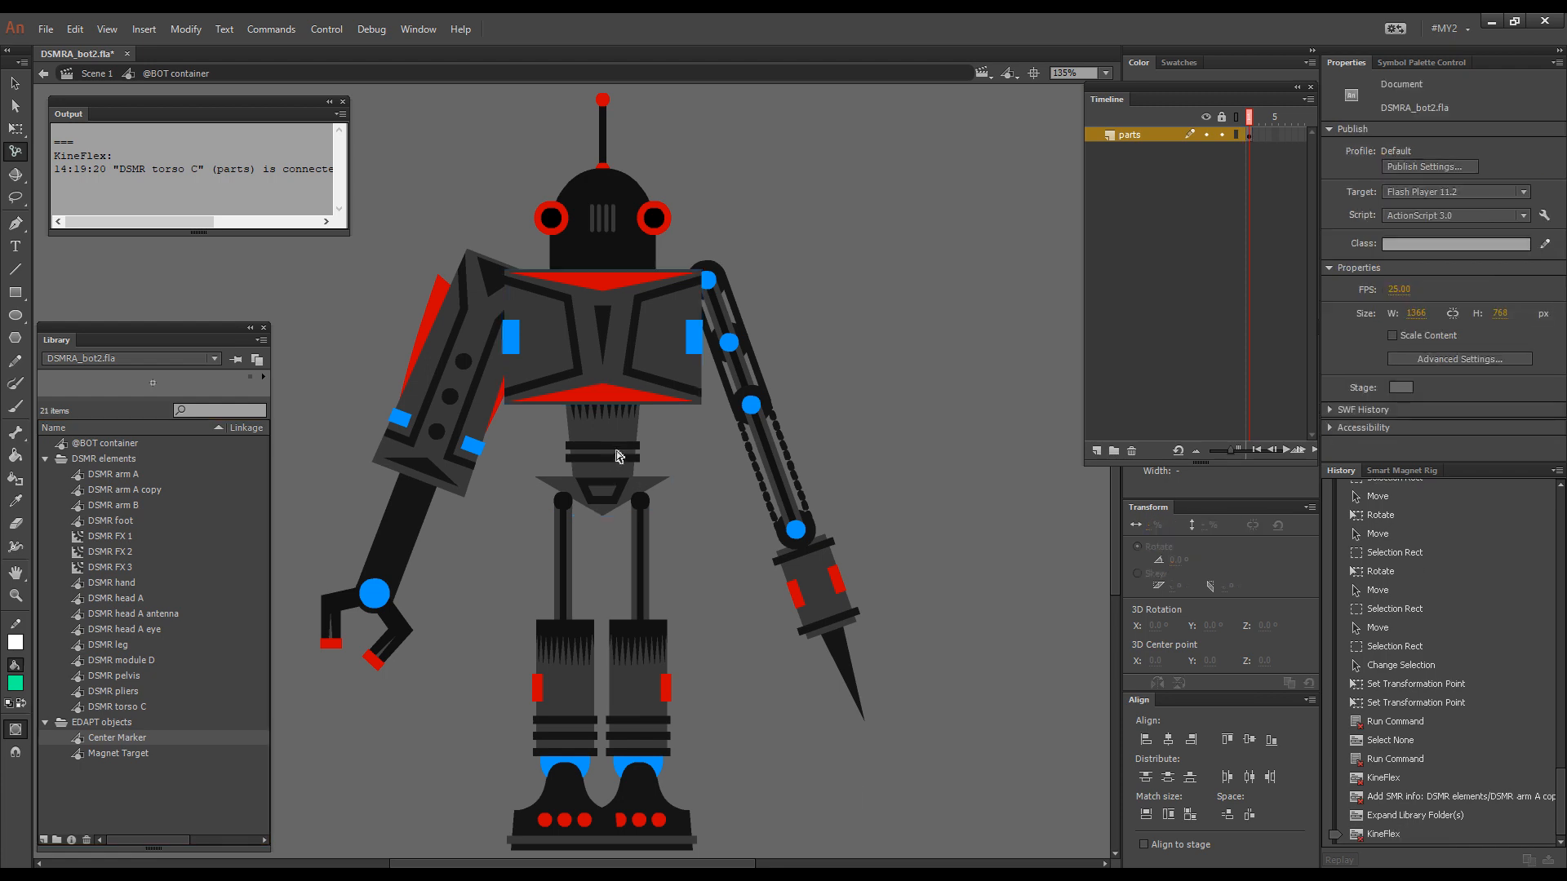
left_click(617, 457)
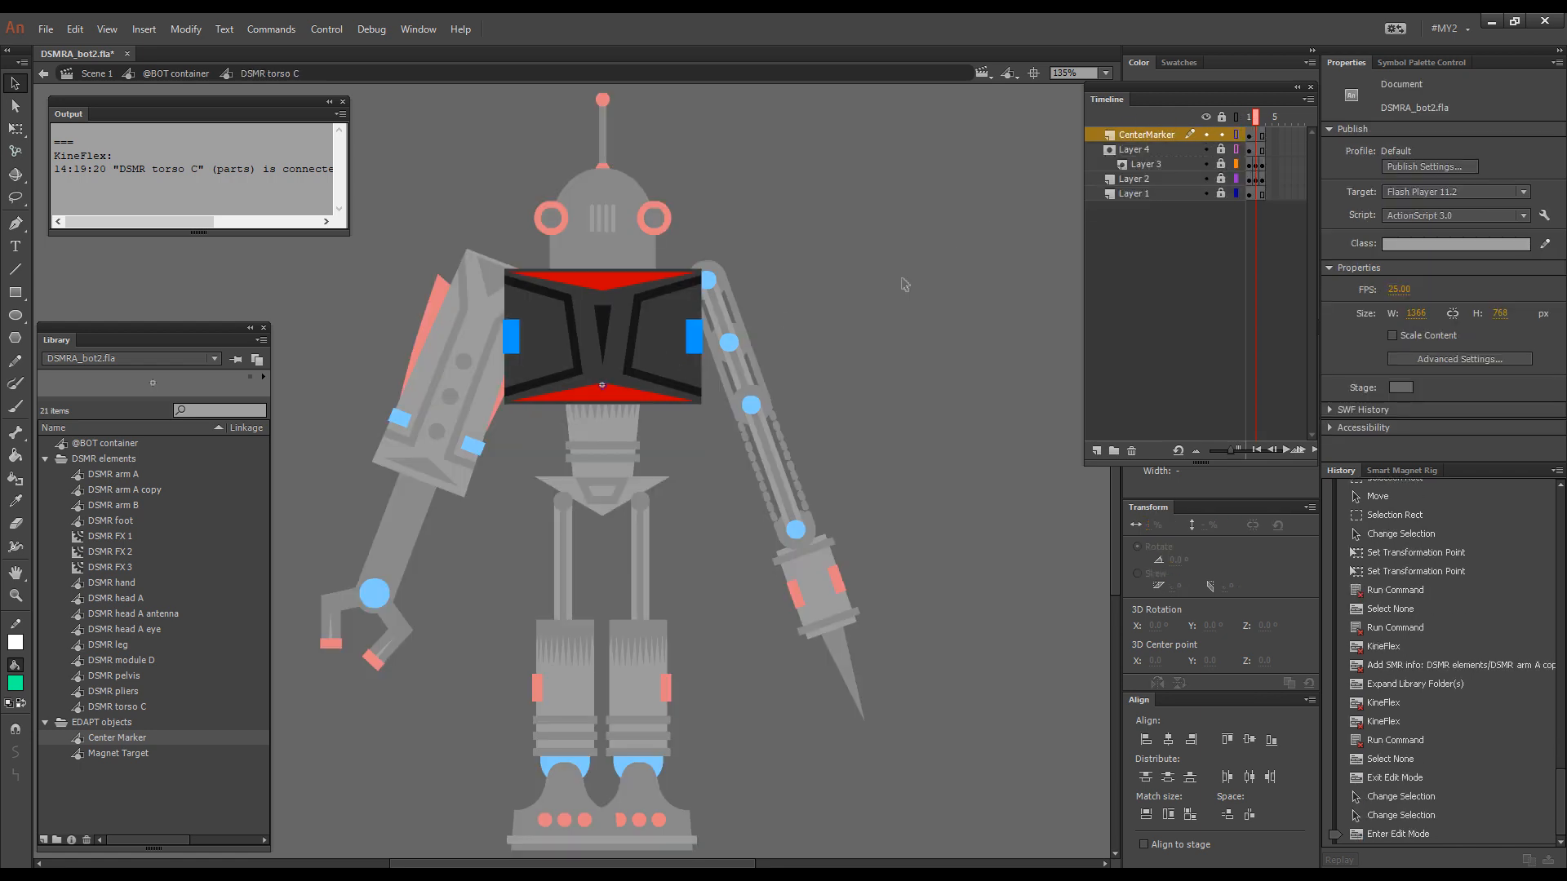
mouse_move(916, 290)
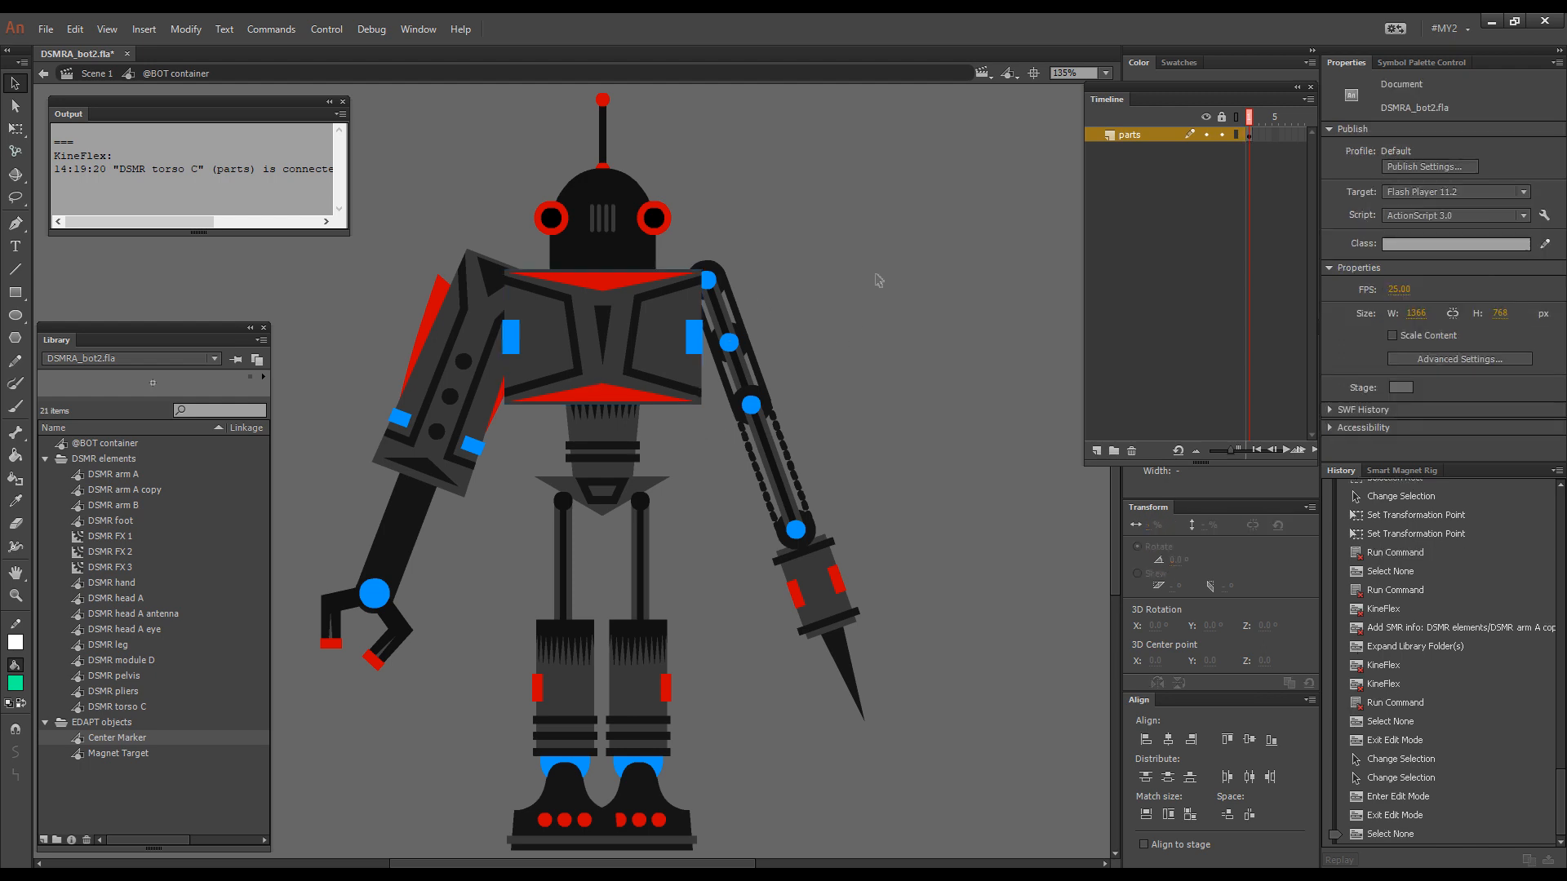
mouse_move(652, 337)
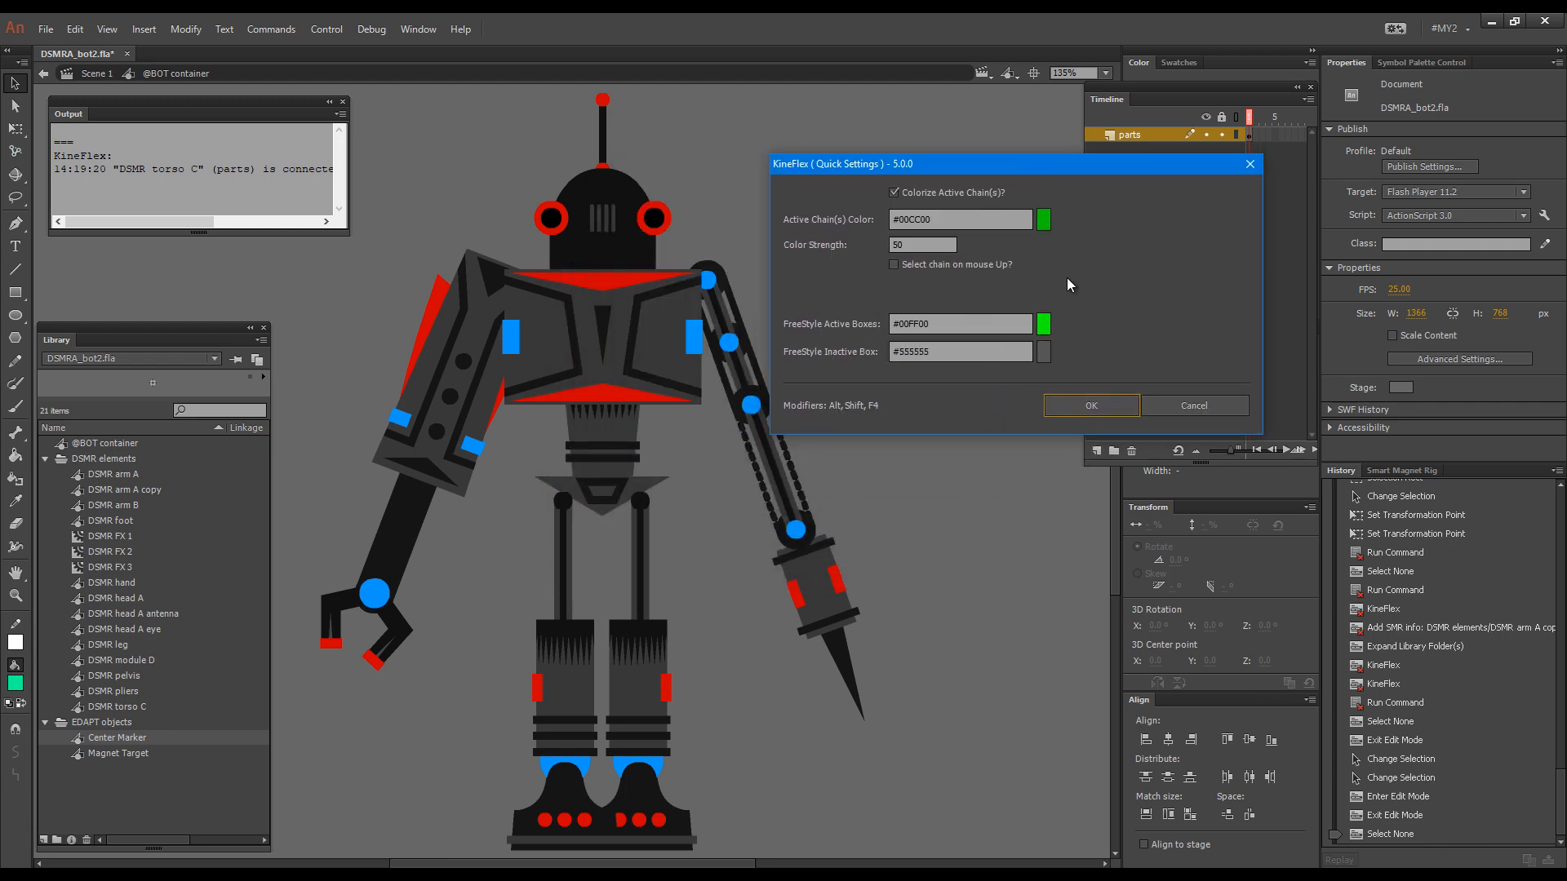
mouse_move(1057, 315)
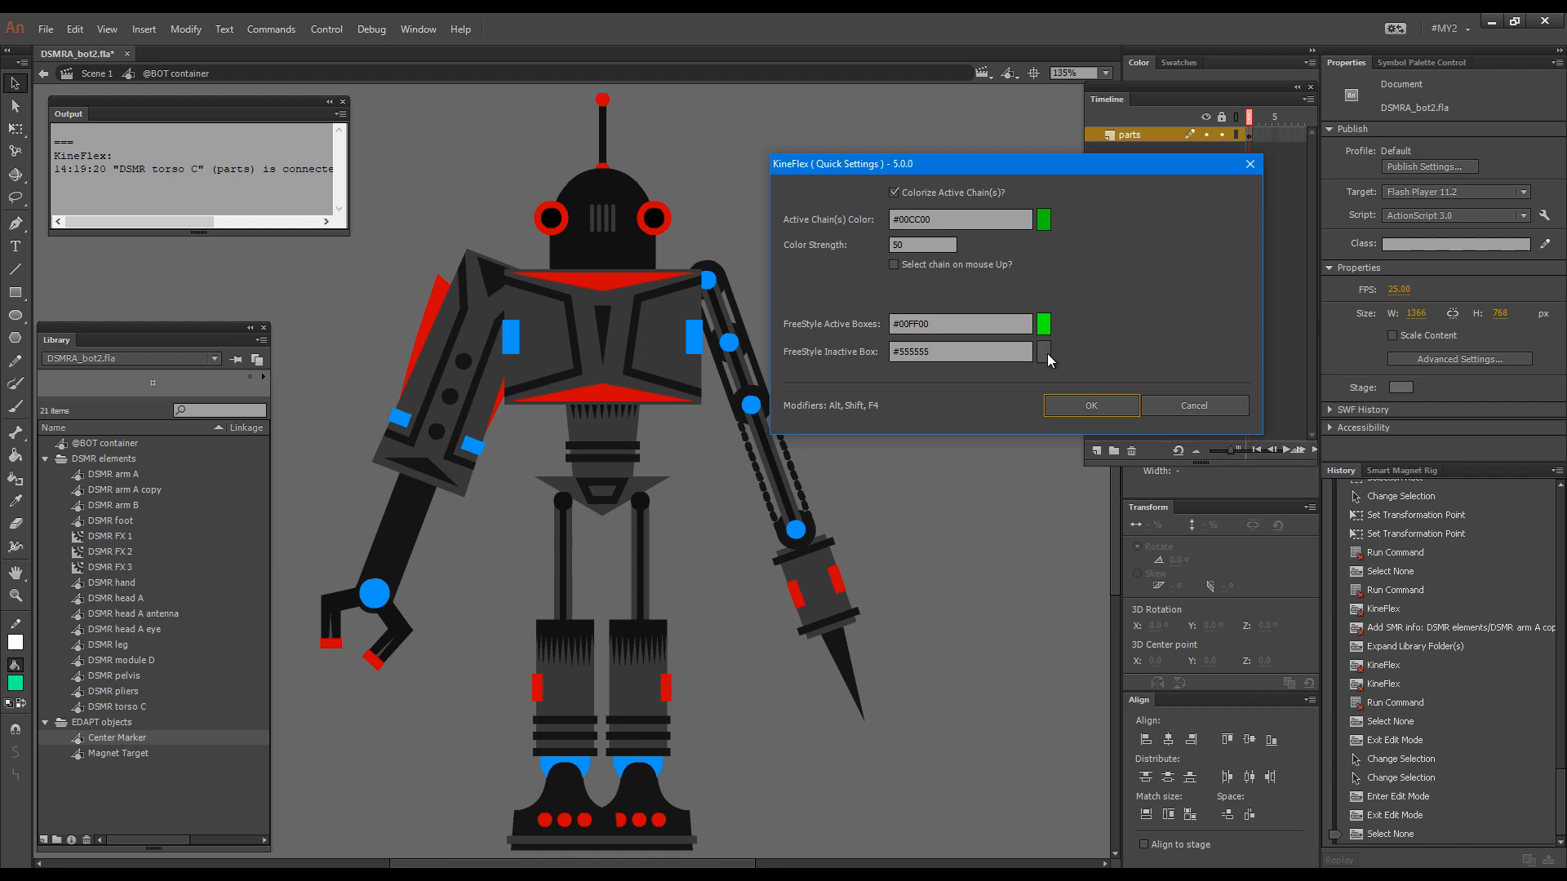
mouse_move(1045, 363)
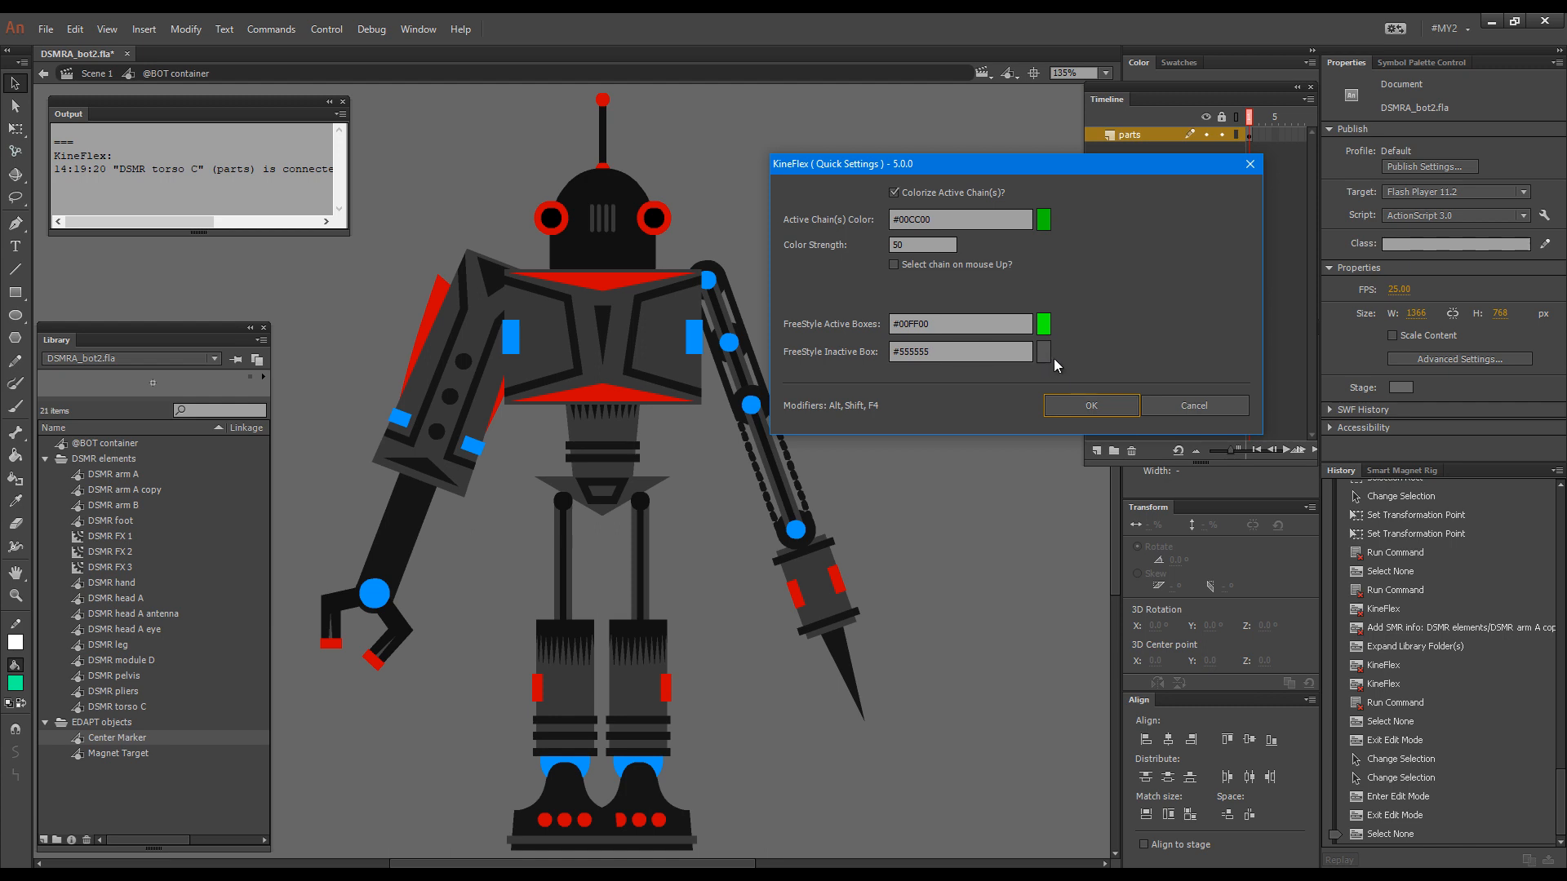
mouse_move(1048, 355)
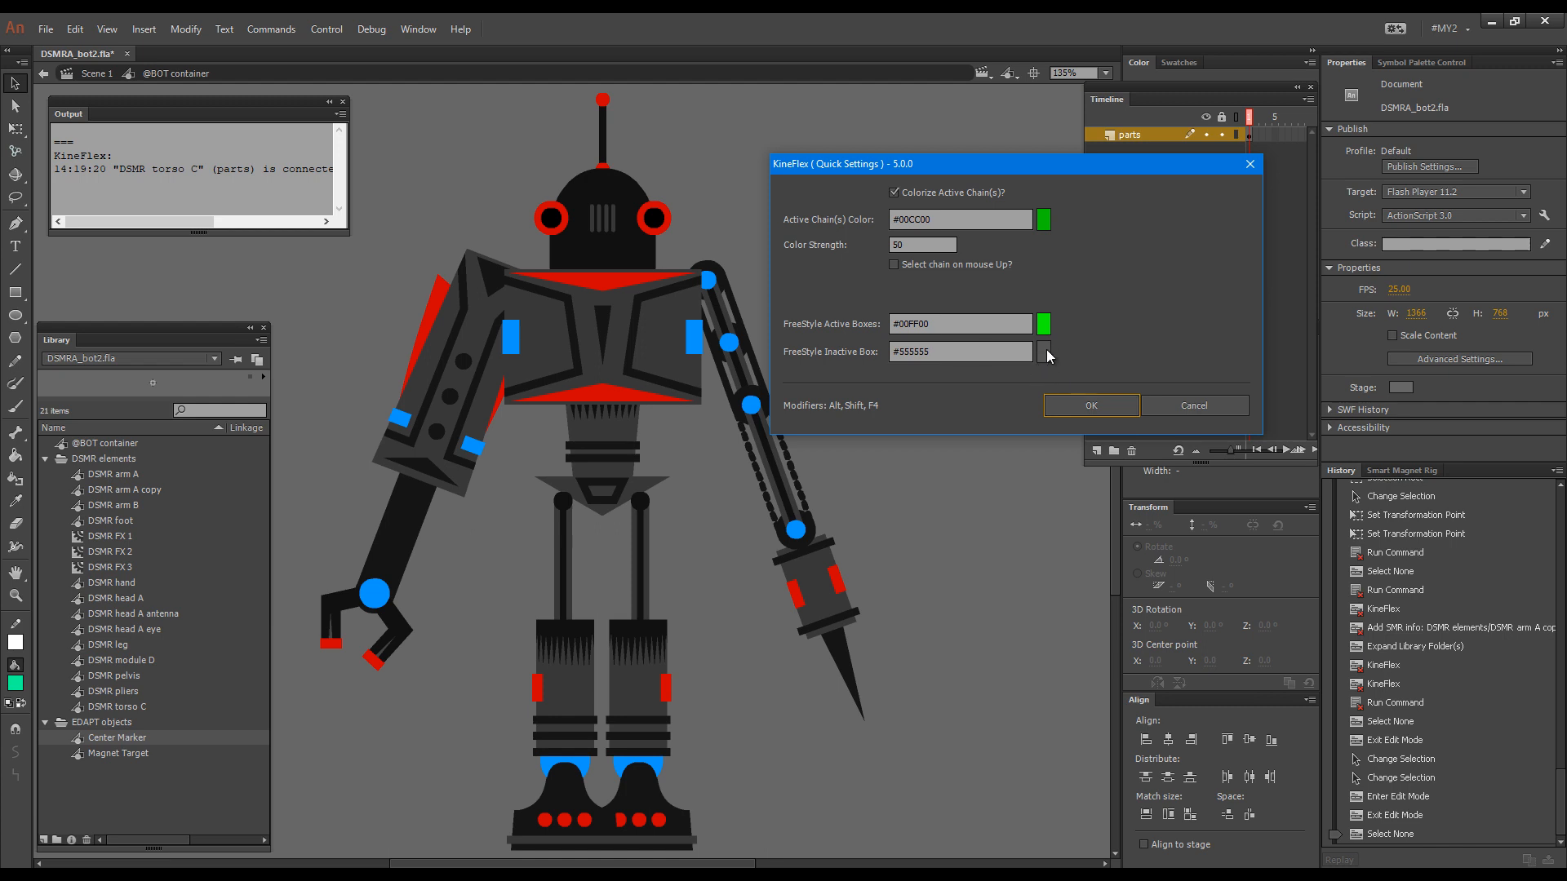
mouse_move(1201, 401)
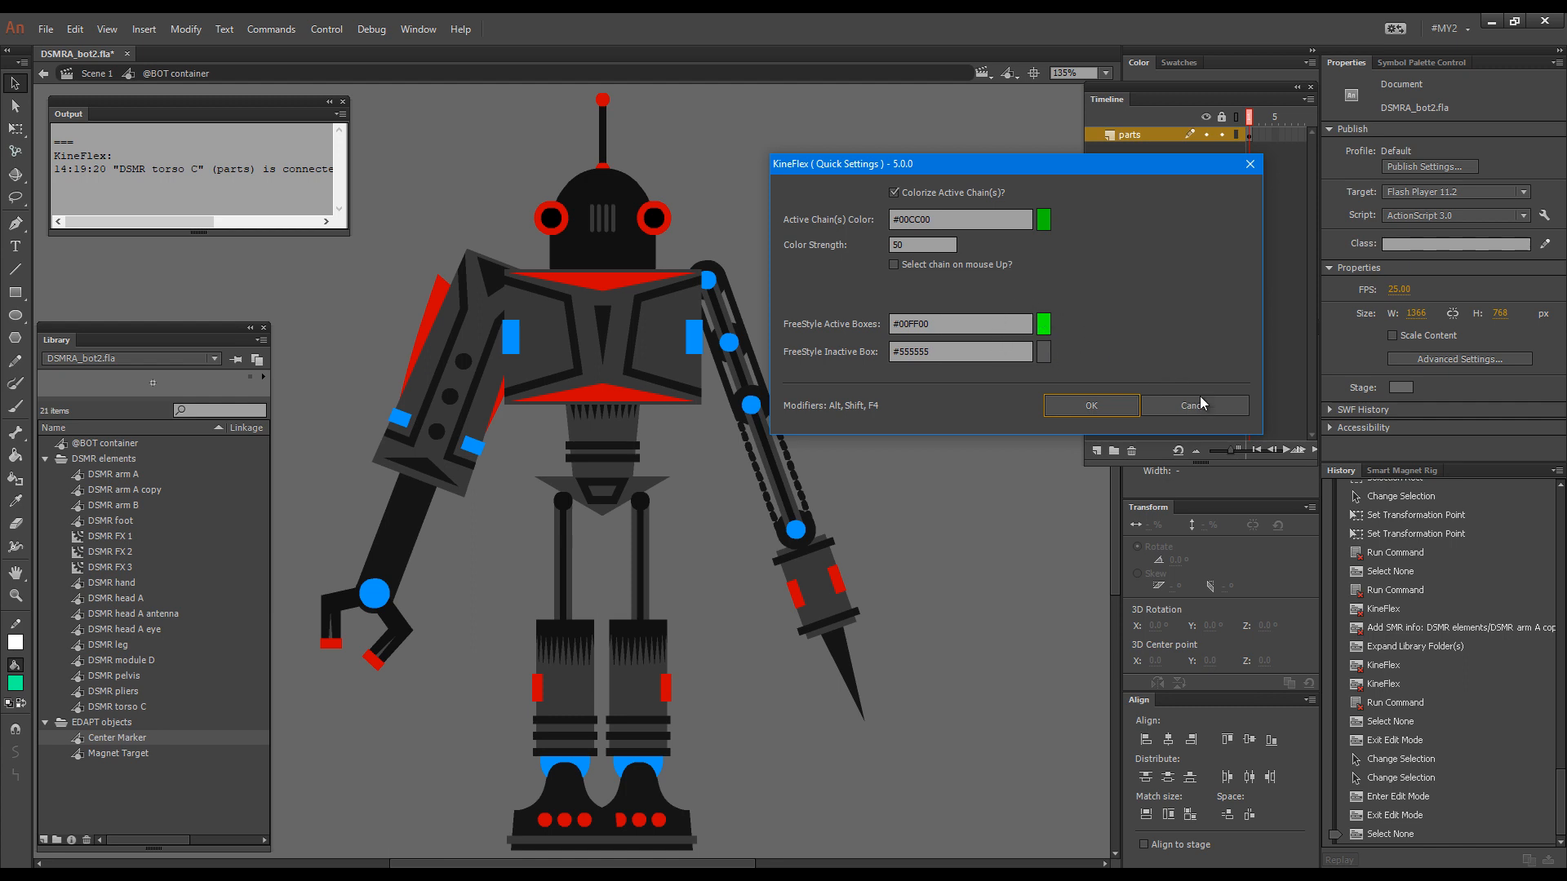
left_click(1091, 405)
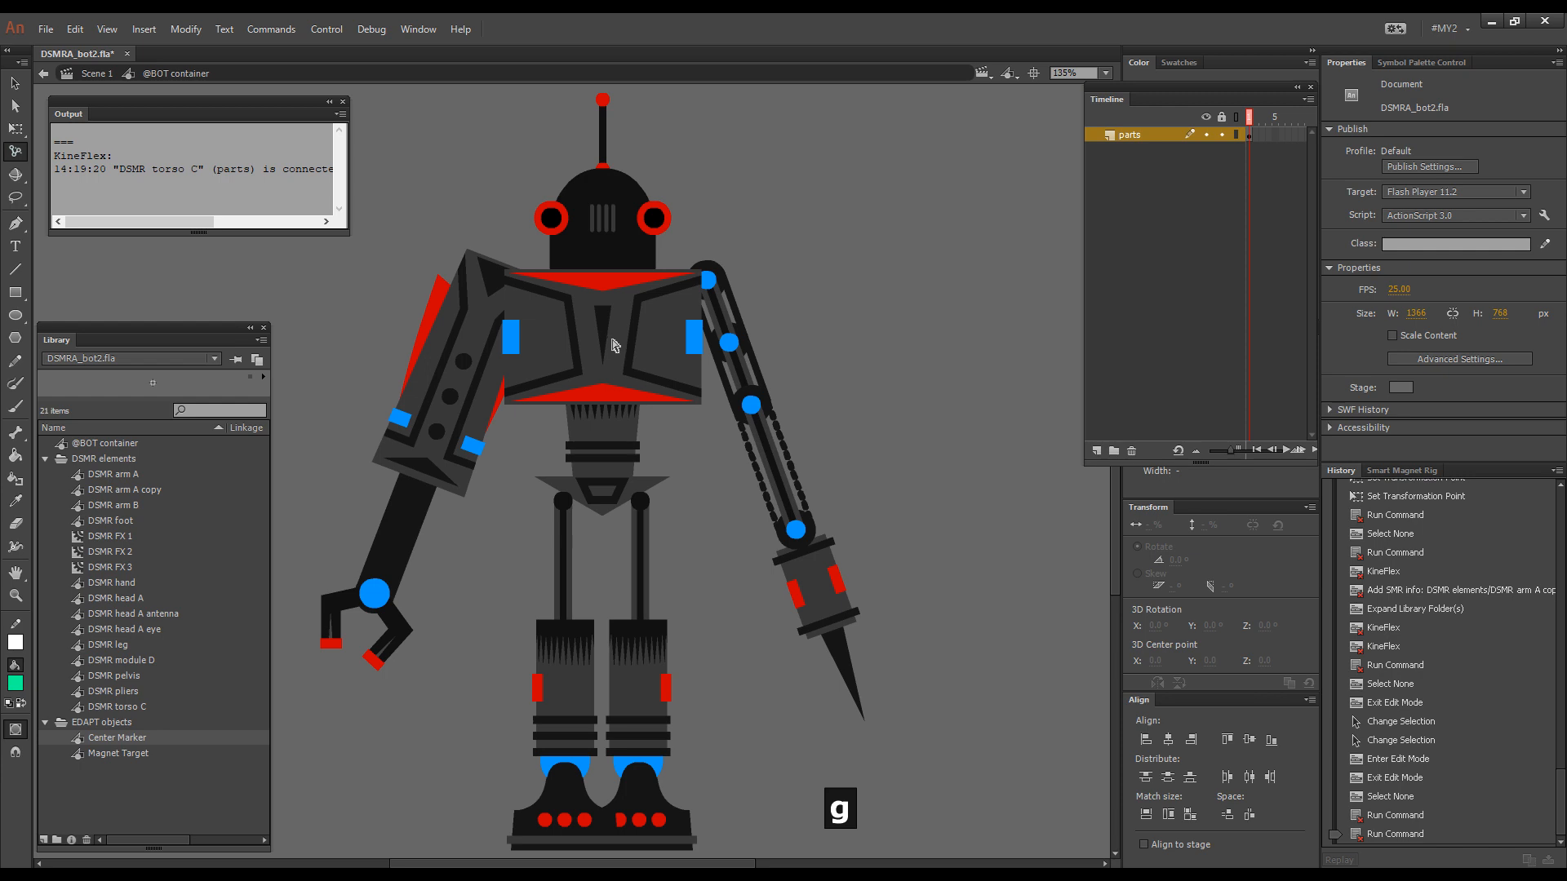
- Enable KineFlex chain posing and start the right-arm chain from the torso
key("F4")
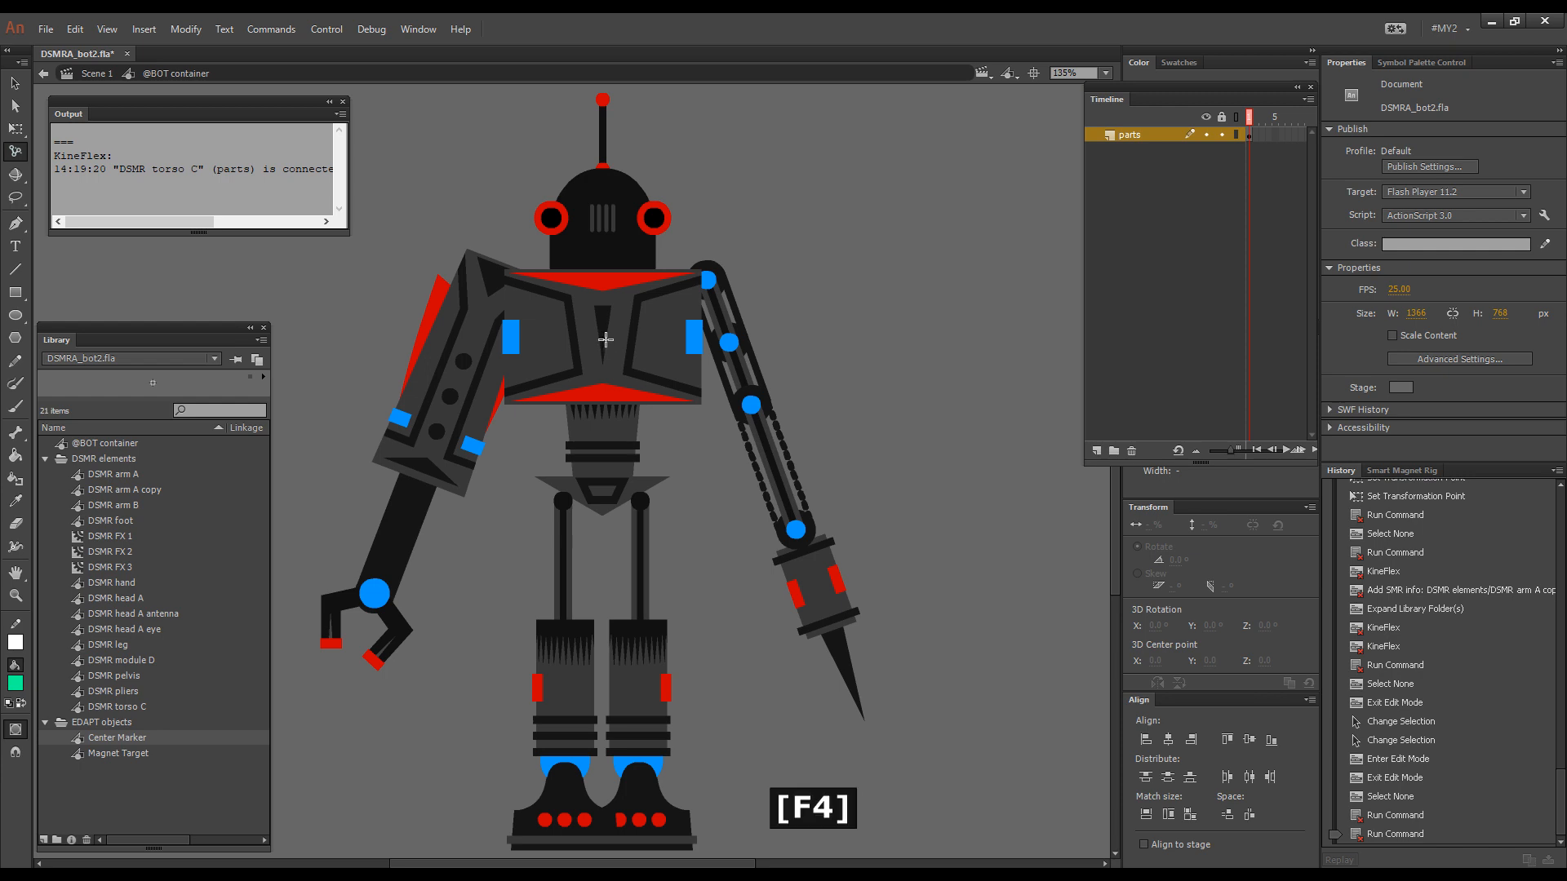
left_click(603, 220)
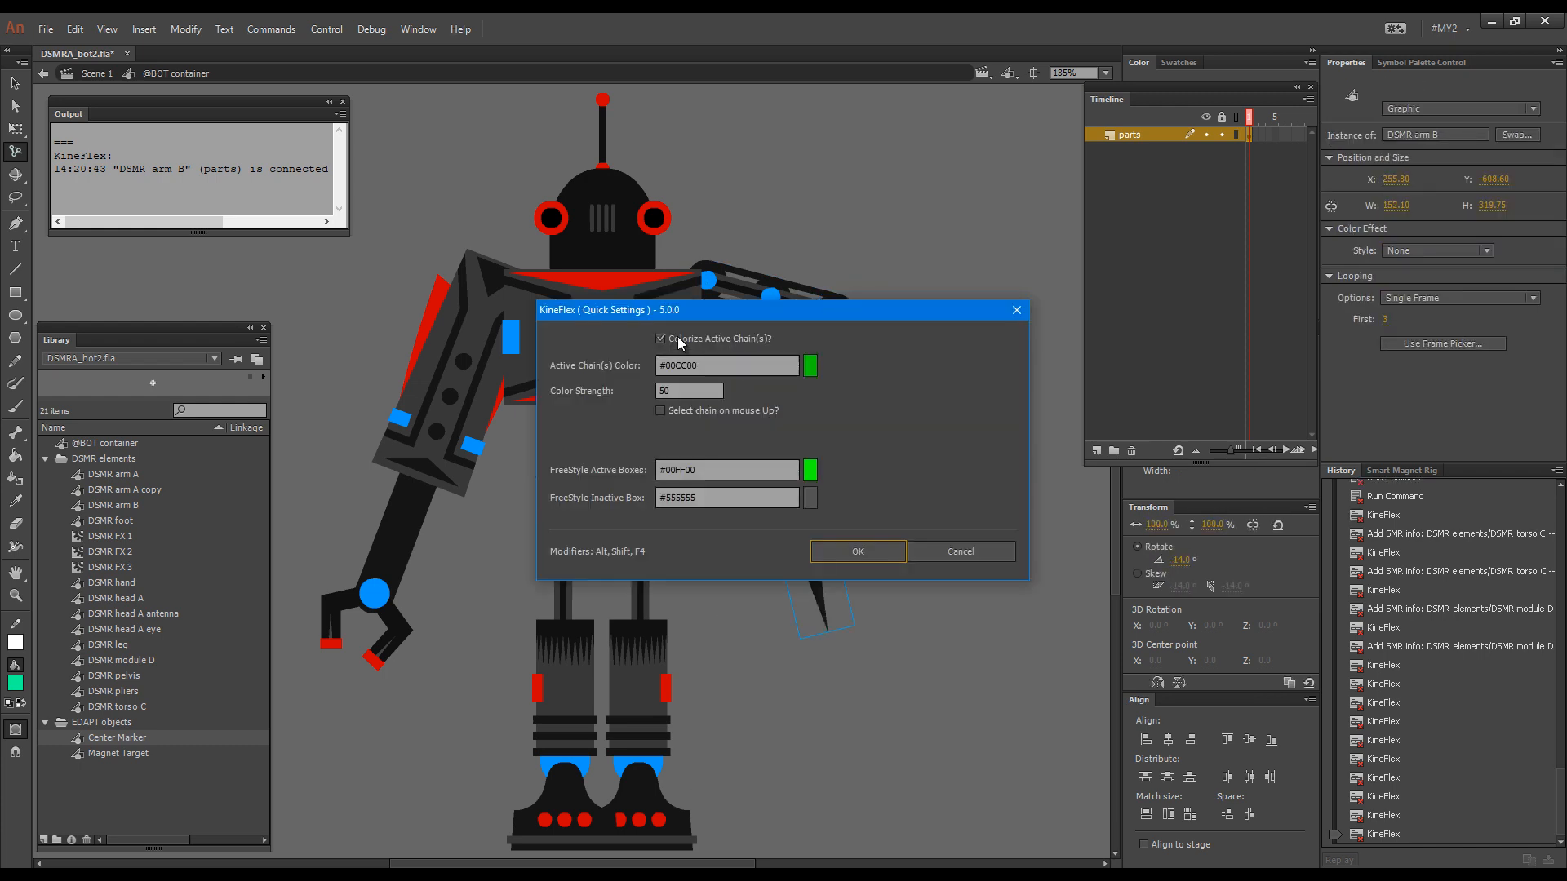
- Disable active-chain colorizing, make the FreeStyle inactive box #FF0066 pink, and apply the settings
left_click(661, 339)
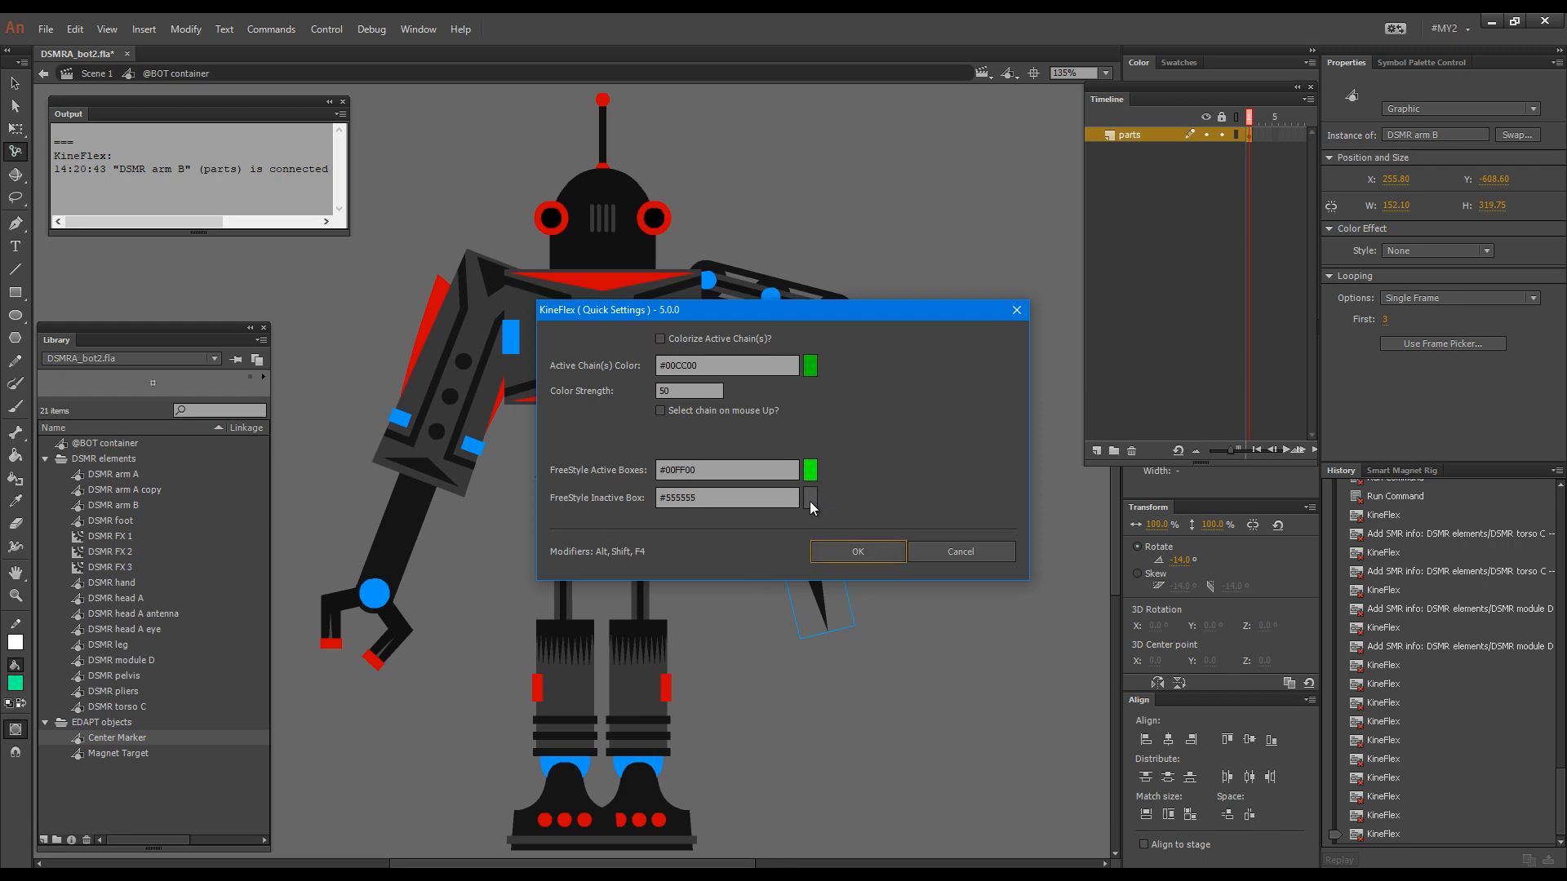
left_click(810, 497)
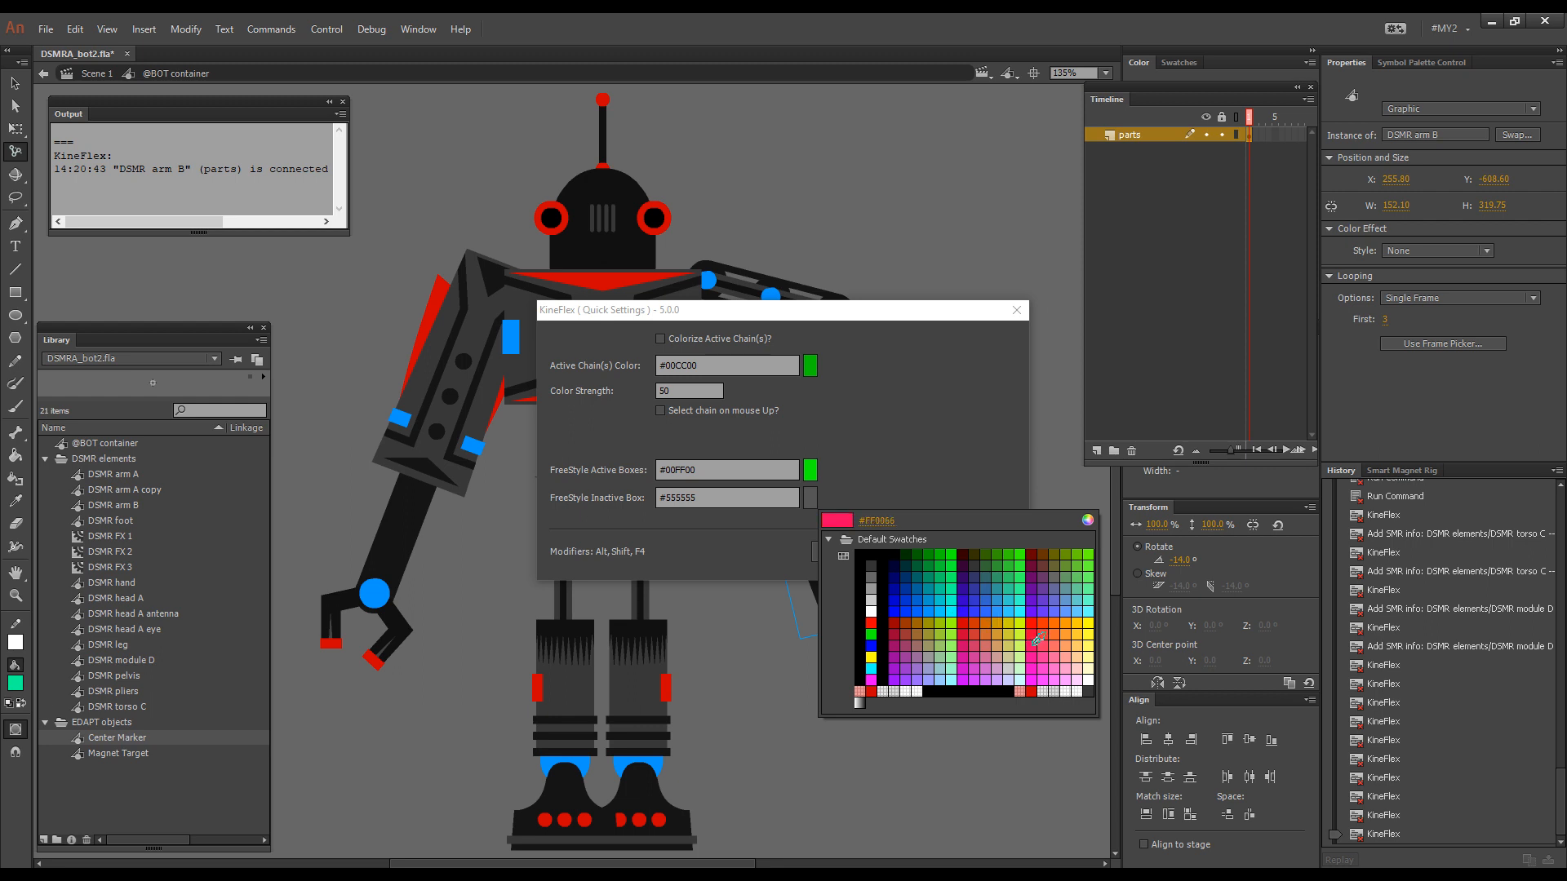
left_click(1038, 639)
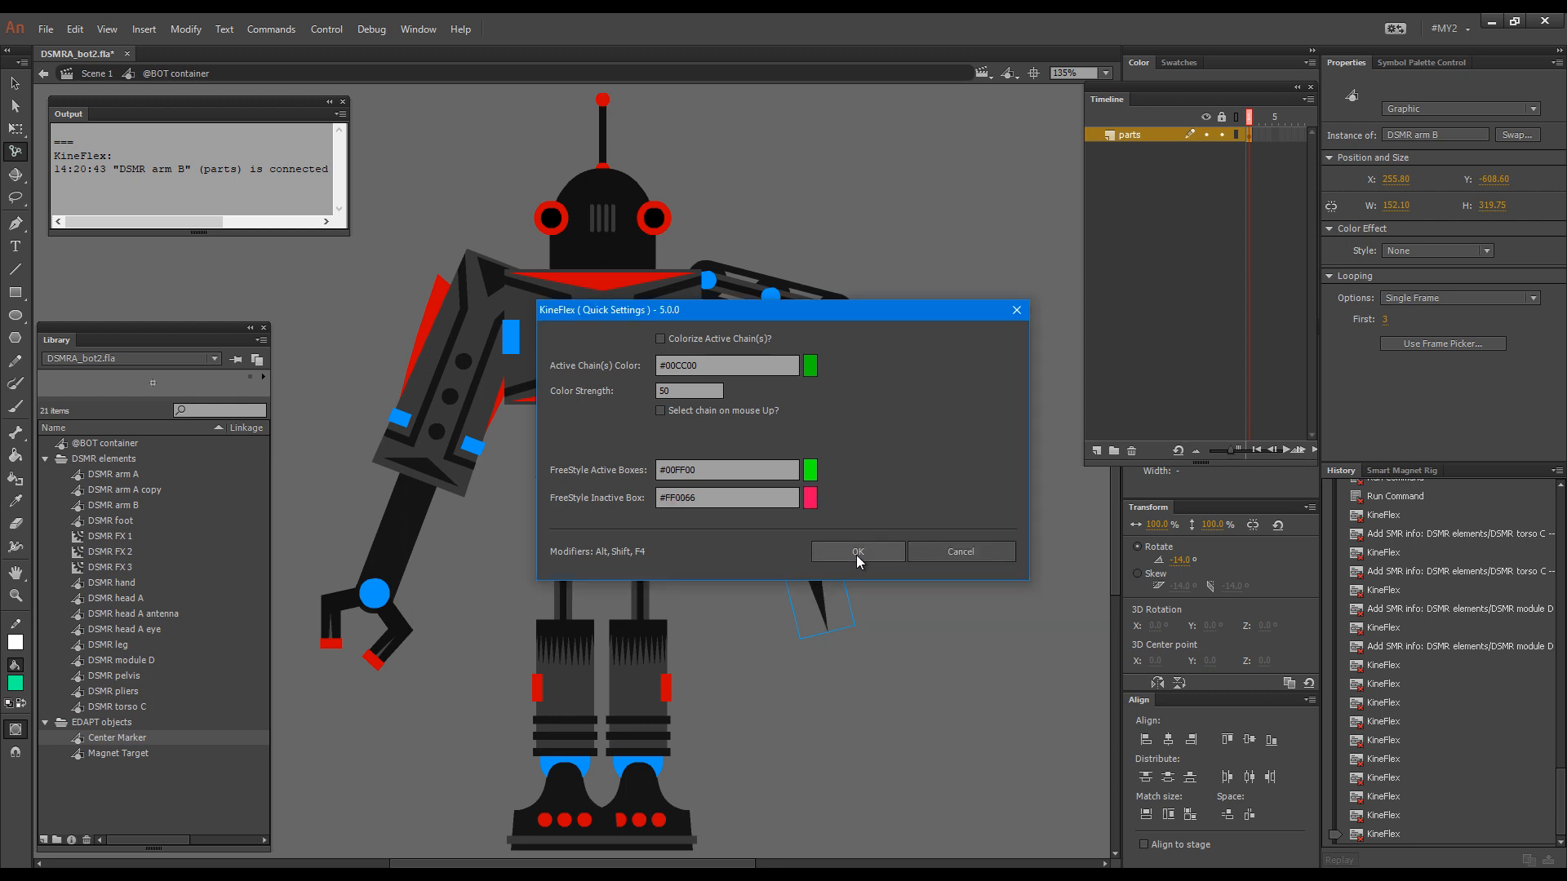
left_click(858, 552)
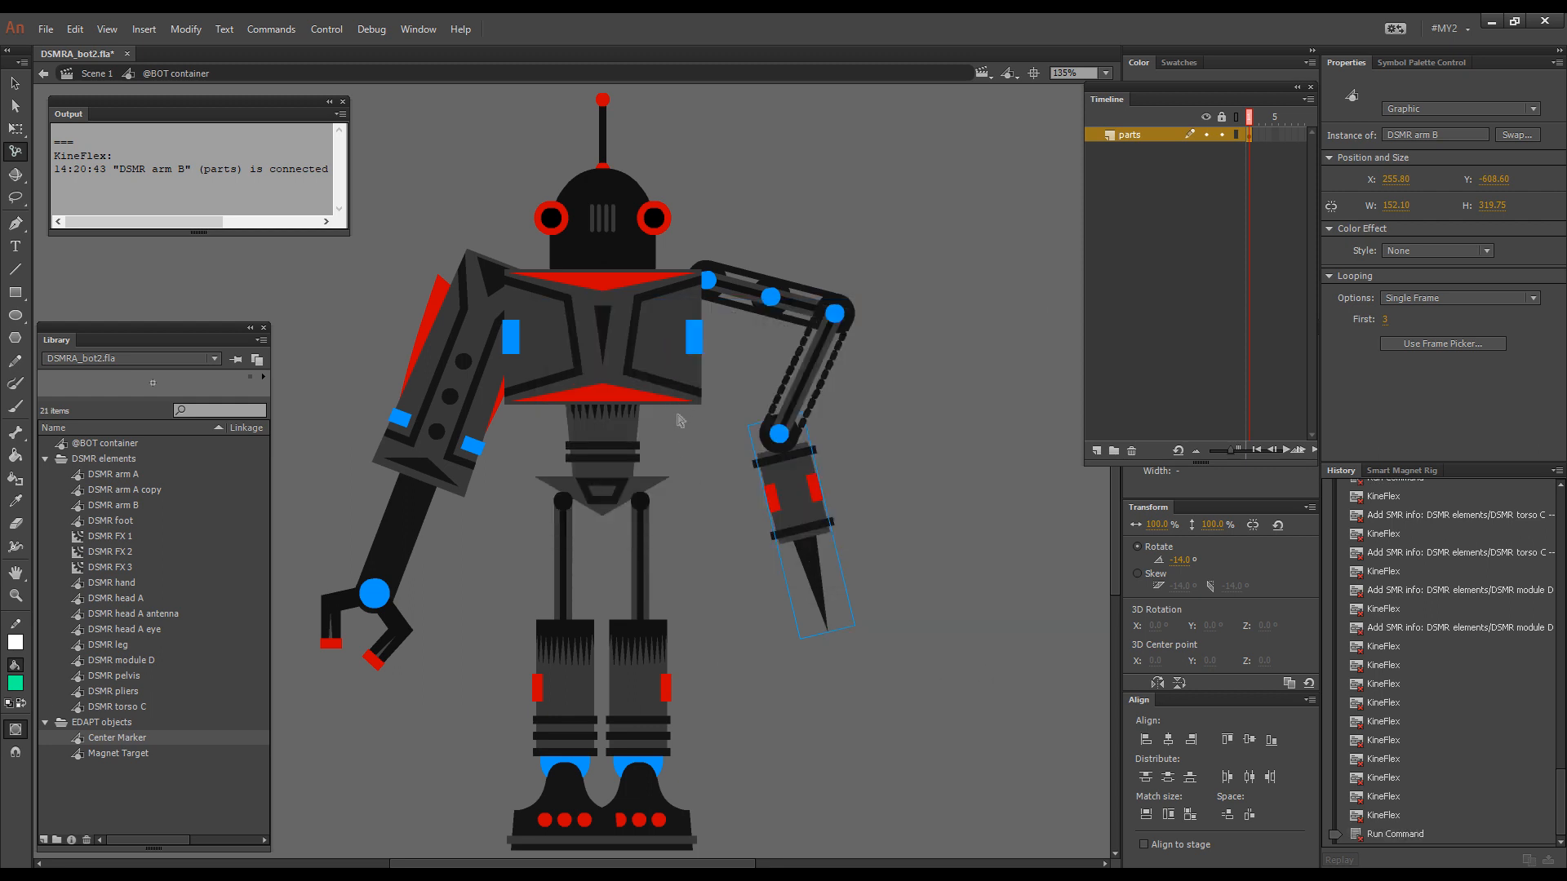
mouse_move(617, 369)
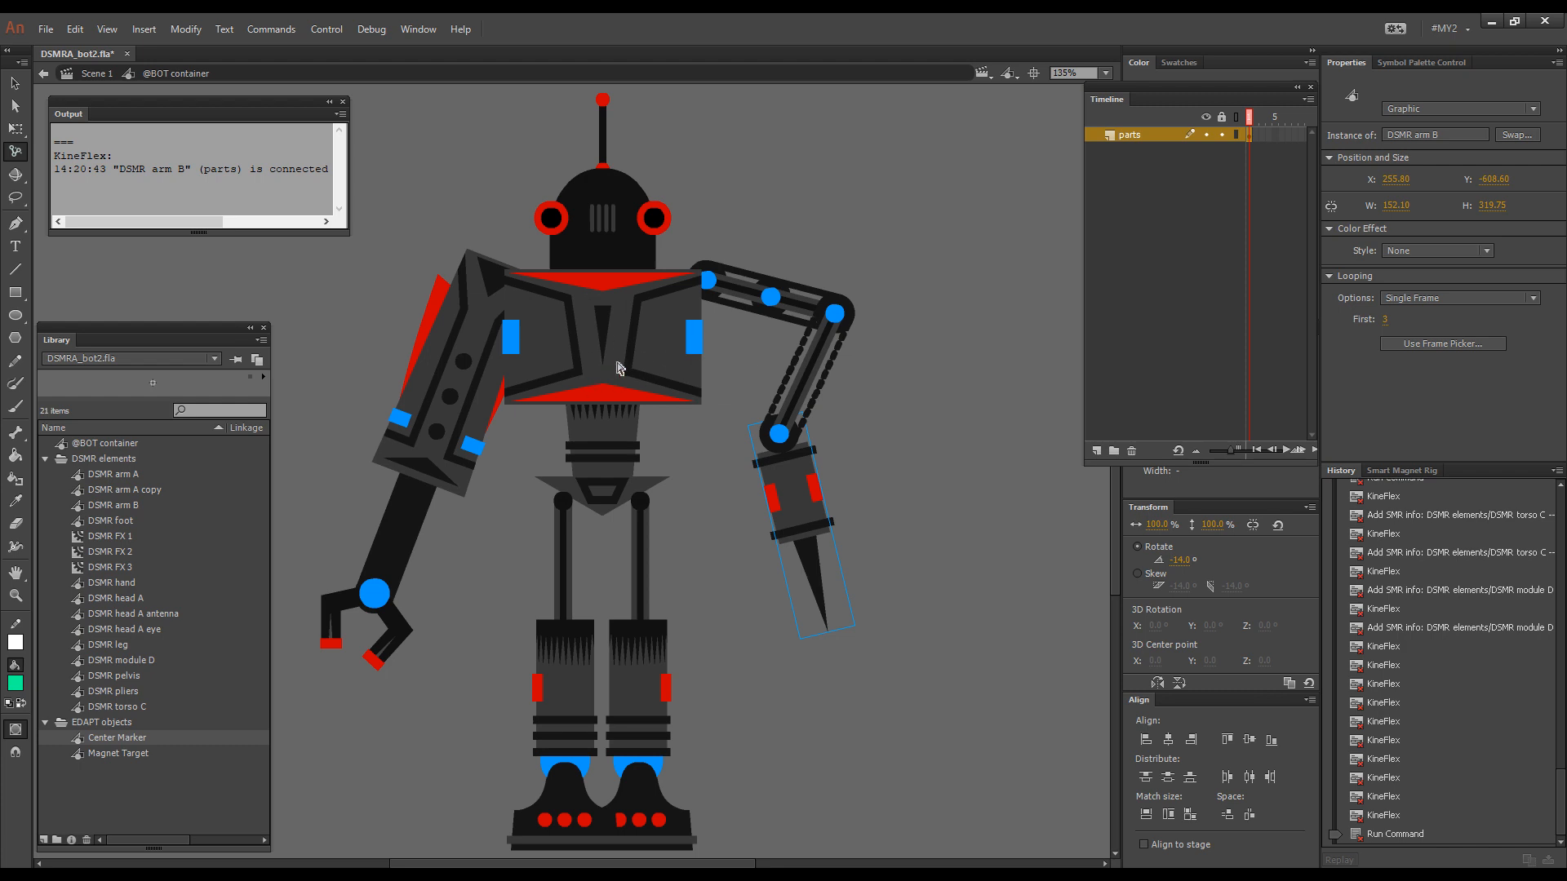
- Enable KineFlex with F4 to connect the claw hand to its parent arm
key("F4")
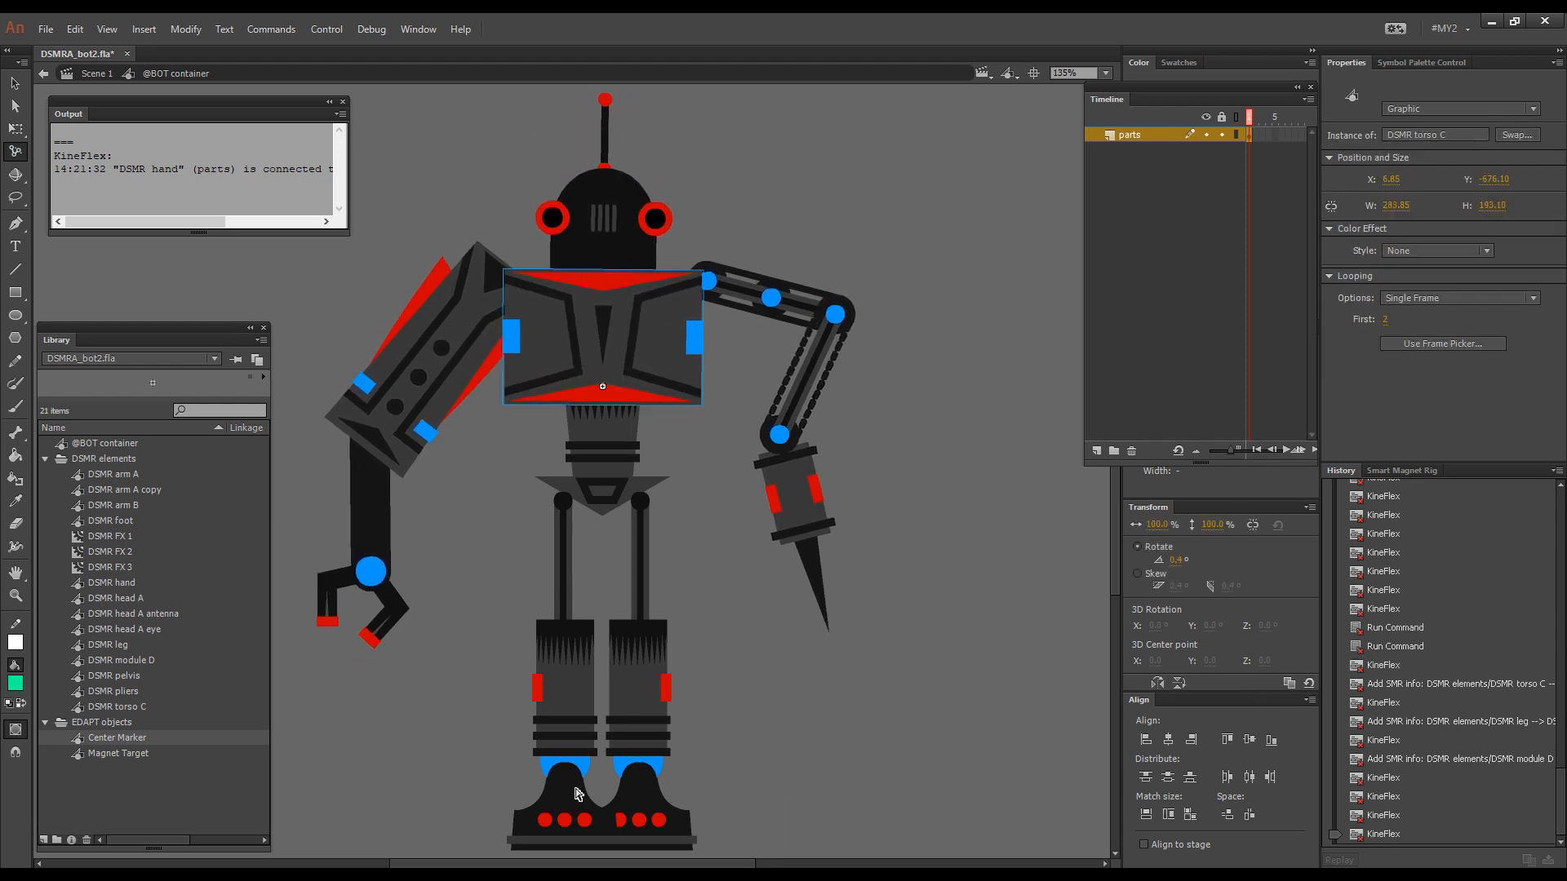
mouse_move(667, 622)
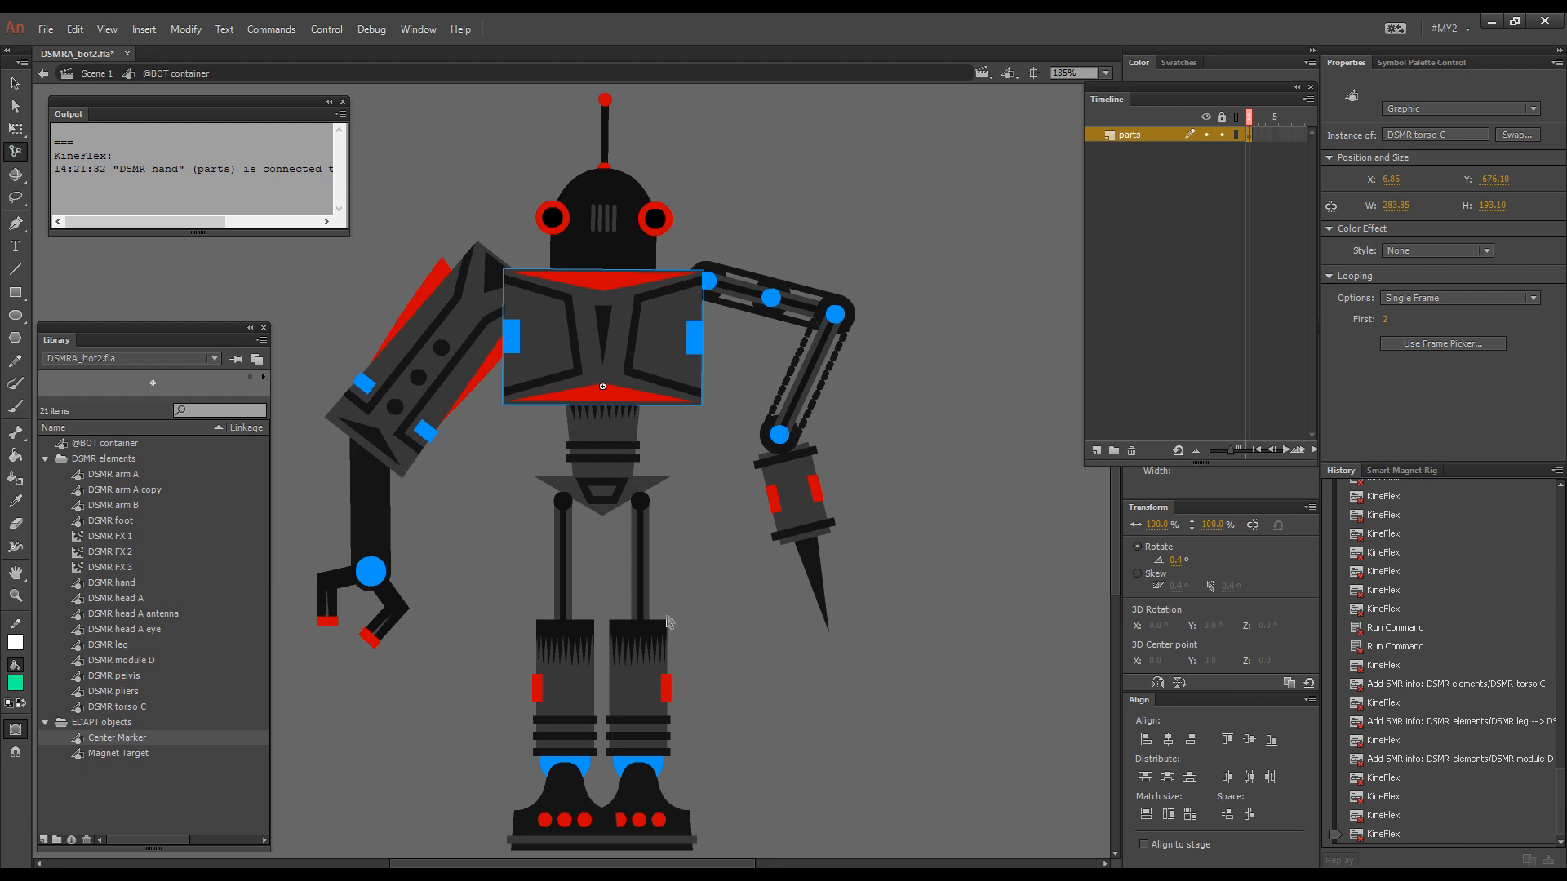
mouse_move(663, 572)
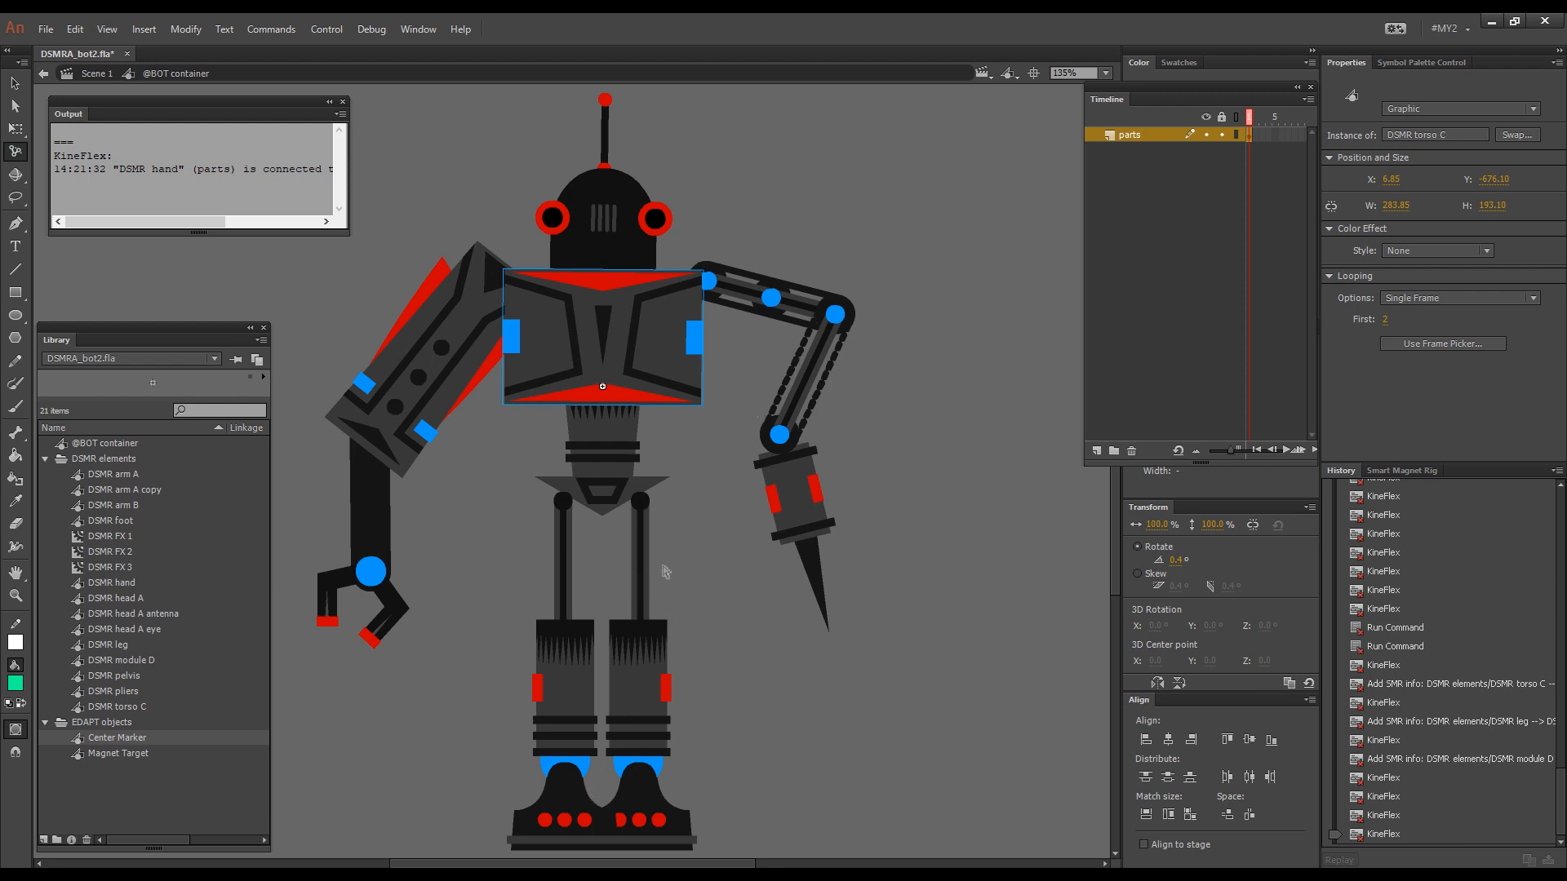
mouse_move(647, 572)
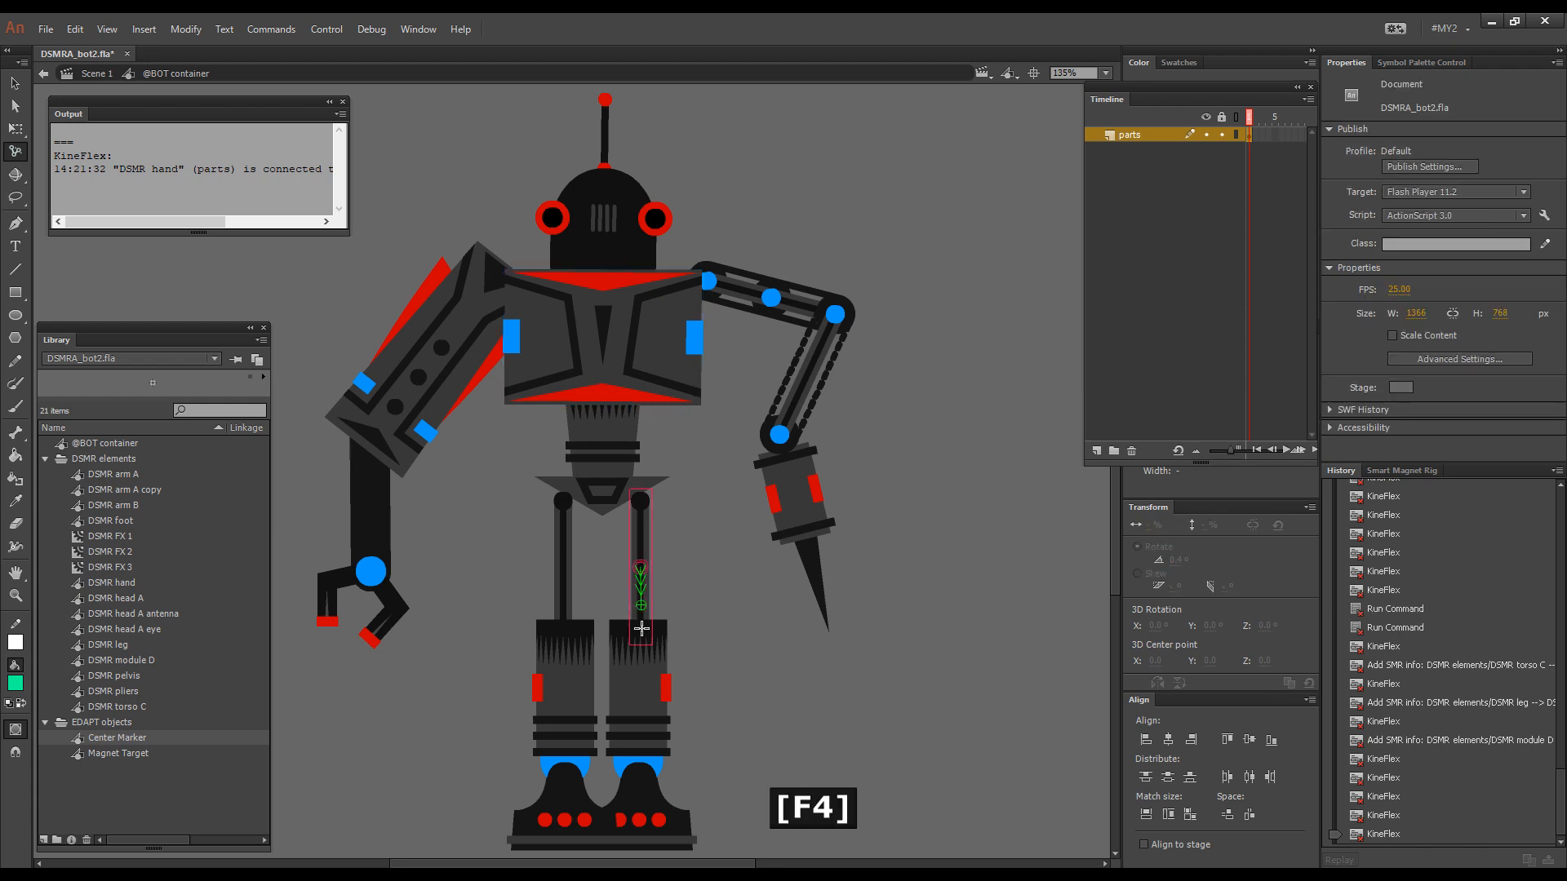
- Link the foot into the magnet rig, then tilt the torso, bend the arm and spread the legs
left_click(641, 794)
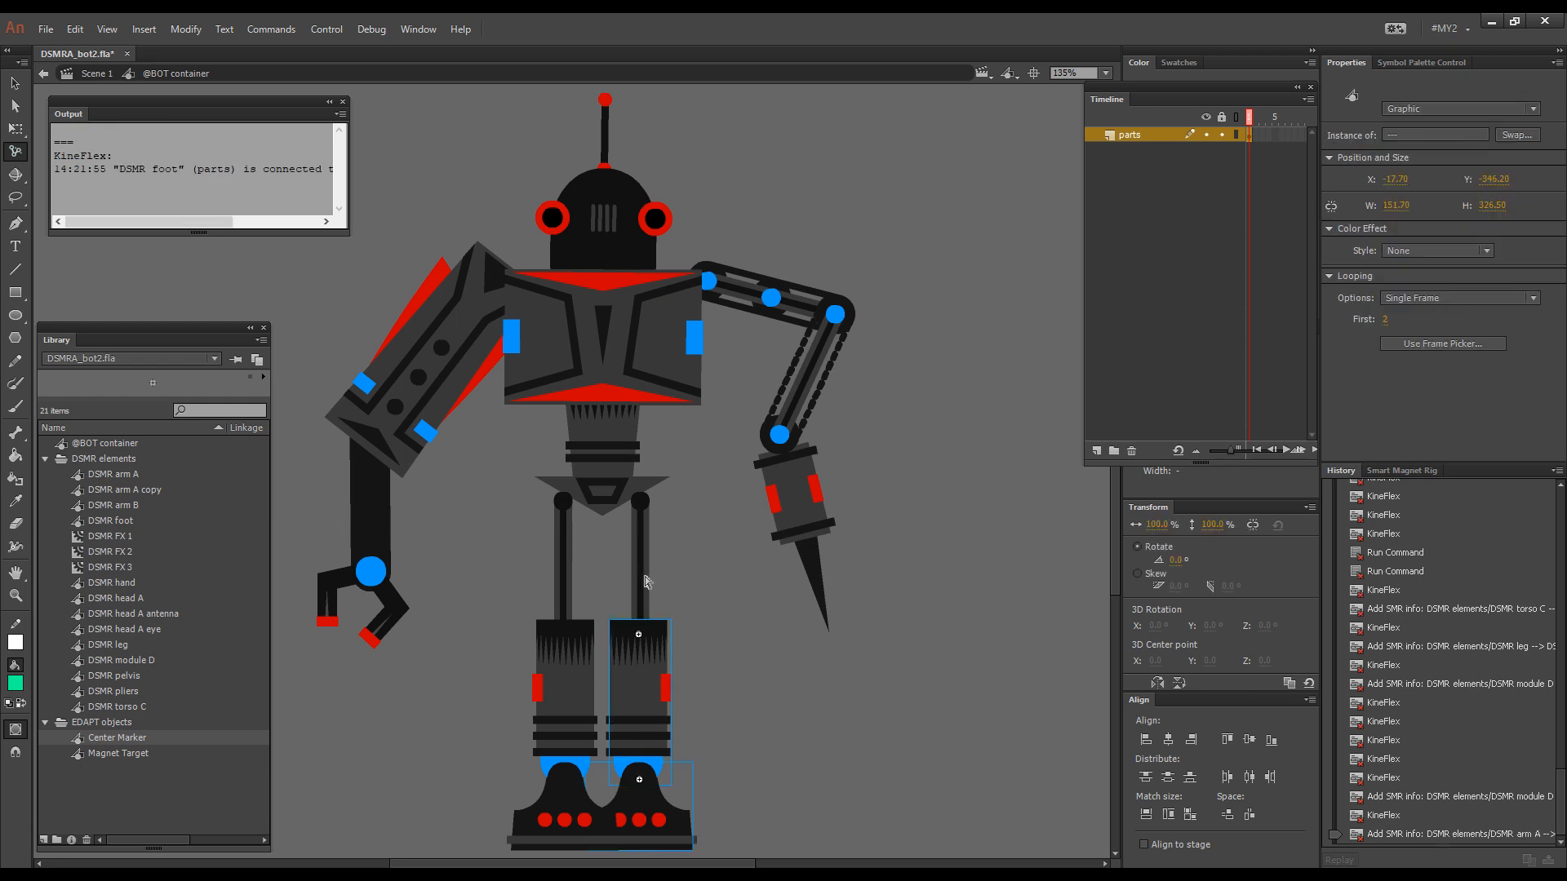
key("F4")
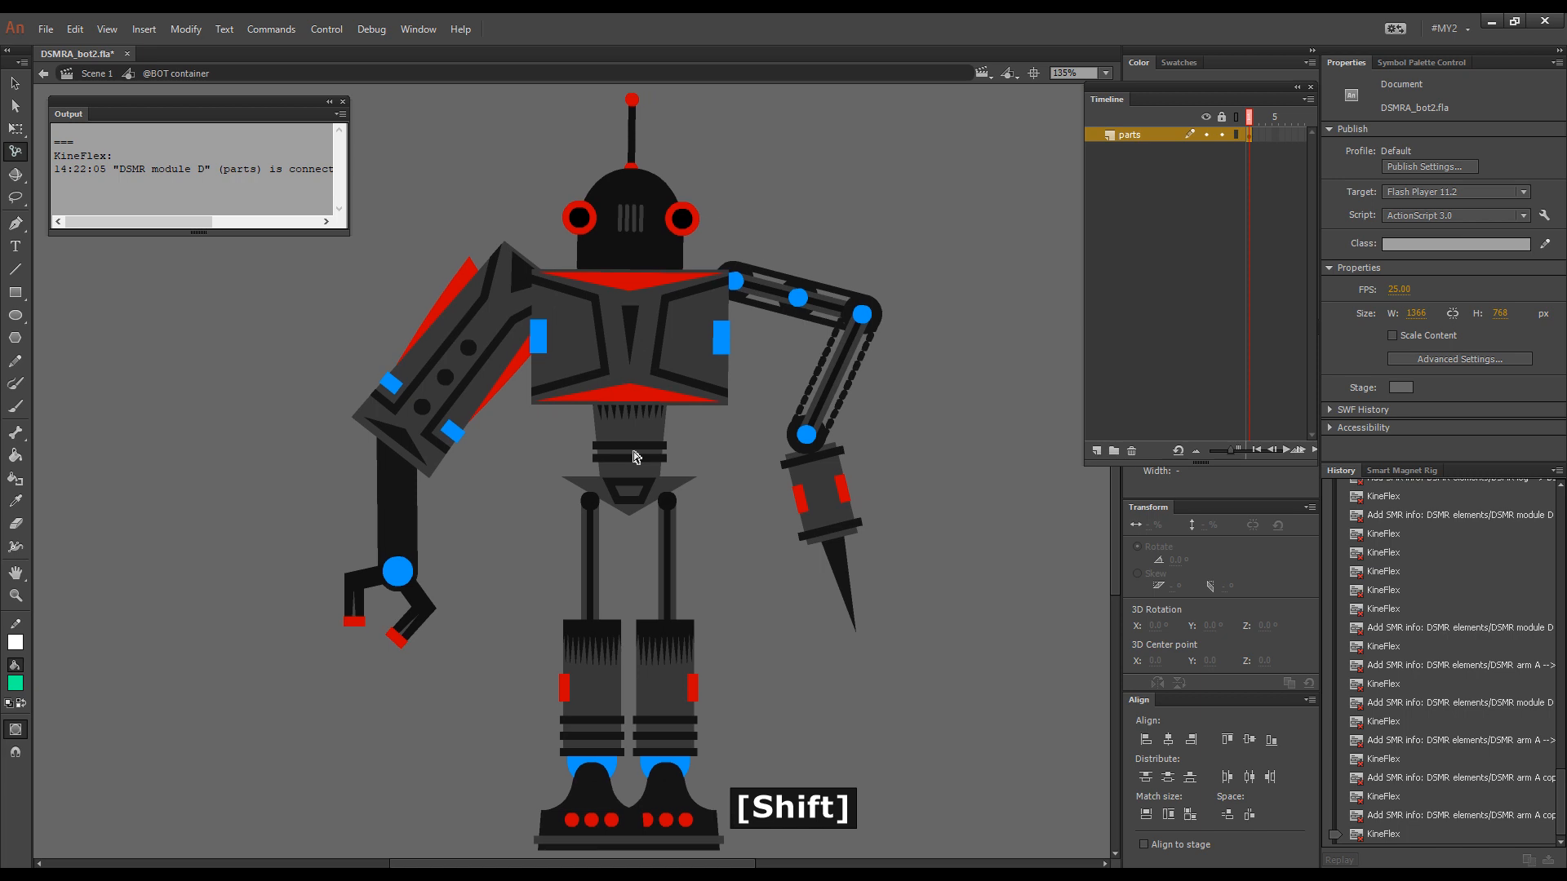
left_click(631, 457)
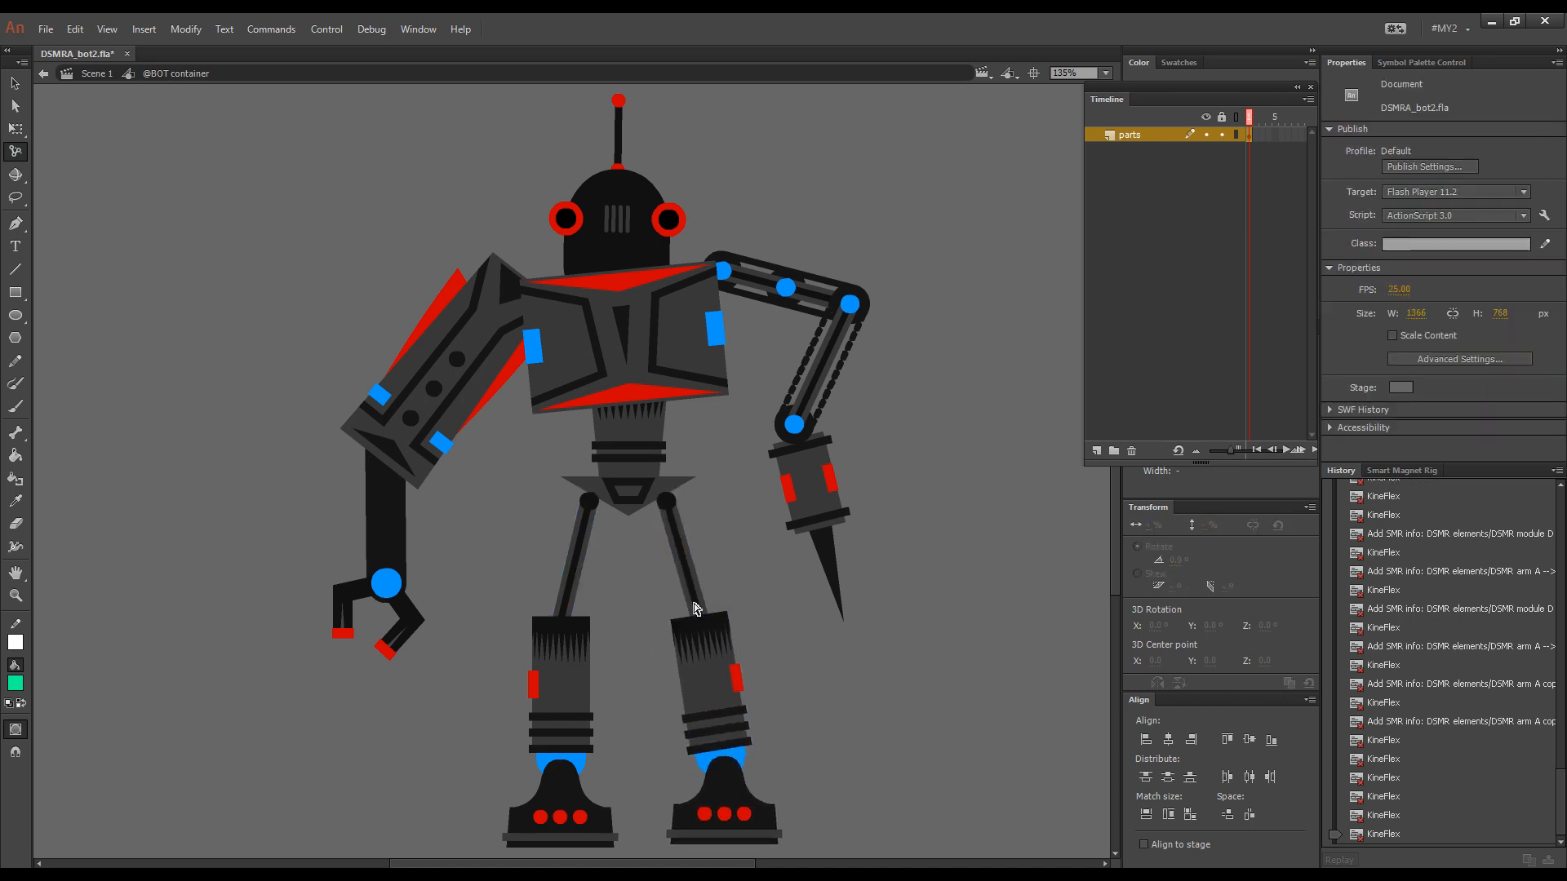
left_click(559, 693)
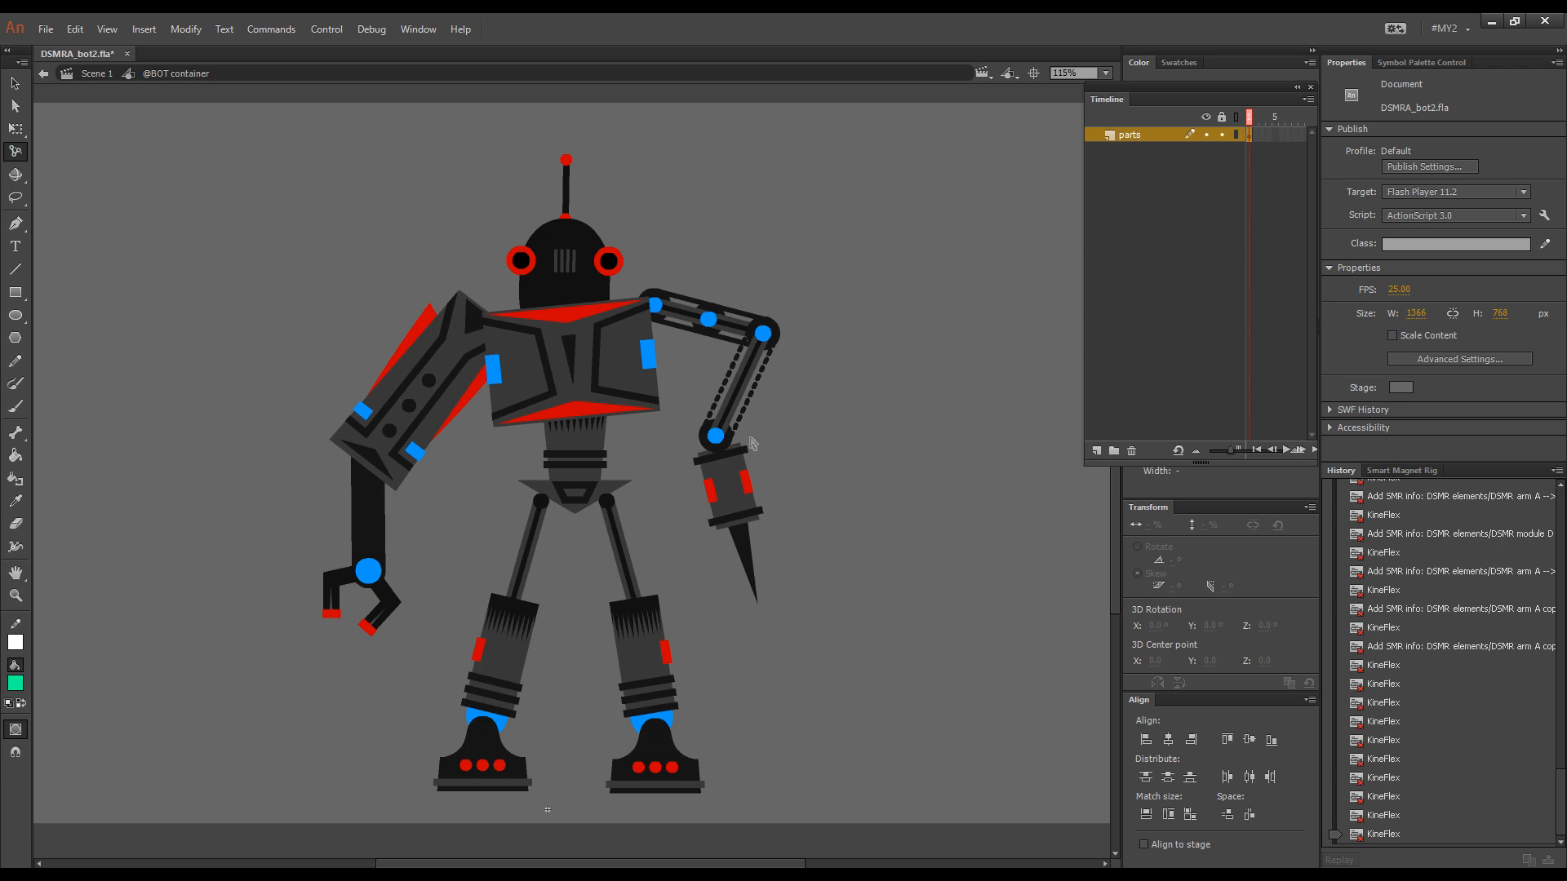
- Save the robot file and switch over to the rabbit file in Flash CS6
key("Ctrl+s")
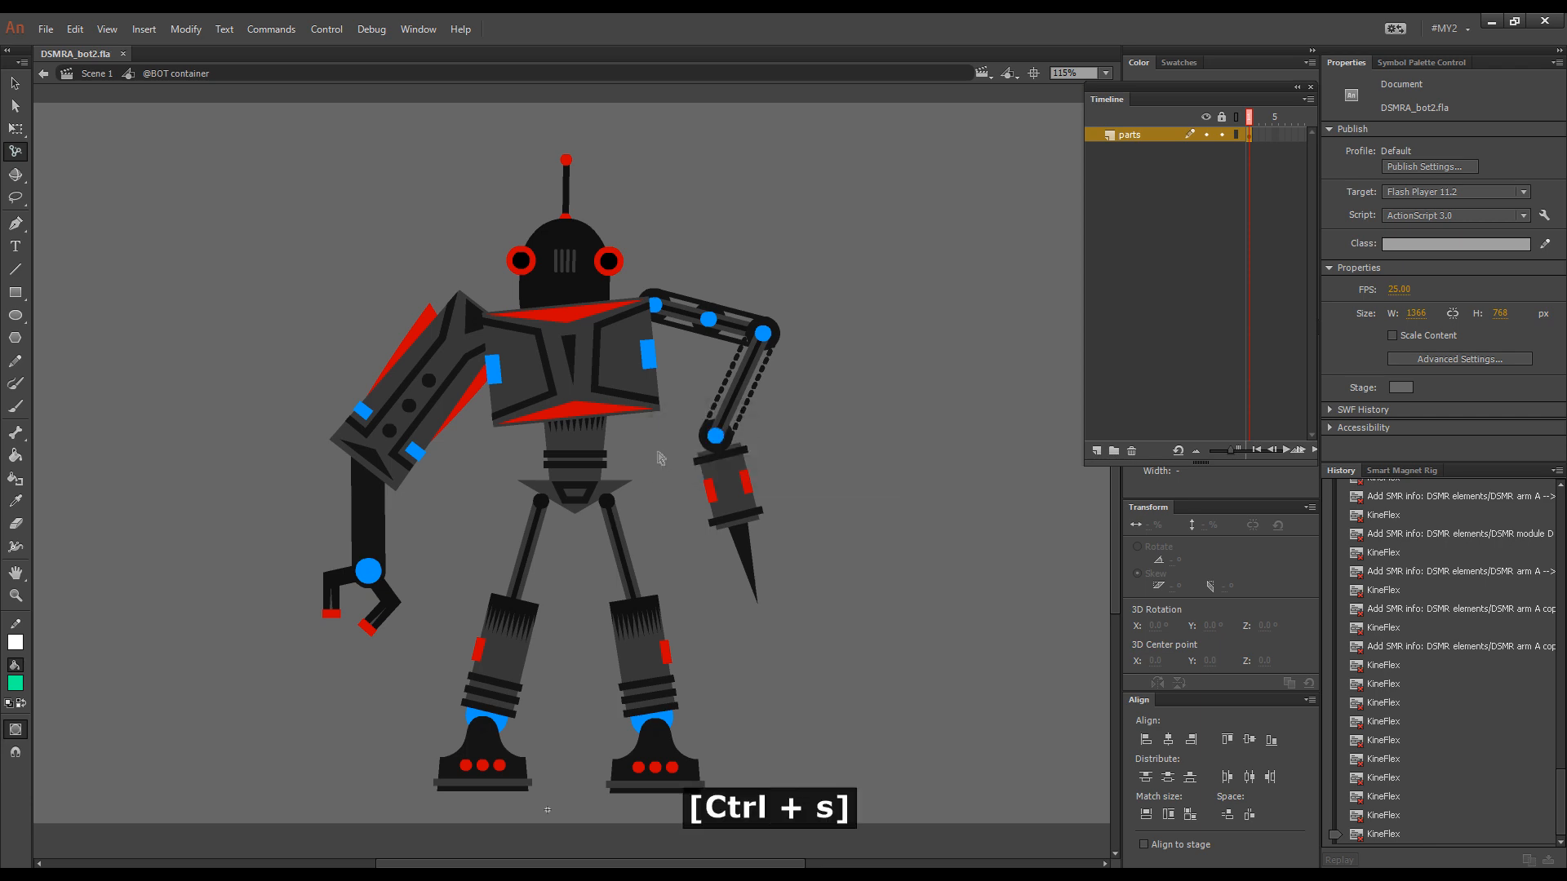
key("v")
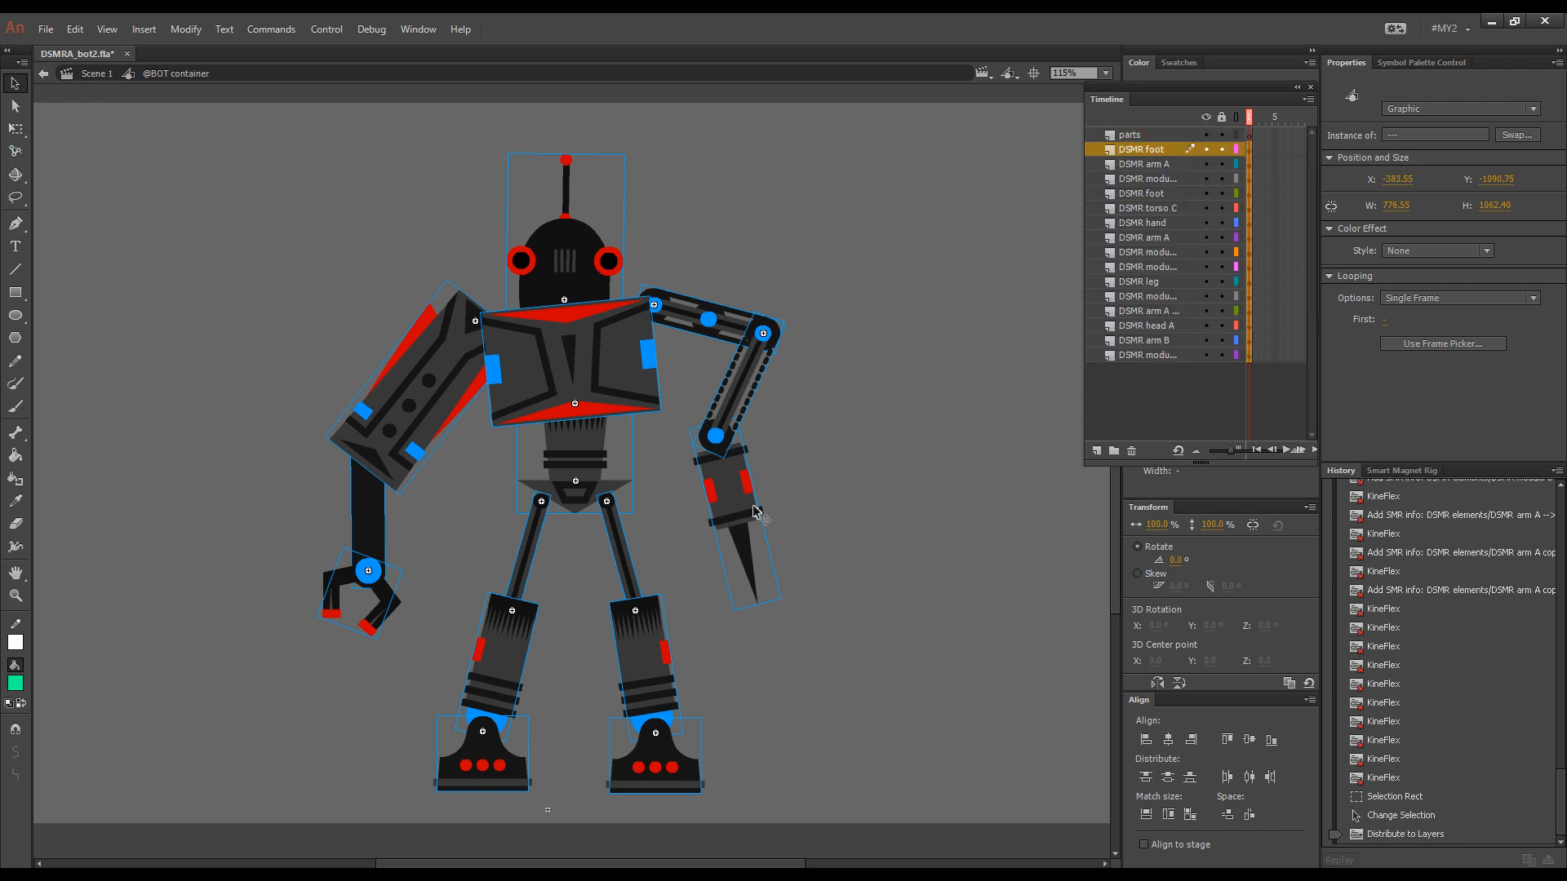
left_click(1129, 134)
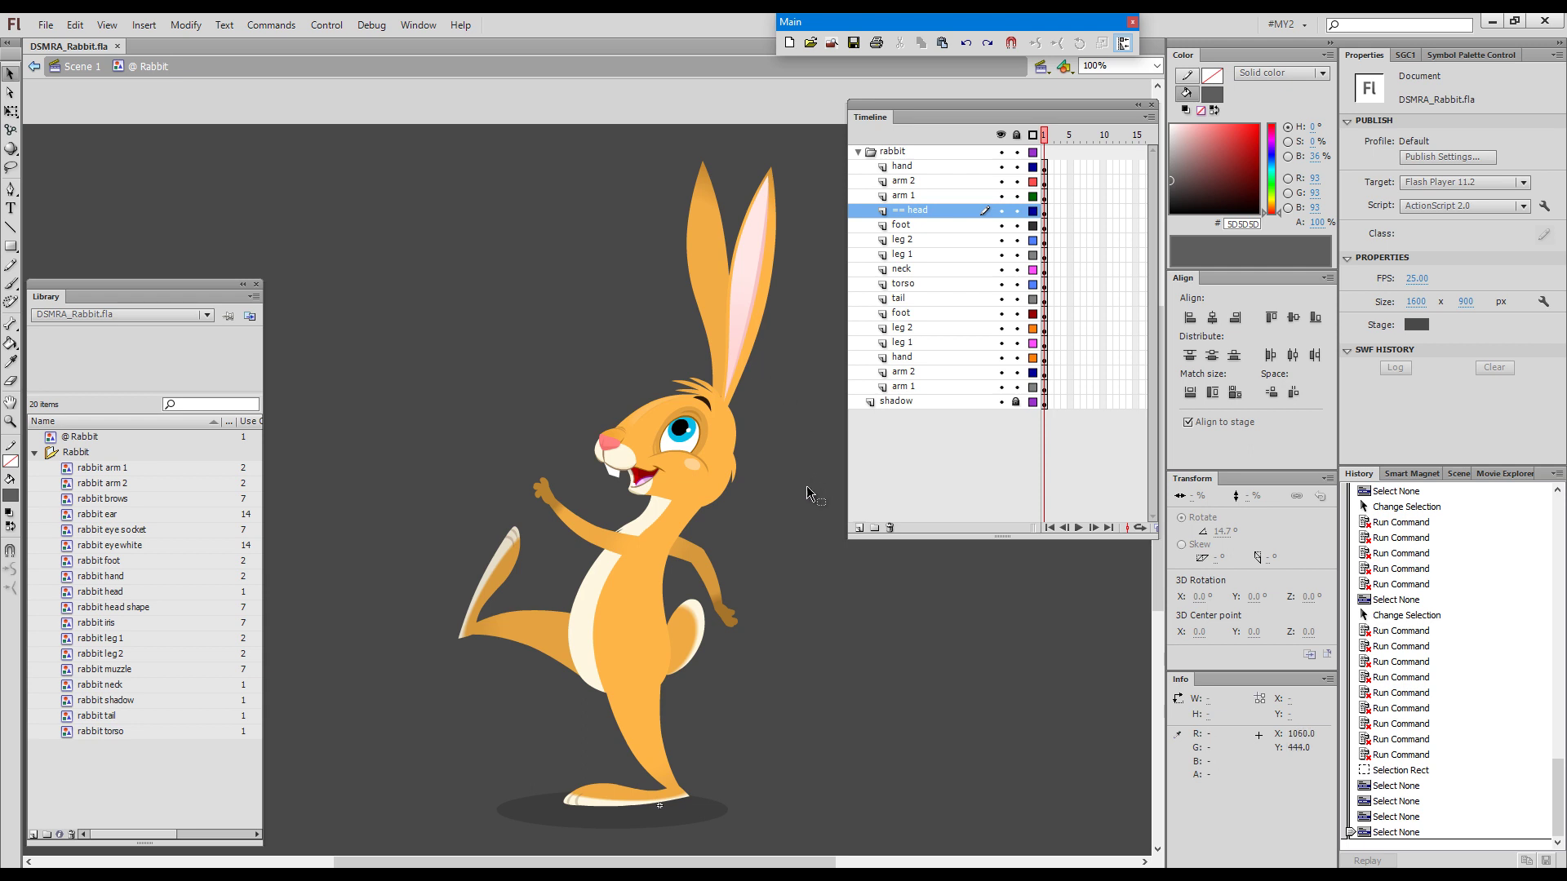
mouse_move(804, 495)
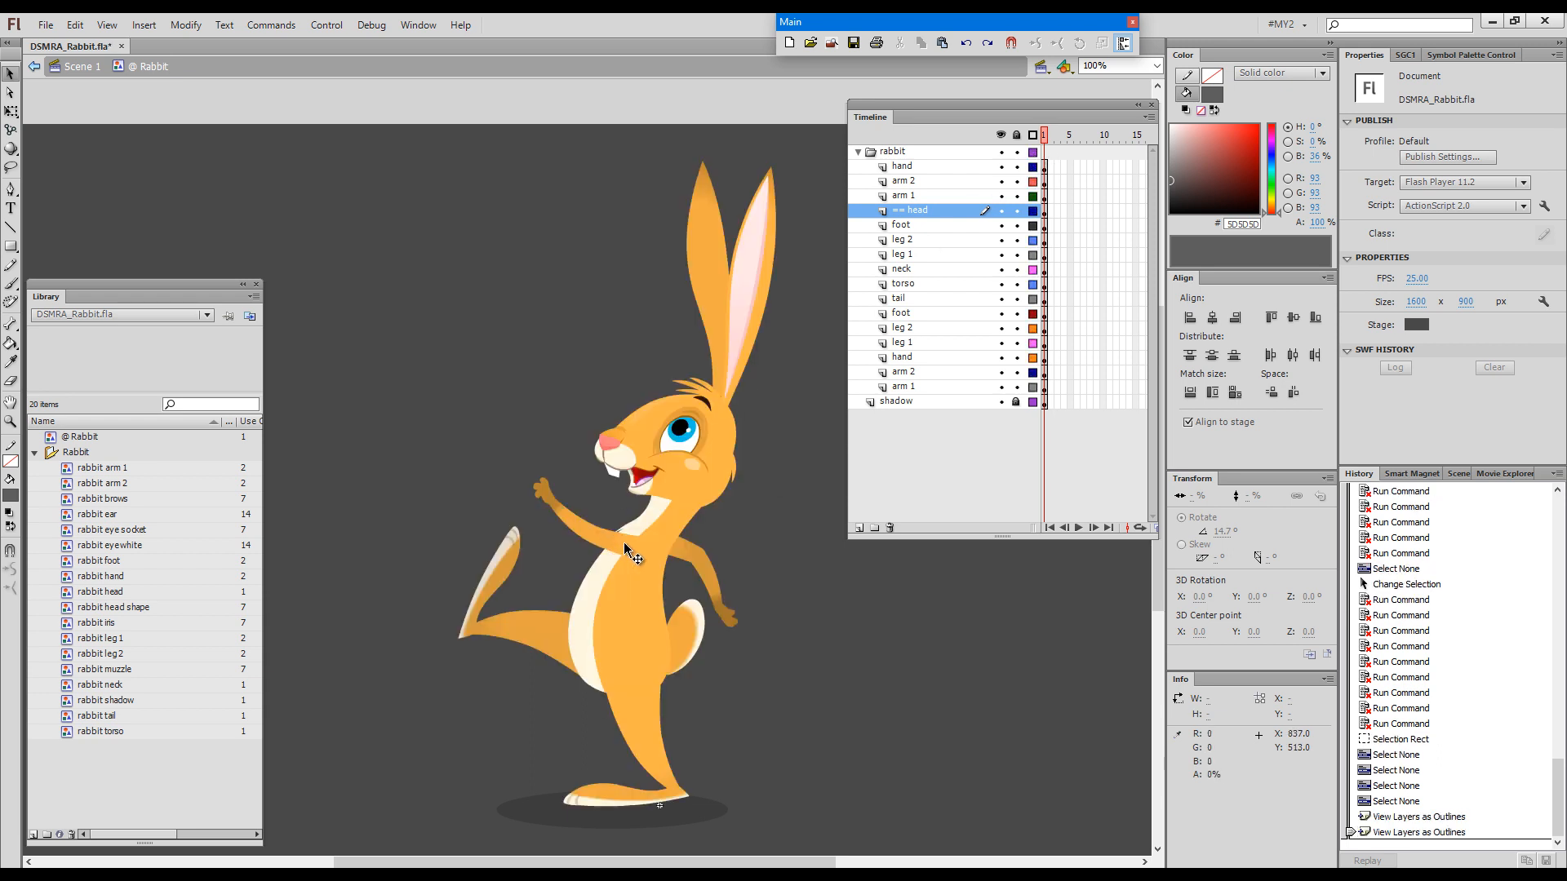
- Inspect a rabbit body-part symbol, then connect the rabbit's head to its neck in the rig
double_click(632, 551)
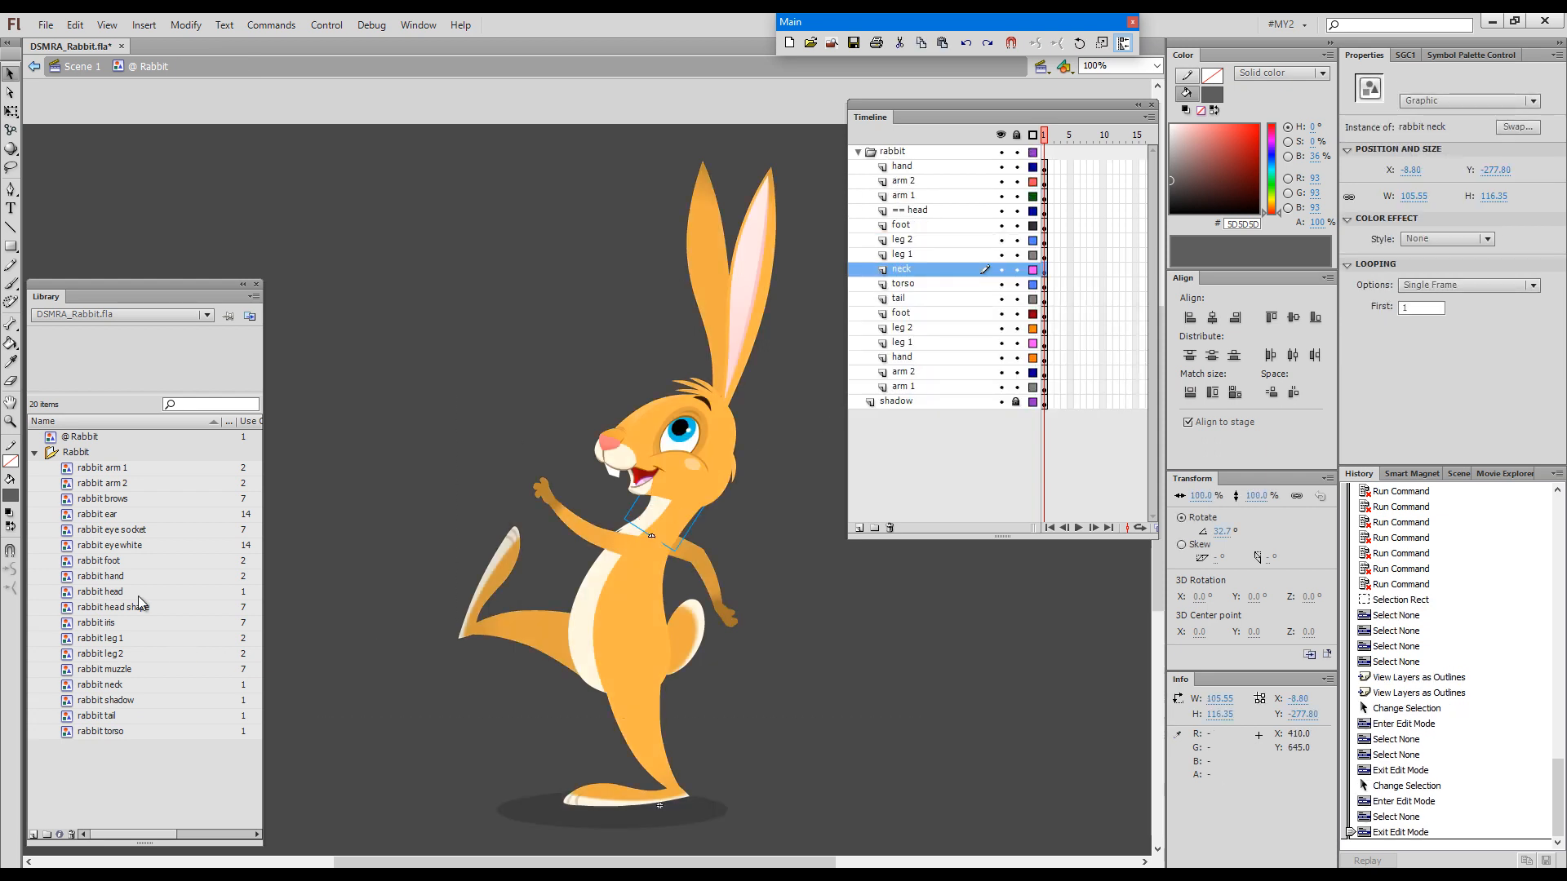
mouse_move(132, 737)
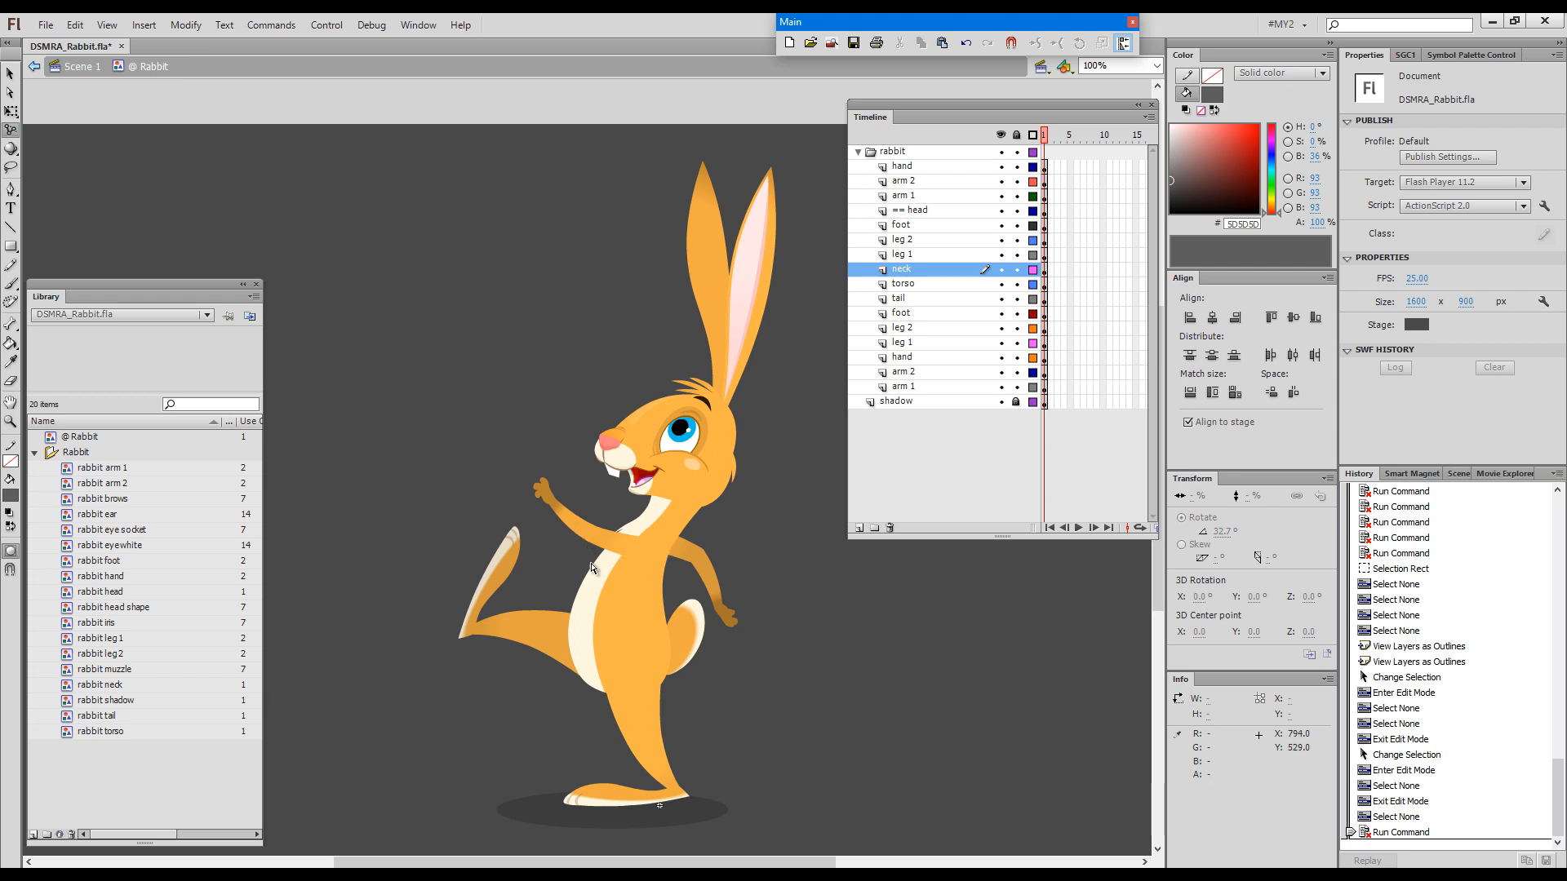
key("F4")
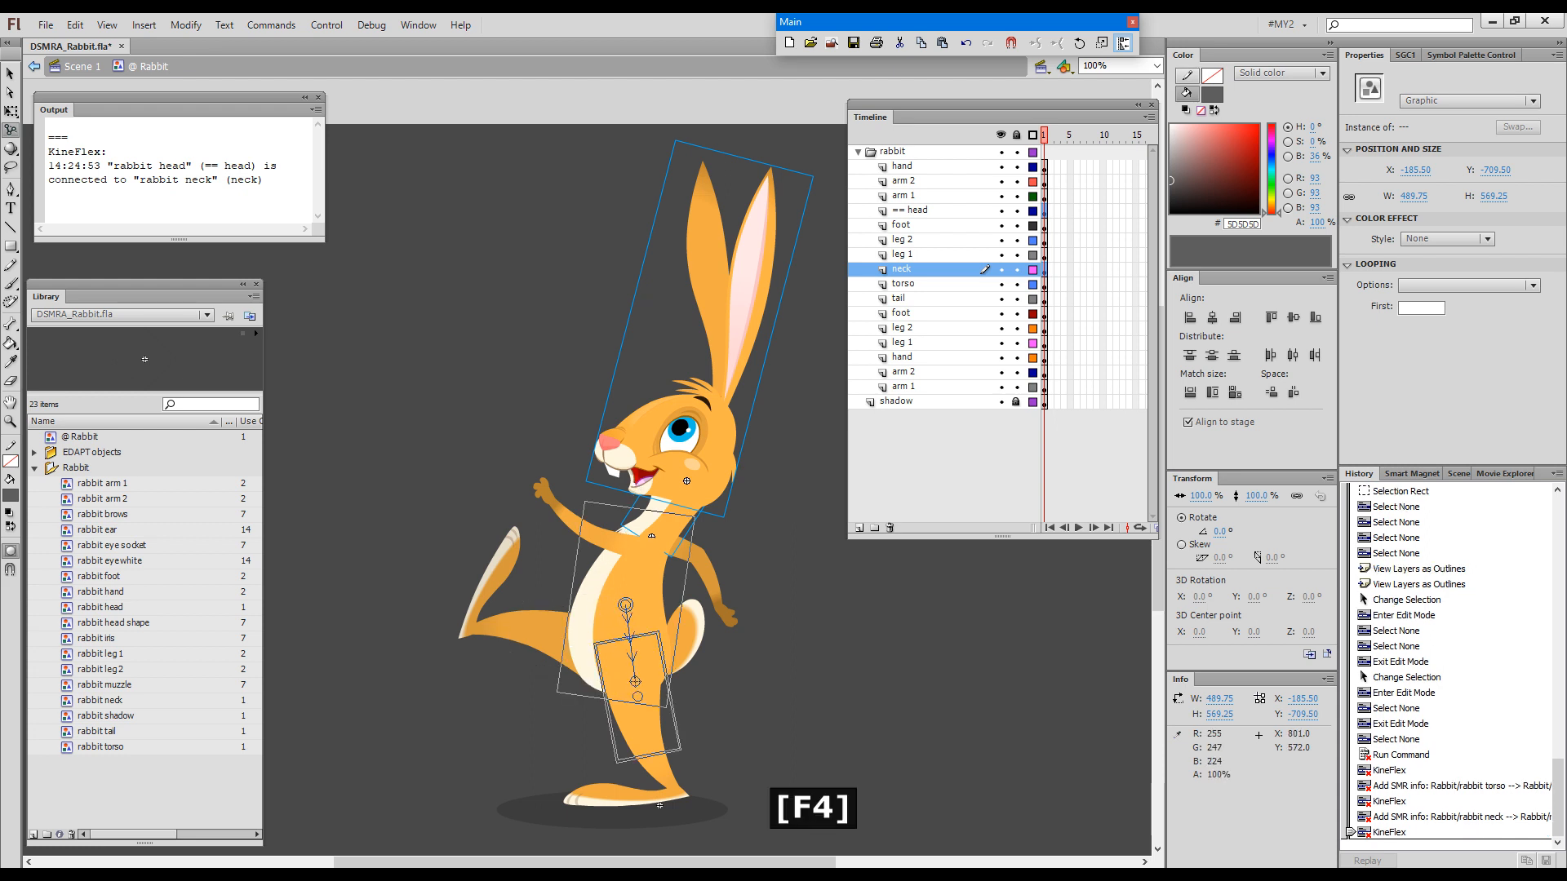
- Chain the rabbit's upper leg, lower leg and foot into the magnet rig
left_click(904, 283)
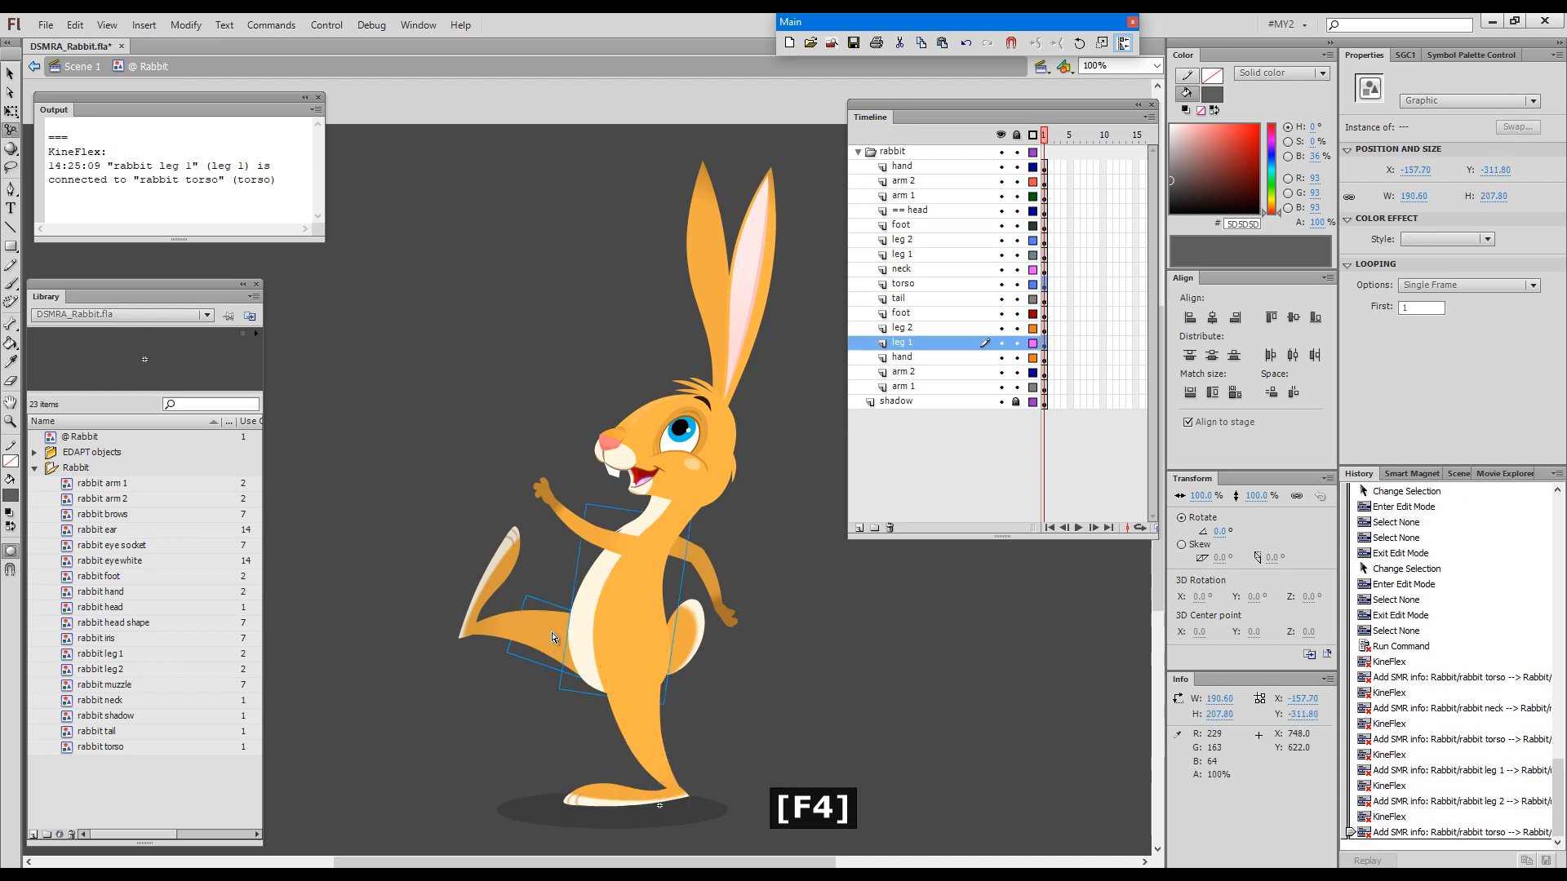
left_click(901, 328)
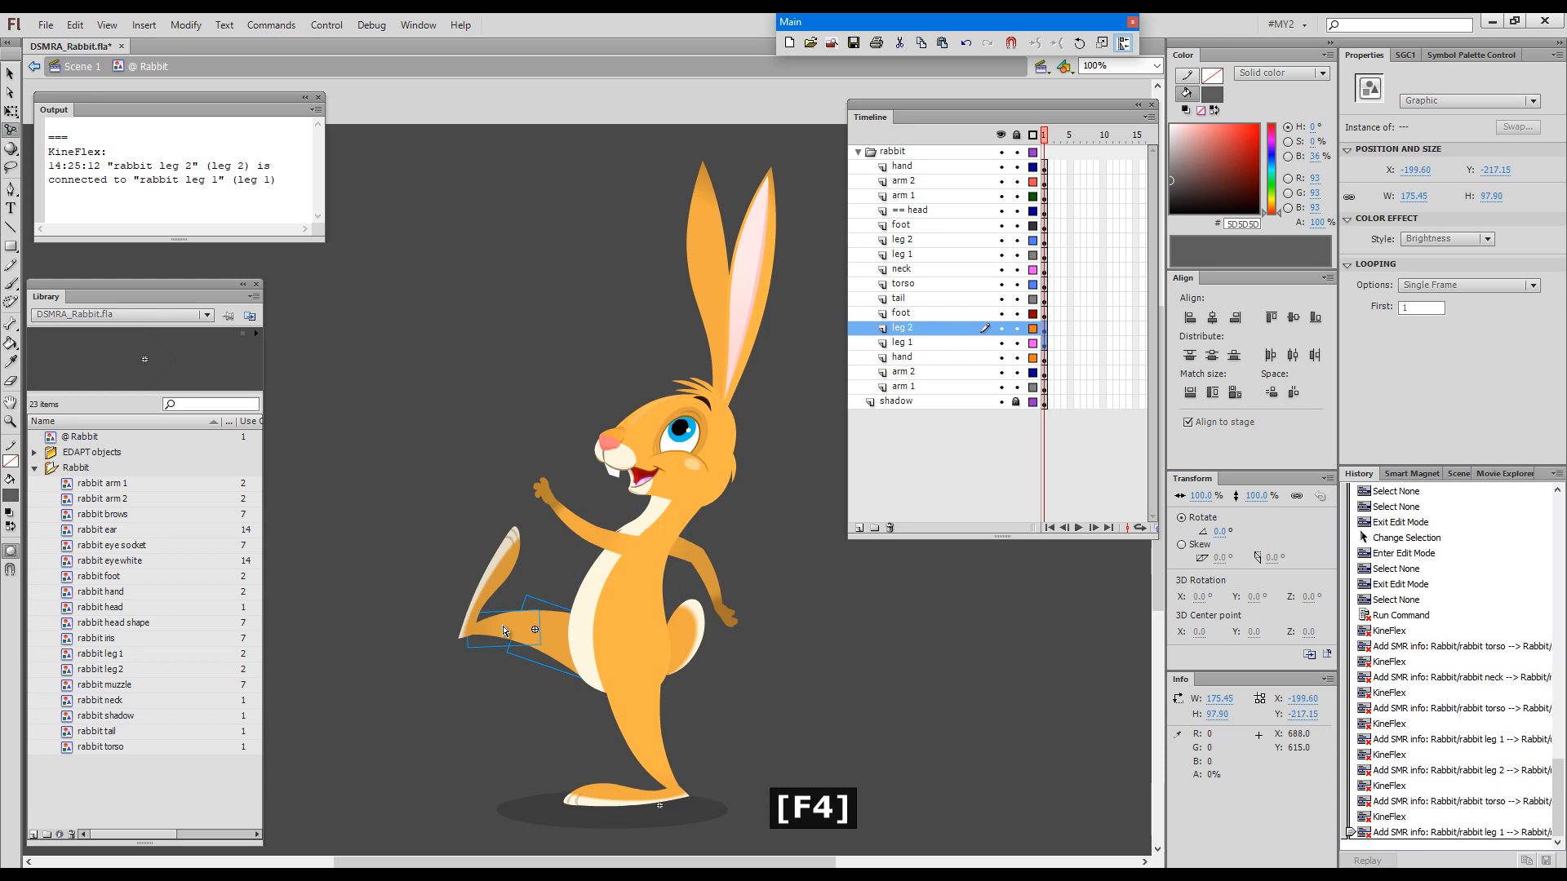
left_click(900, 313)
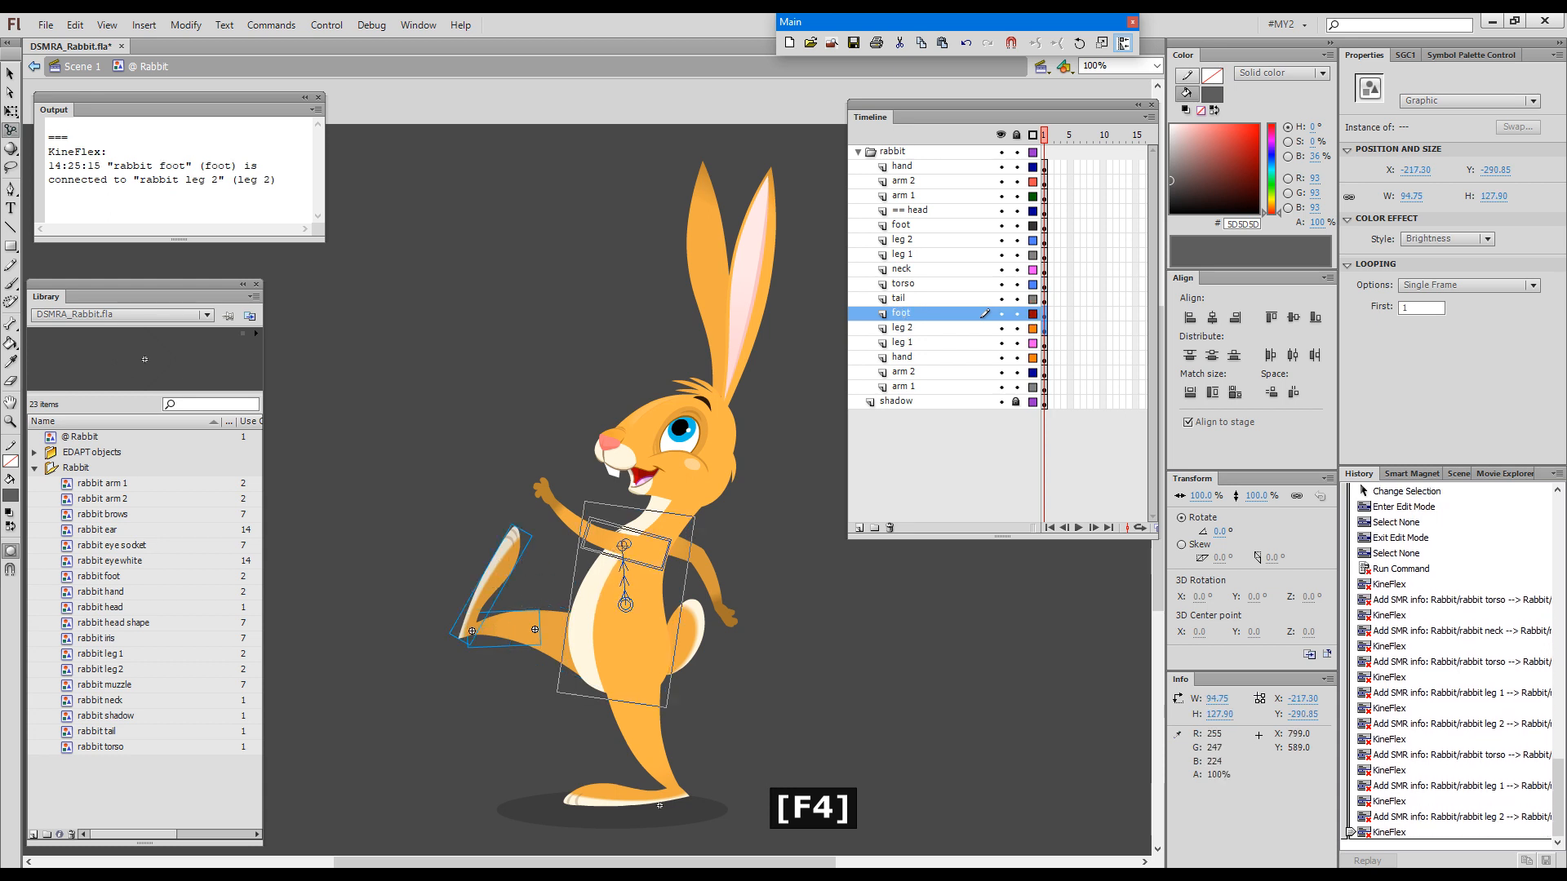
- Chain the raised arm, forearm, hand and back arm into the rig, then deselect
left_click(903, 284)
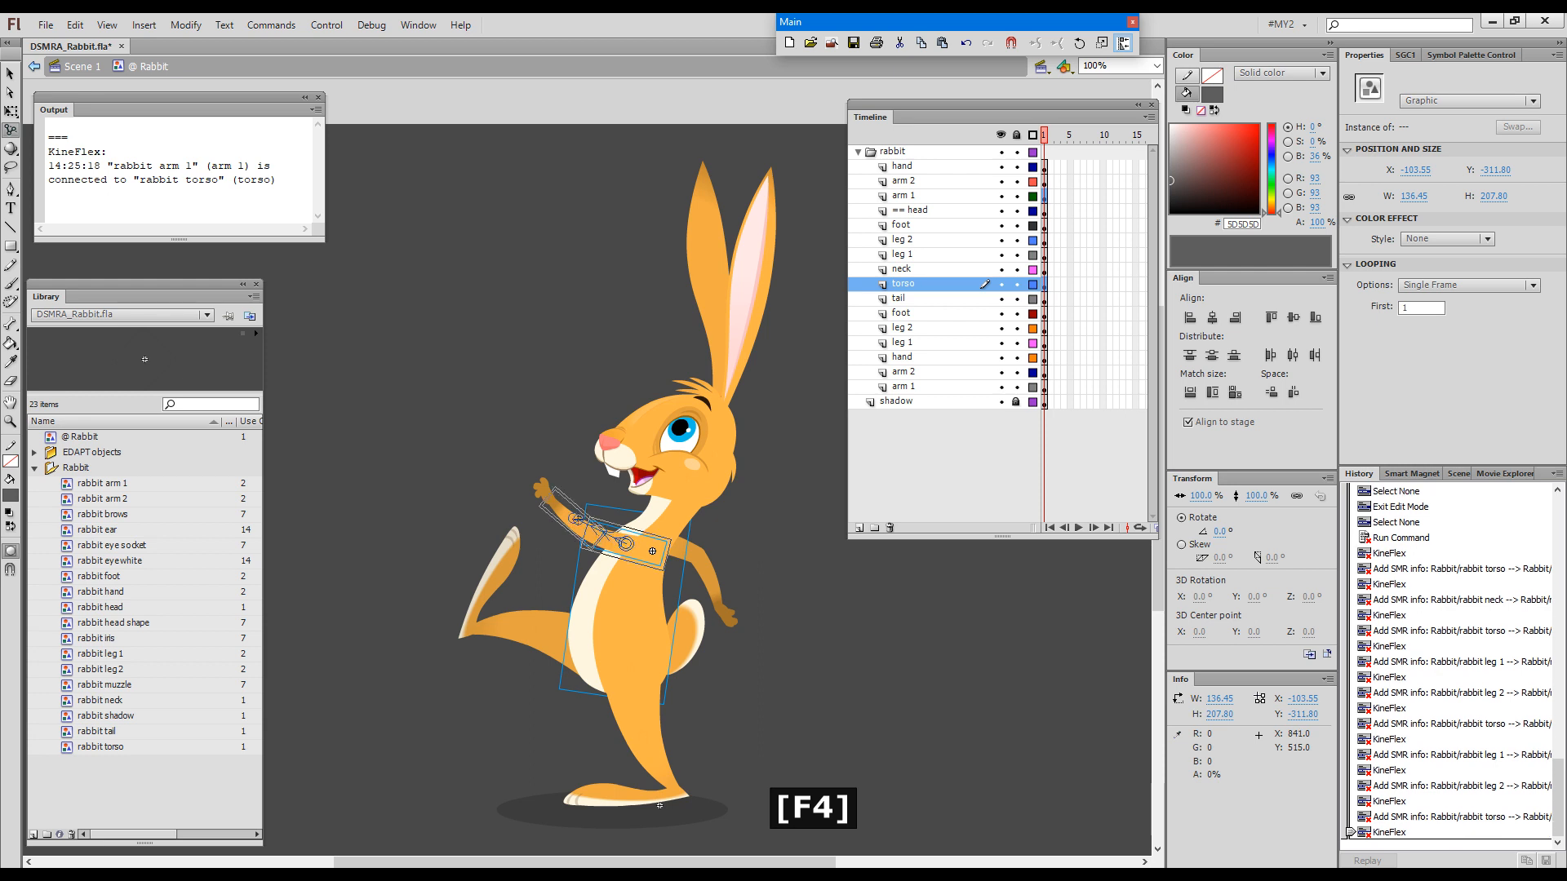
left_click(905, 195)
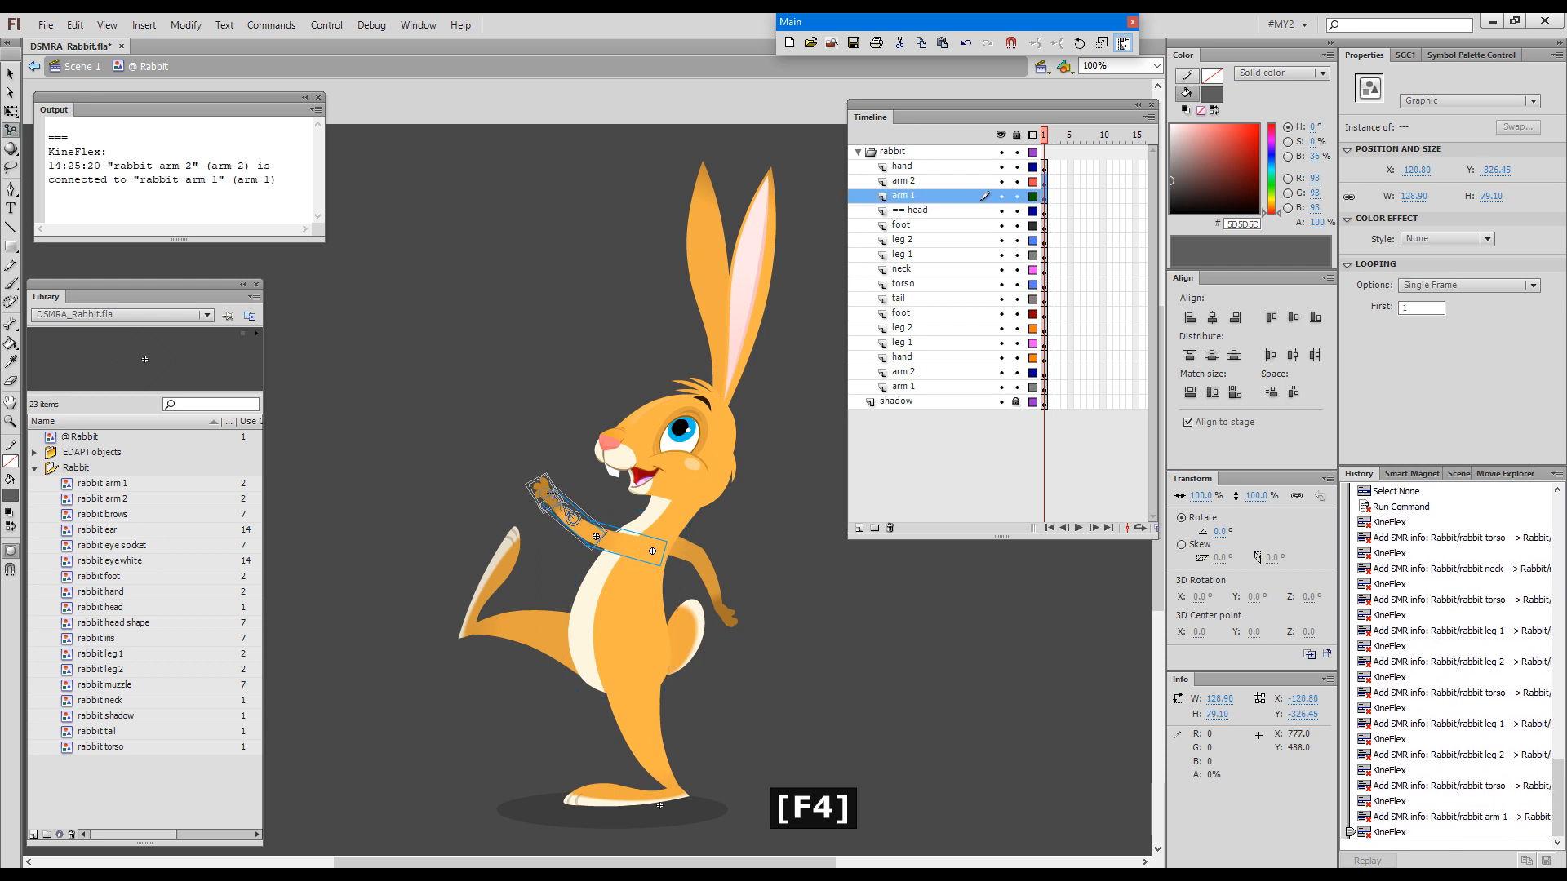
left_click(903, 181)
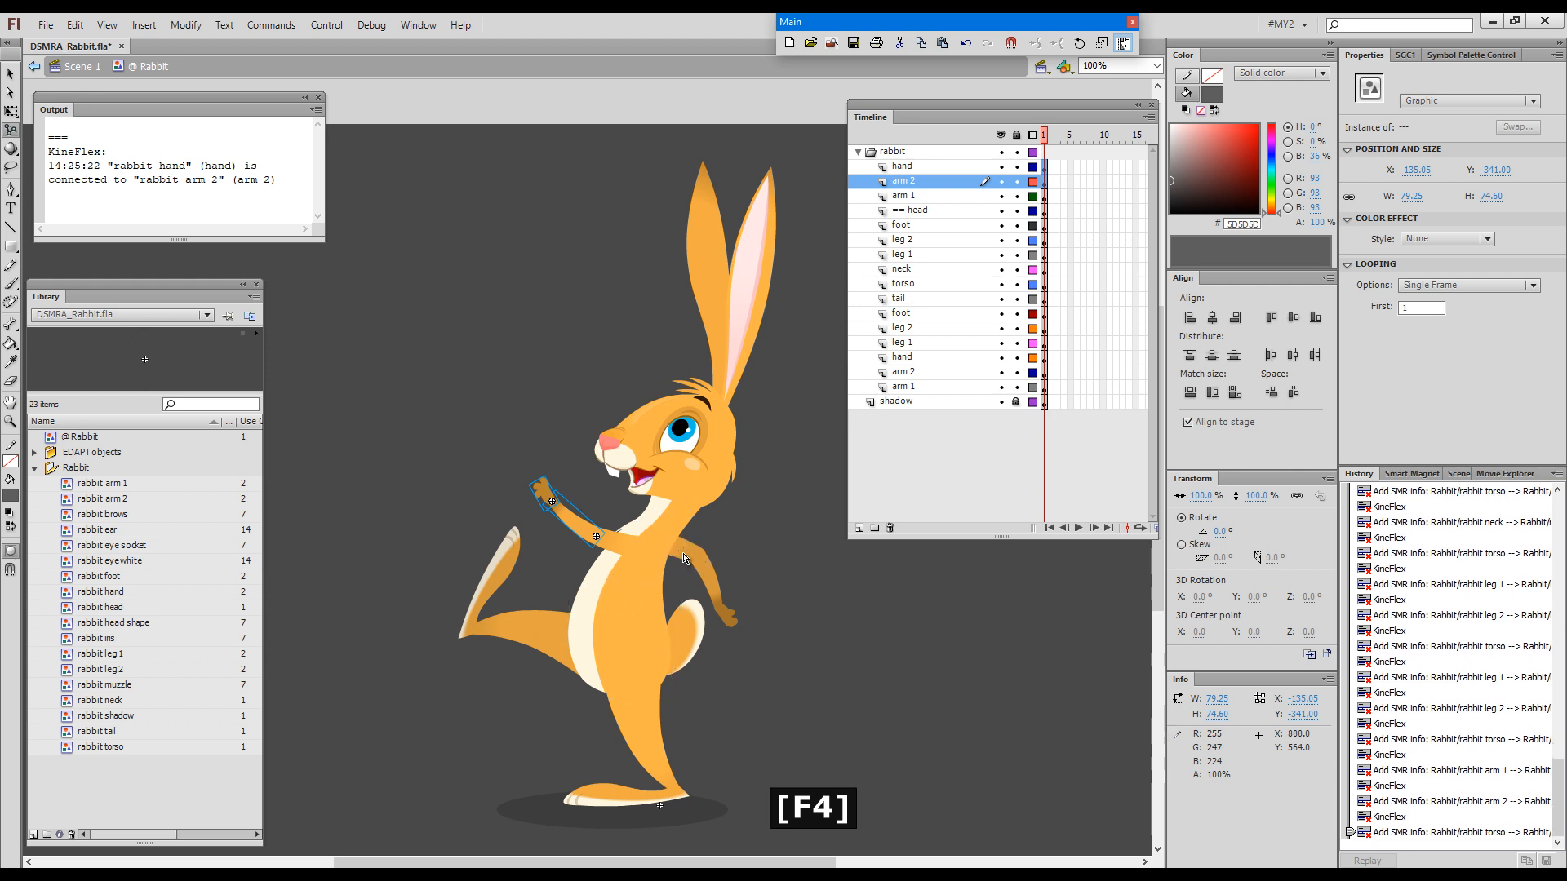
left_click(904, 386)
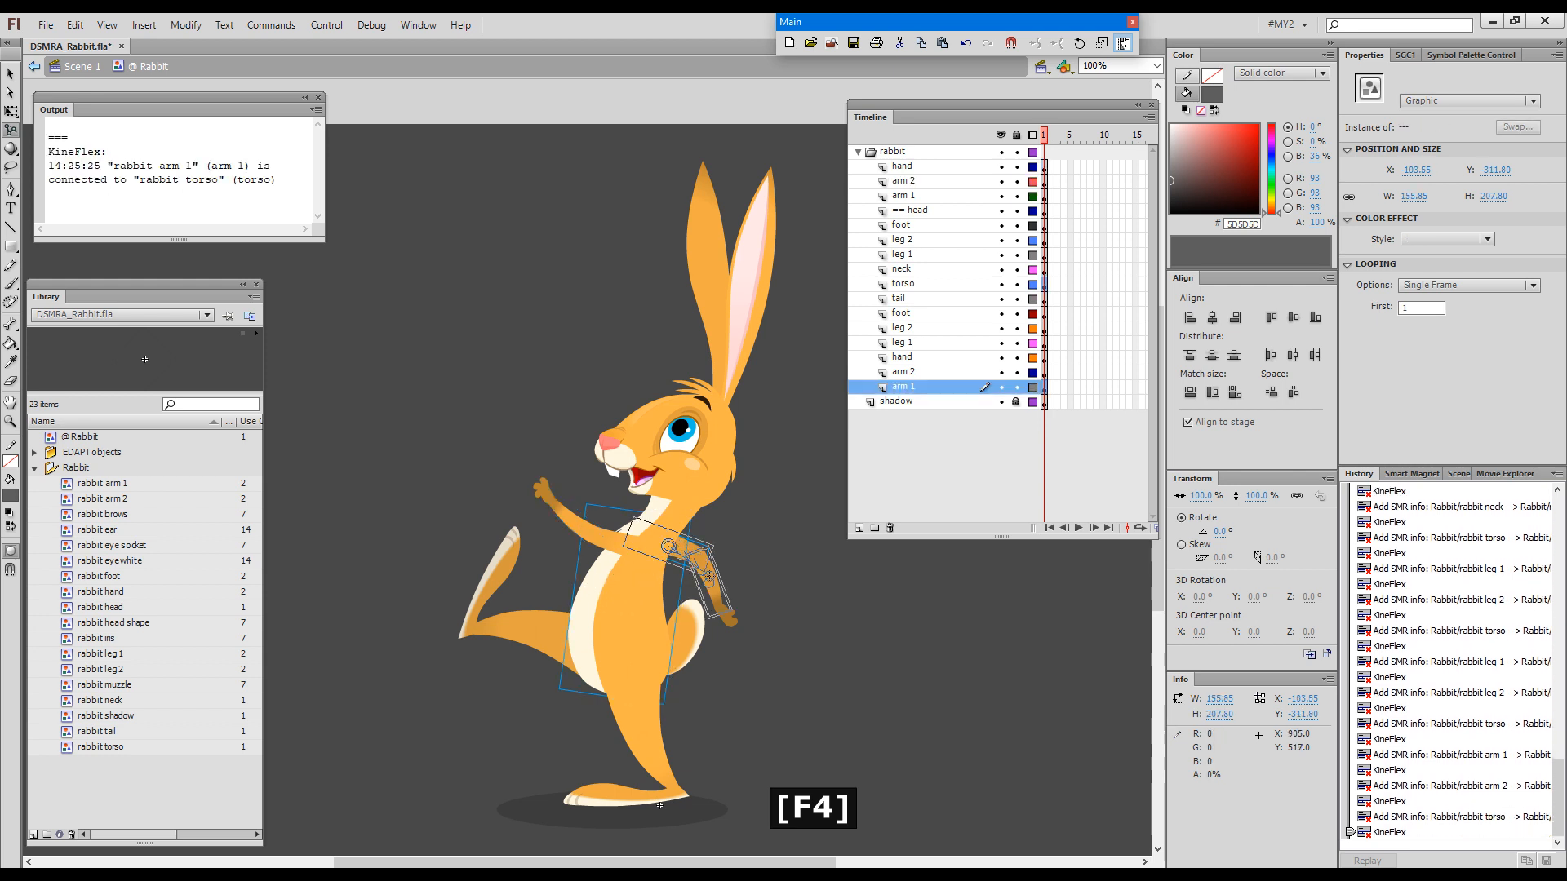
left_click(903, 372)
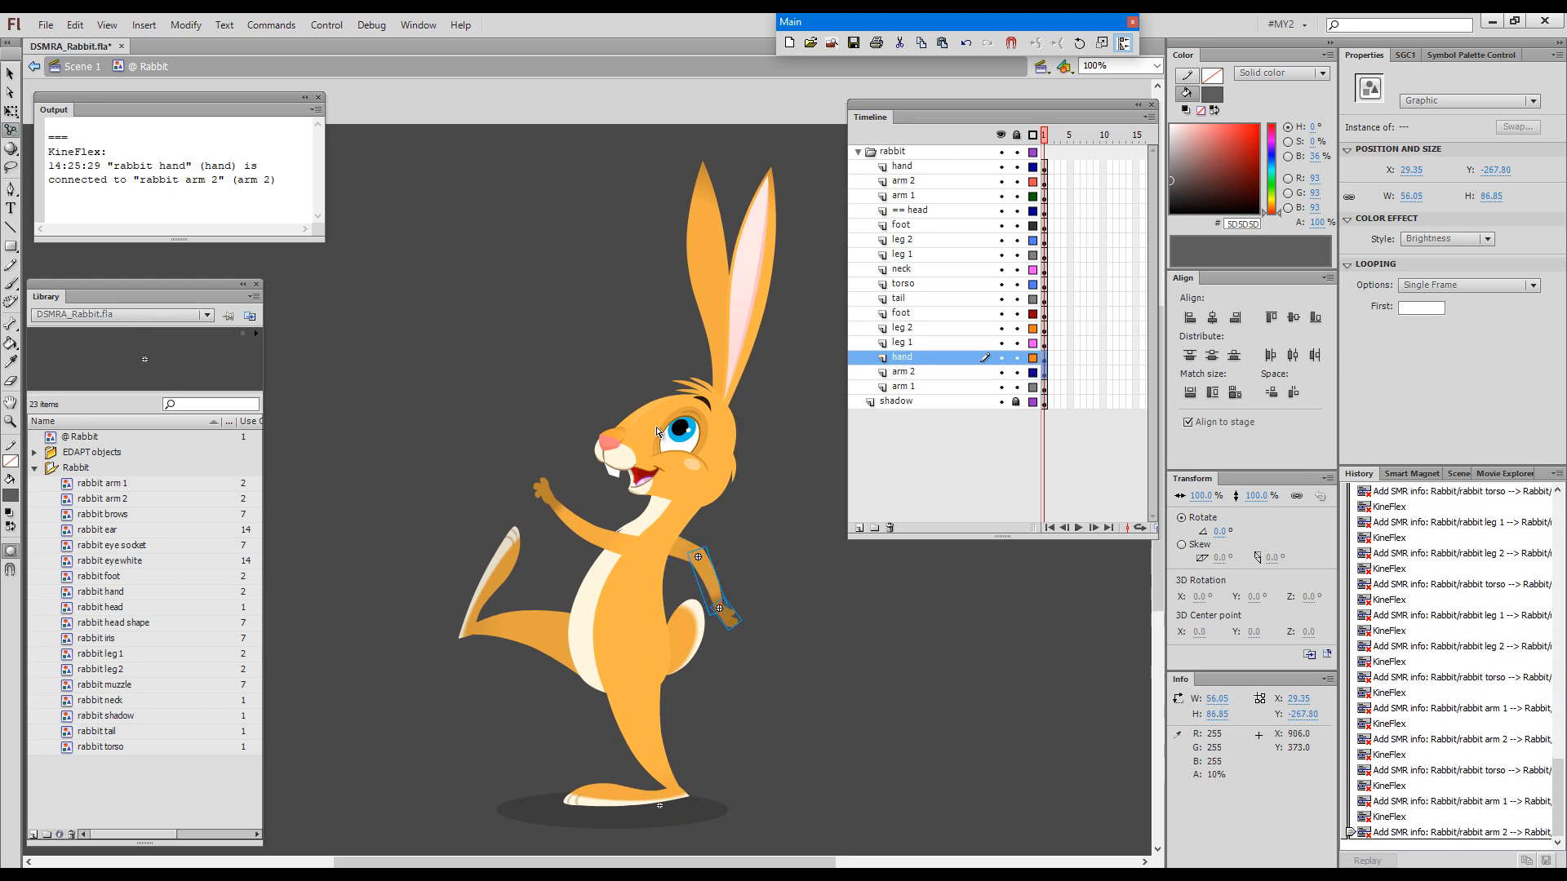
key("F1")
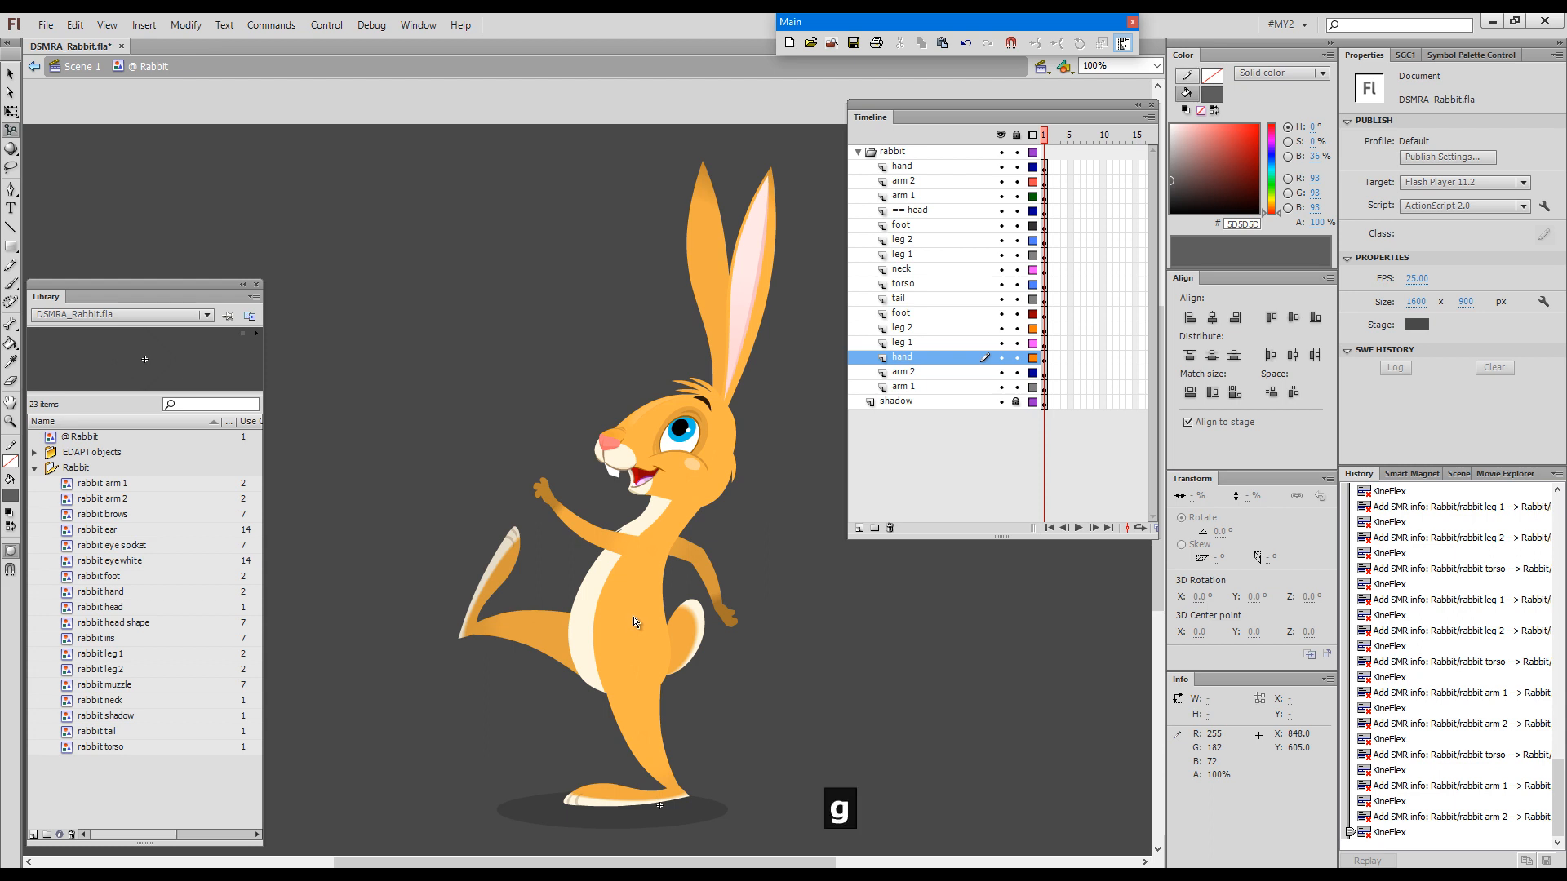
- Link the tail to the torso, bend the leg, tilt the head back, and pull off leg and tail
key("F4")
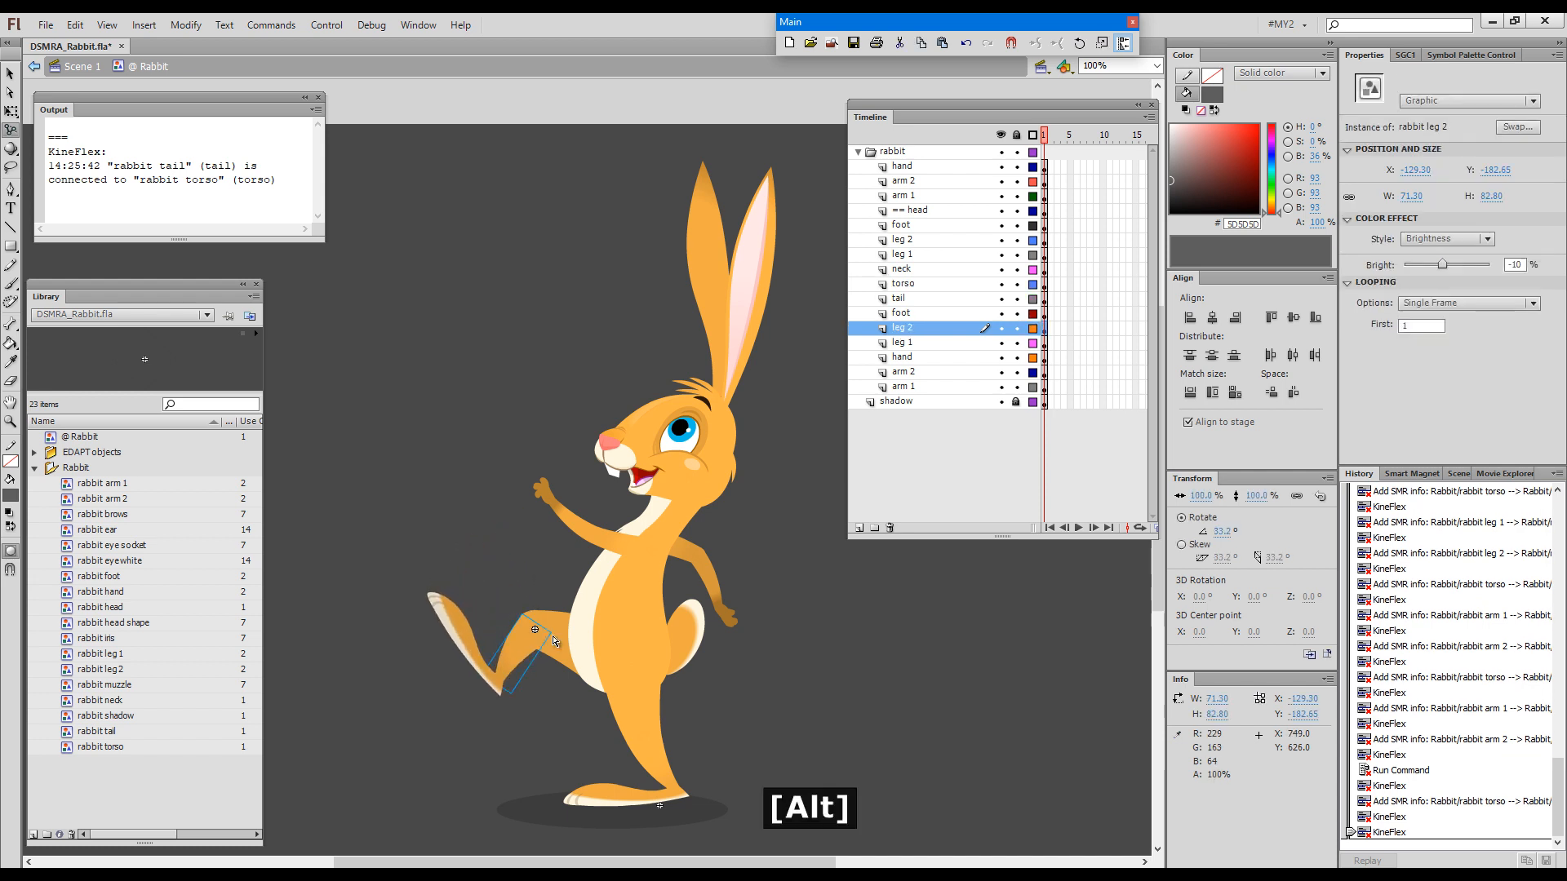
left_click(902, 342)
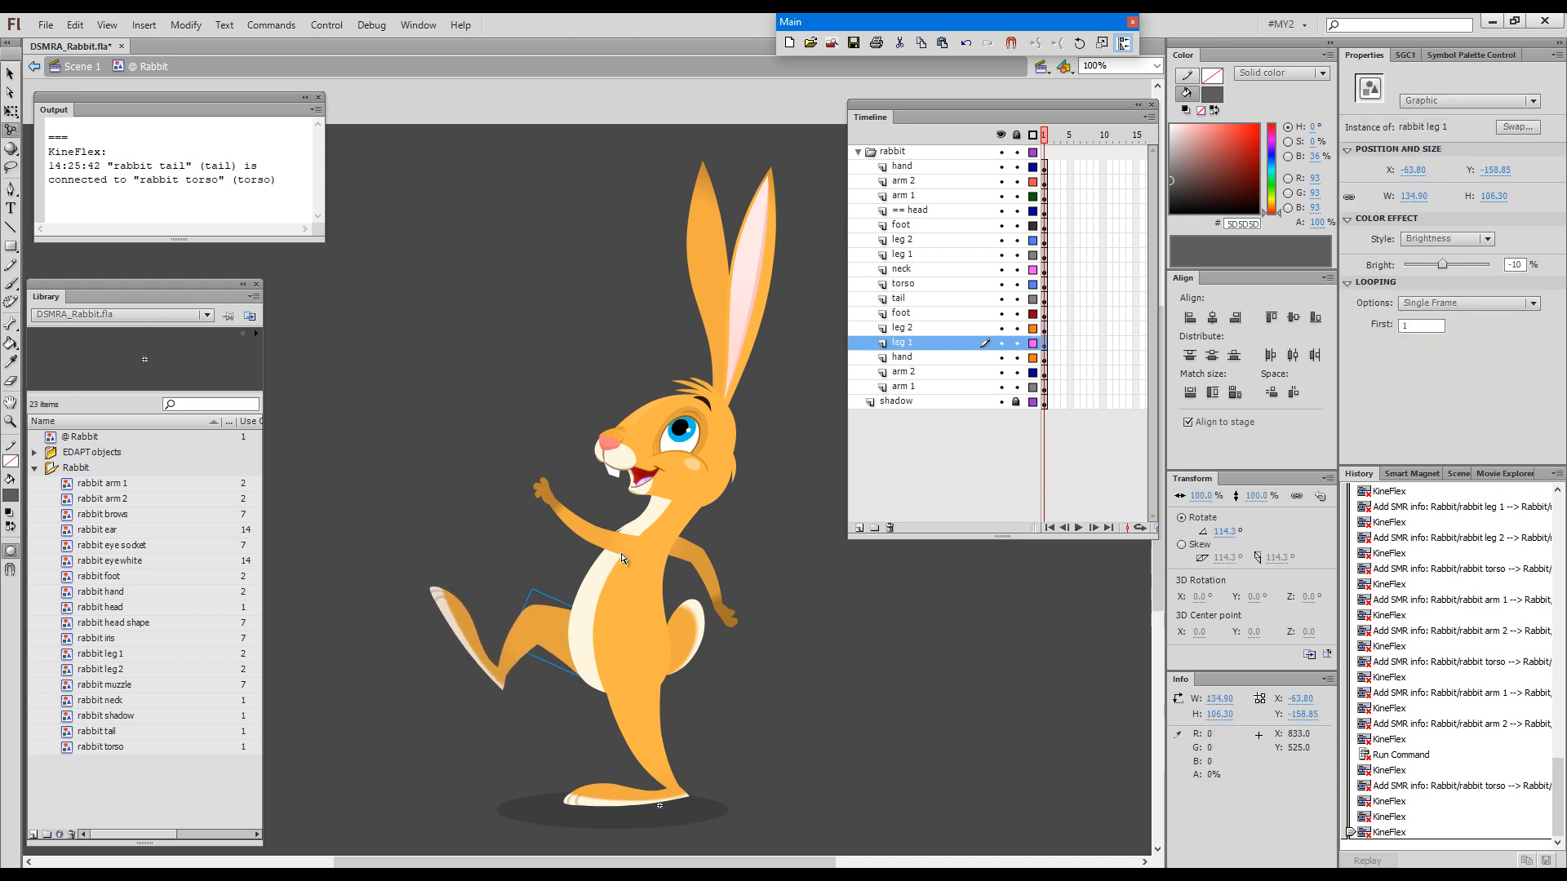
left_click(903, 195)
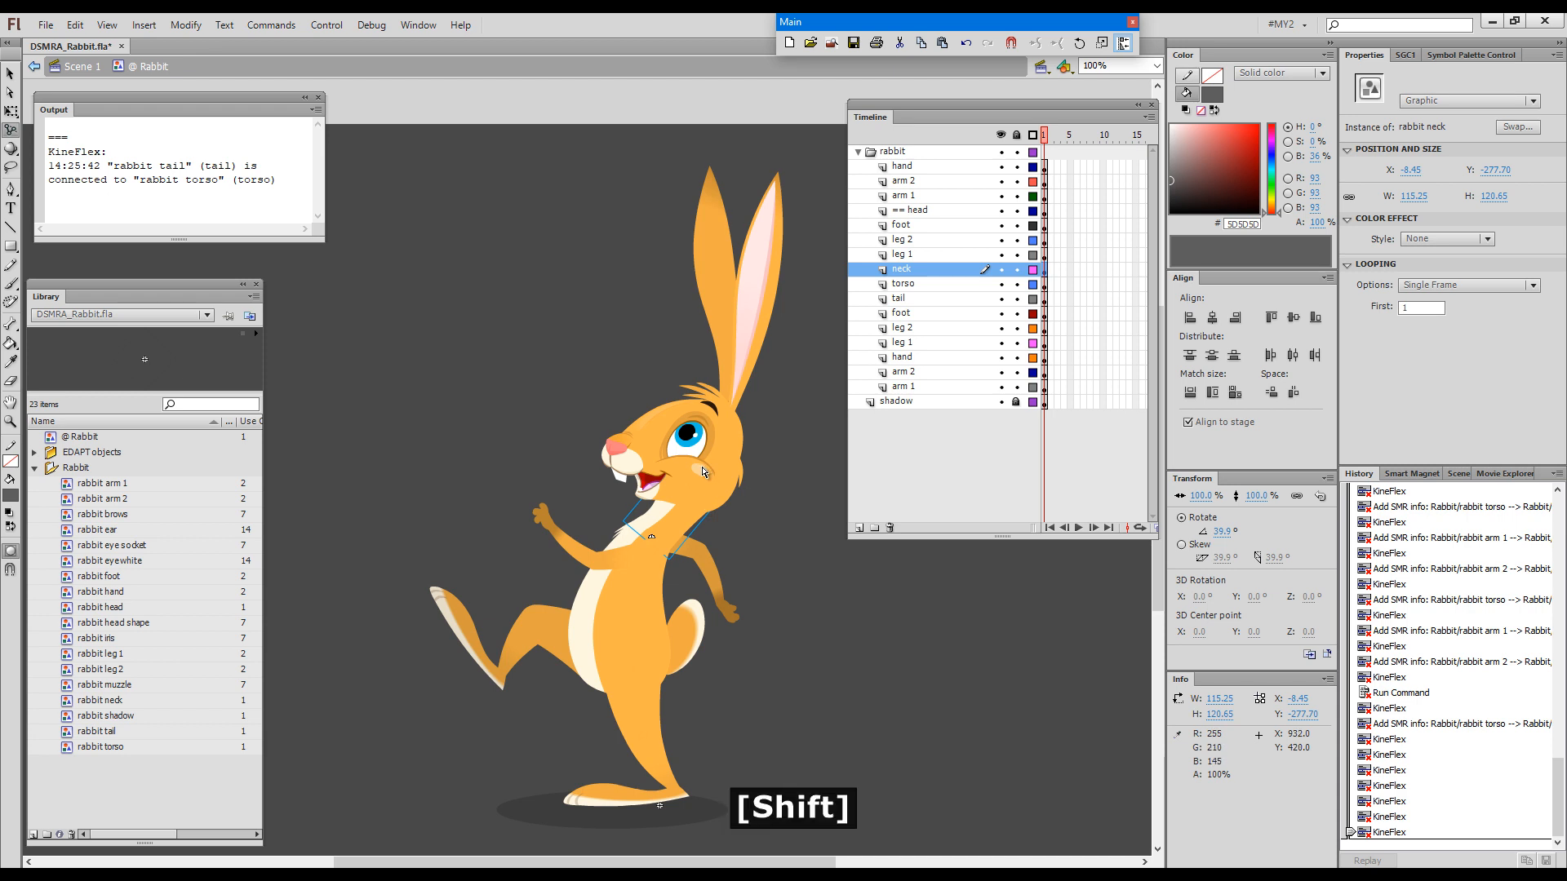
left_click(915, 211)
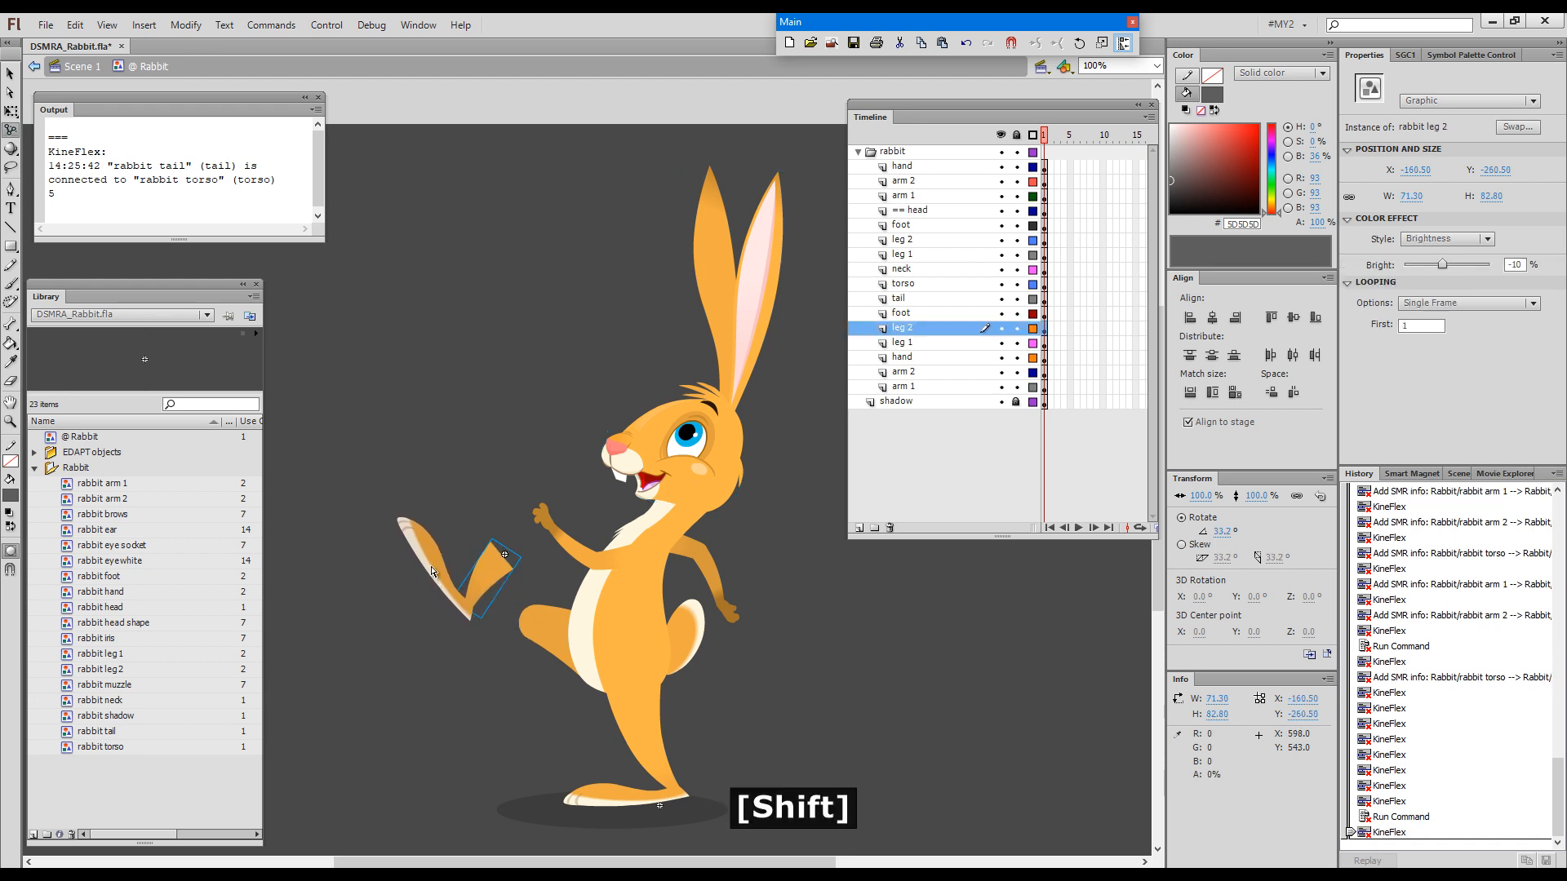
left_click_drag(480, 569, 809, 640)
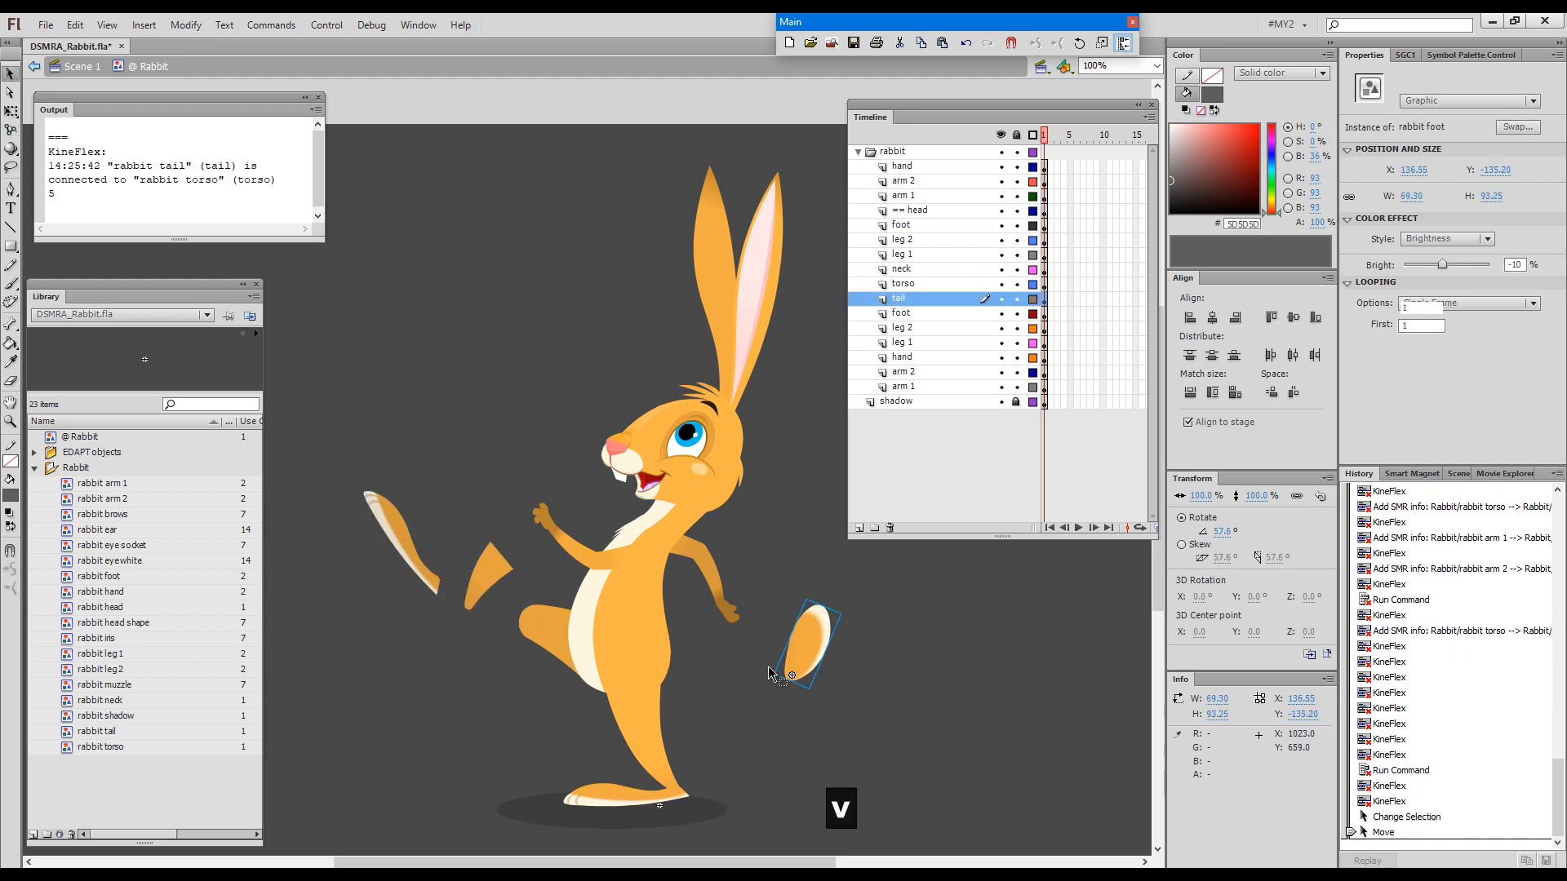